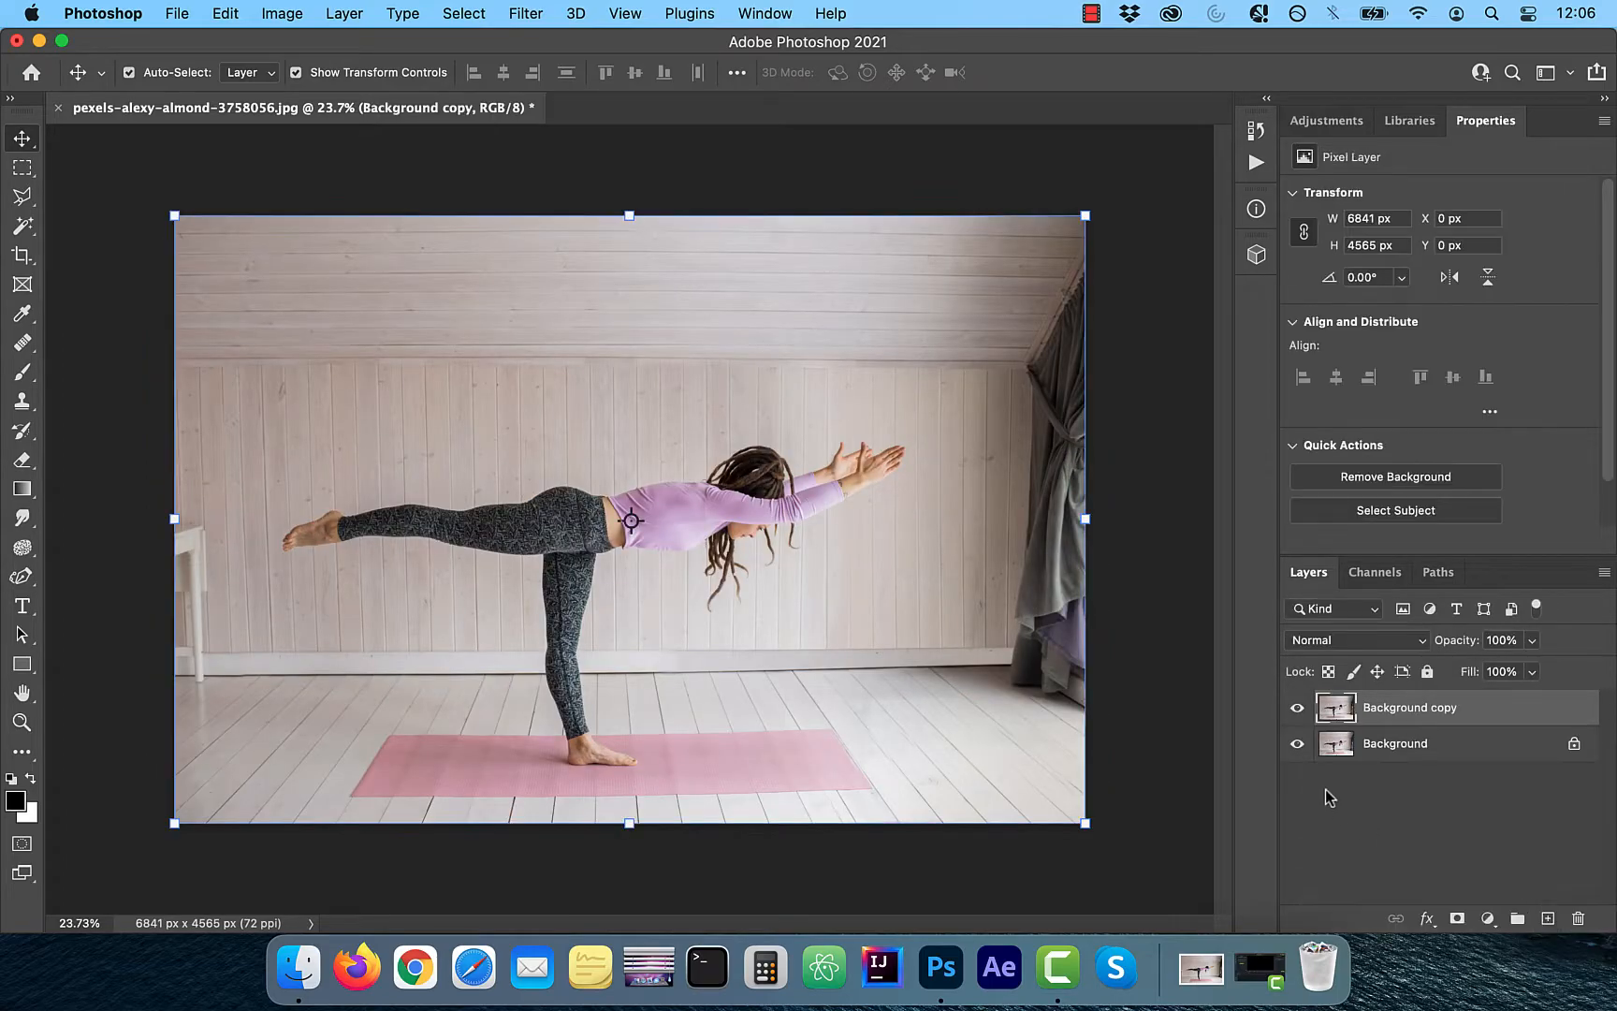
- Hide the original Background, auto-select the woman and refine the selection around her hair
{"action": "left_click", "coordinate": [1295, 743]}
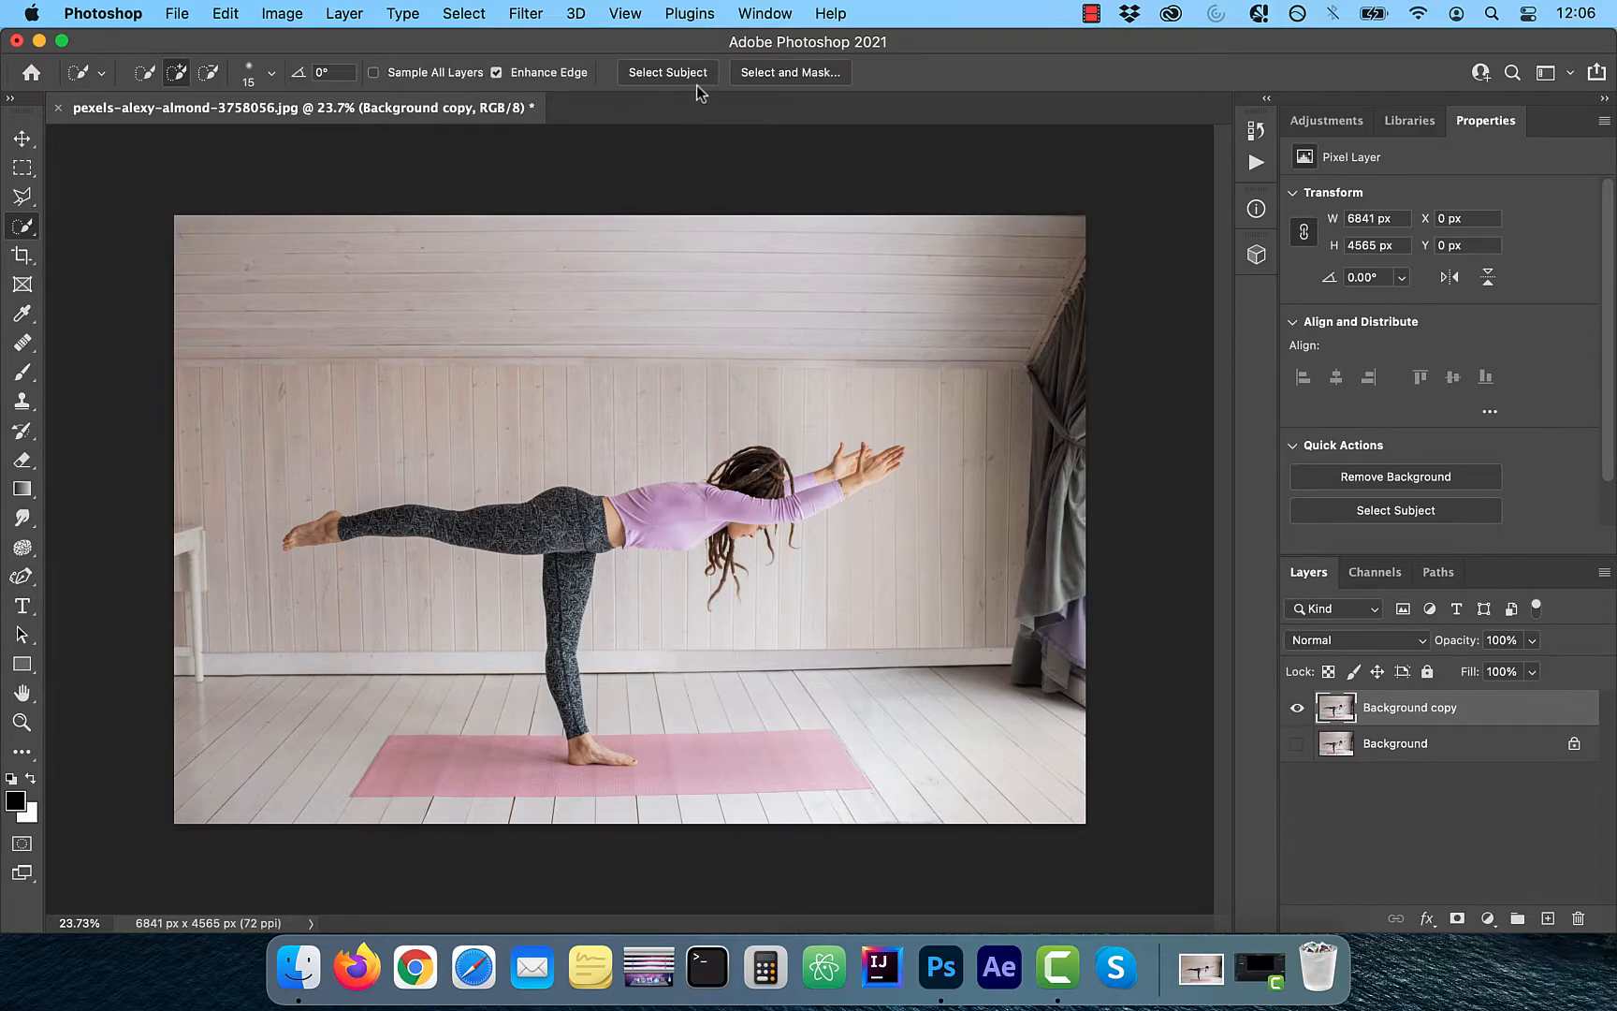
{"action": "left_click", "coordinate": [666, 73]}
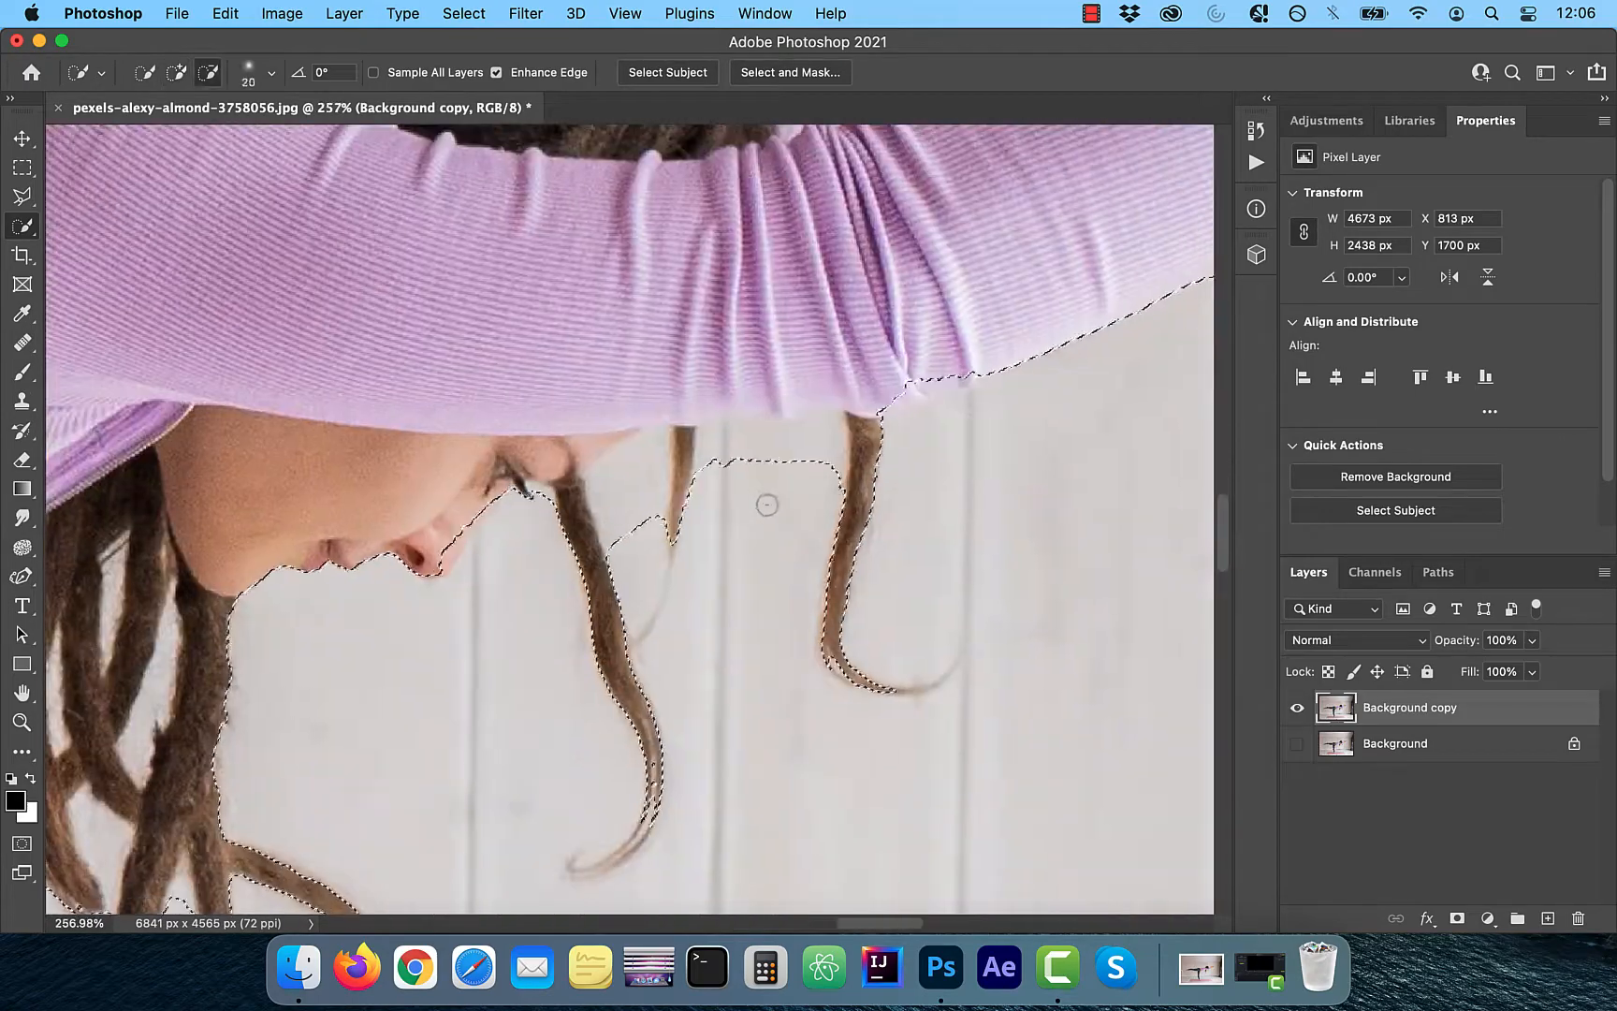
{"action": "left_click", "coordinate": [21, 225]}
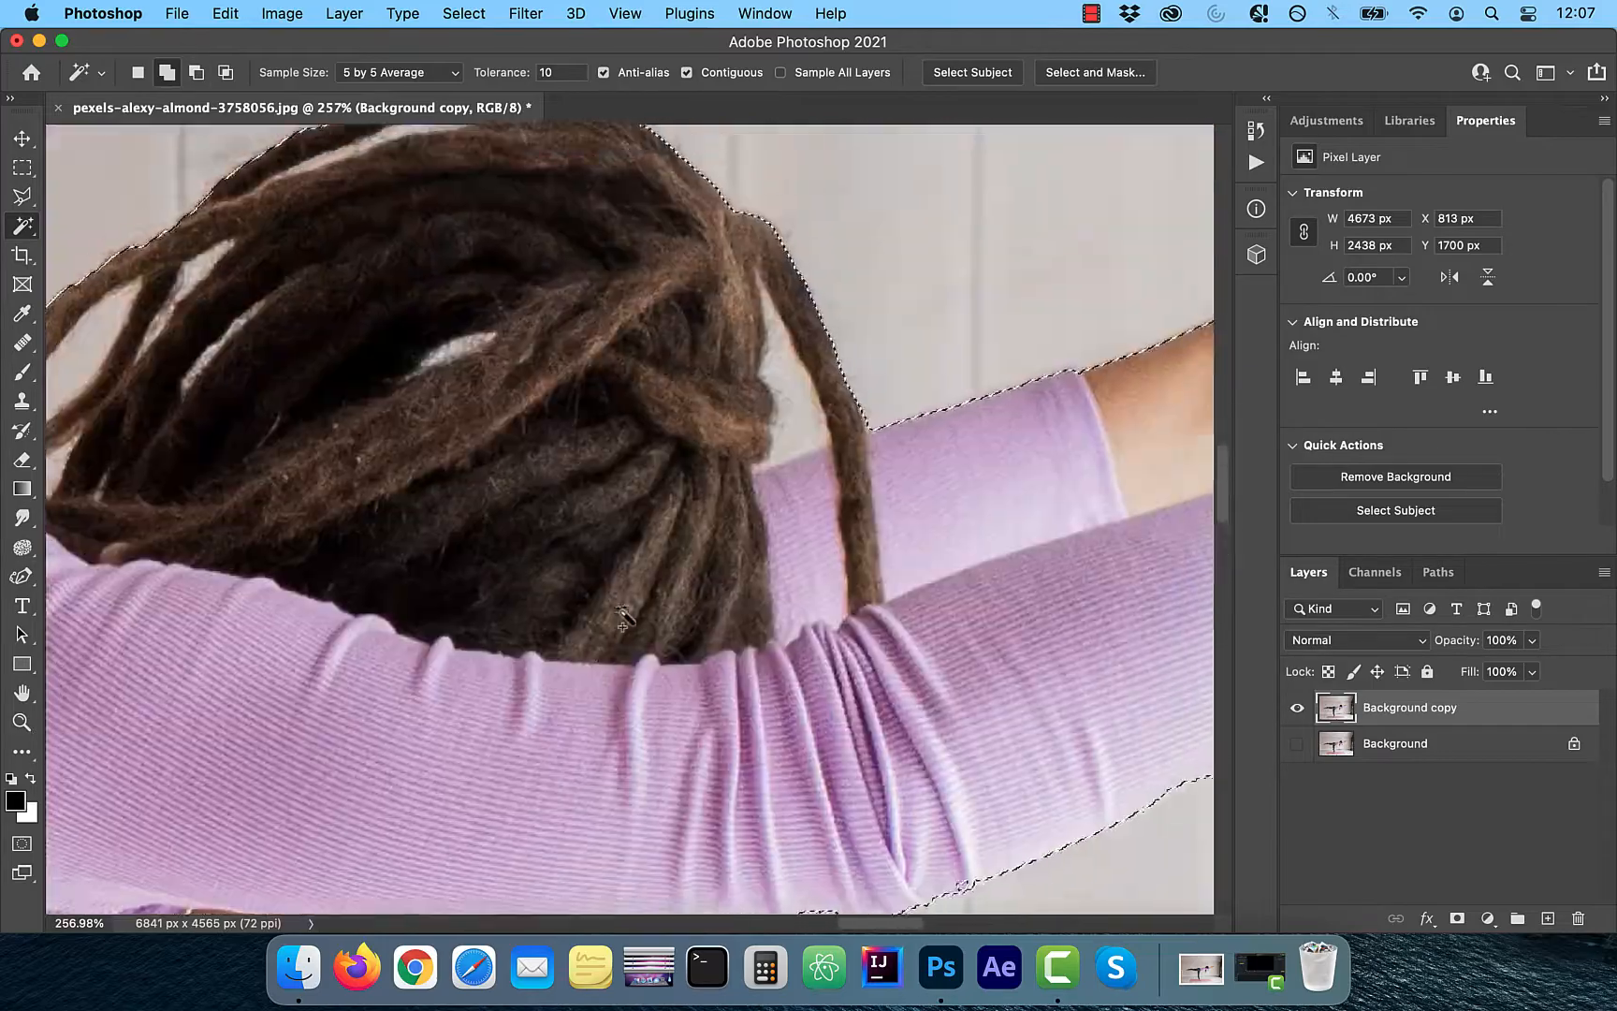
{"action": "scroll", "scroll_direction": "down", "scroll_amount": 3}
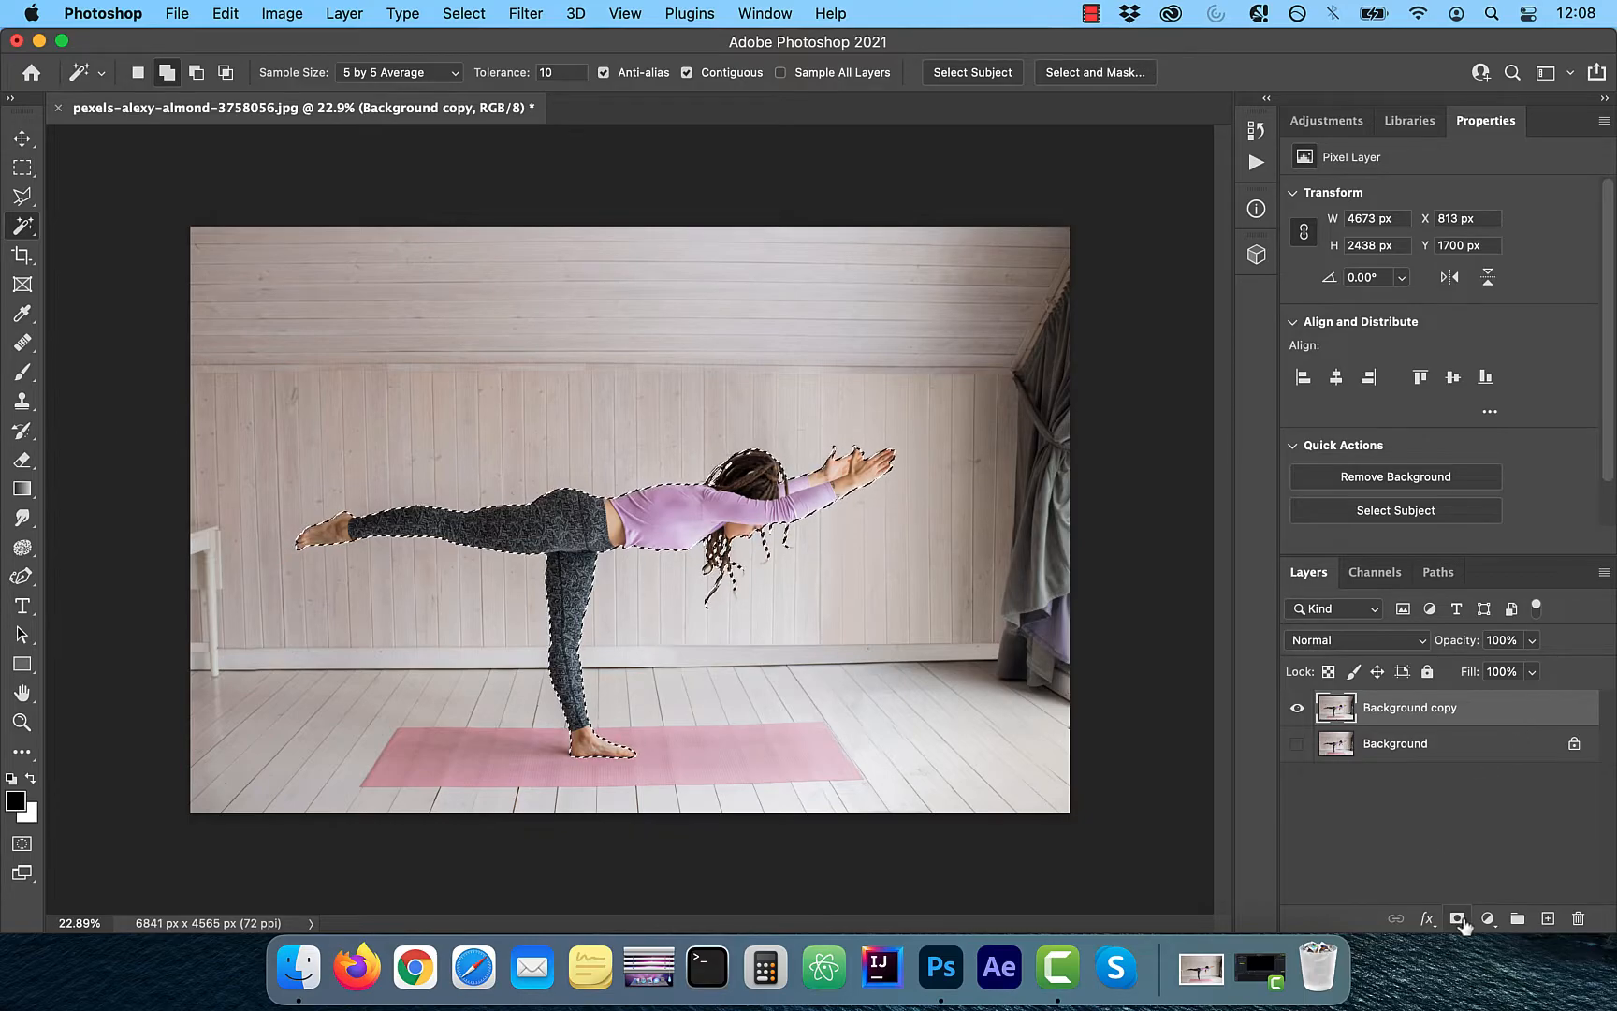
- Mask the copy to the woman, reveal the Background and start a new layer with 'YOGA' text
{"action": "left_click", "coordinate": [1458, 919]}
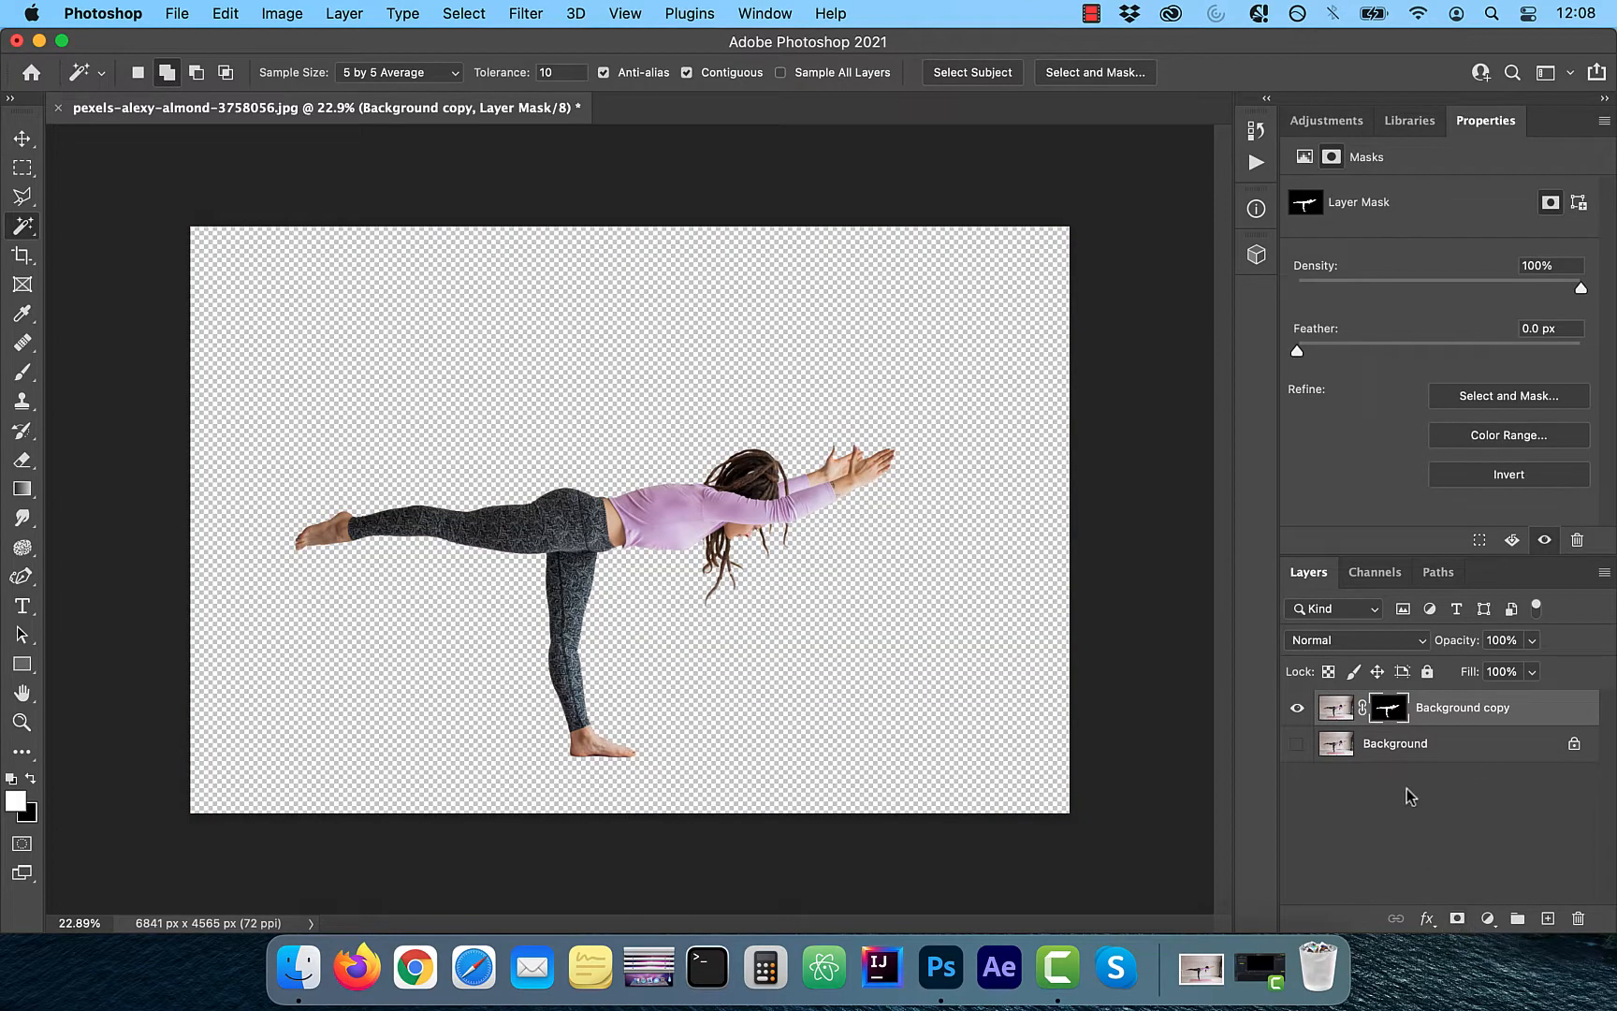
{"action": "mouse_move", "coordinate": [1303, 752]}
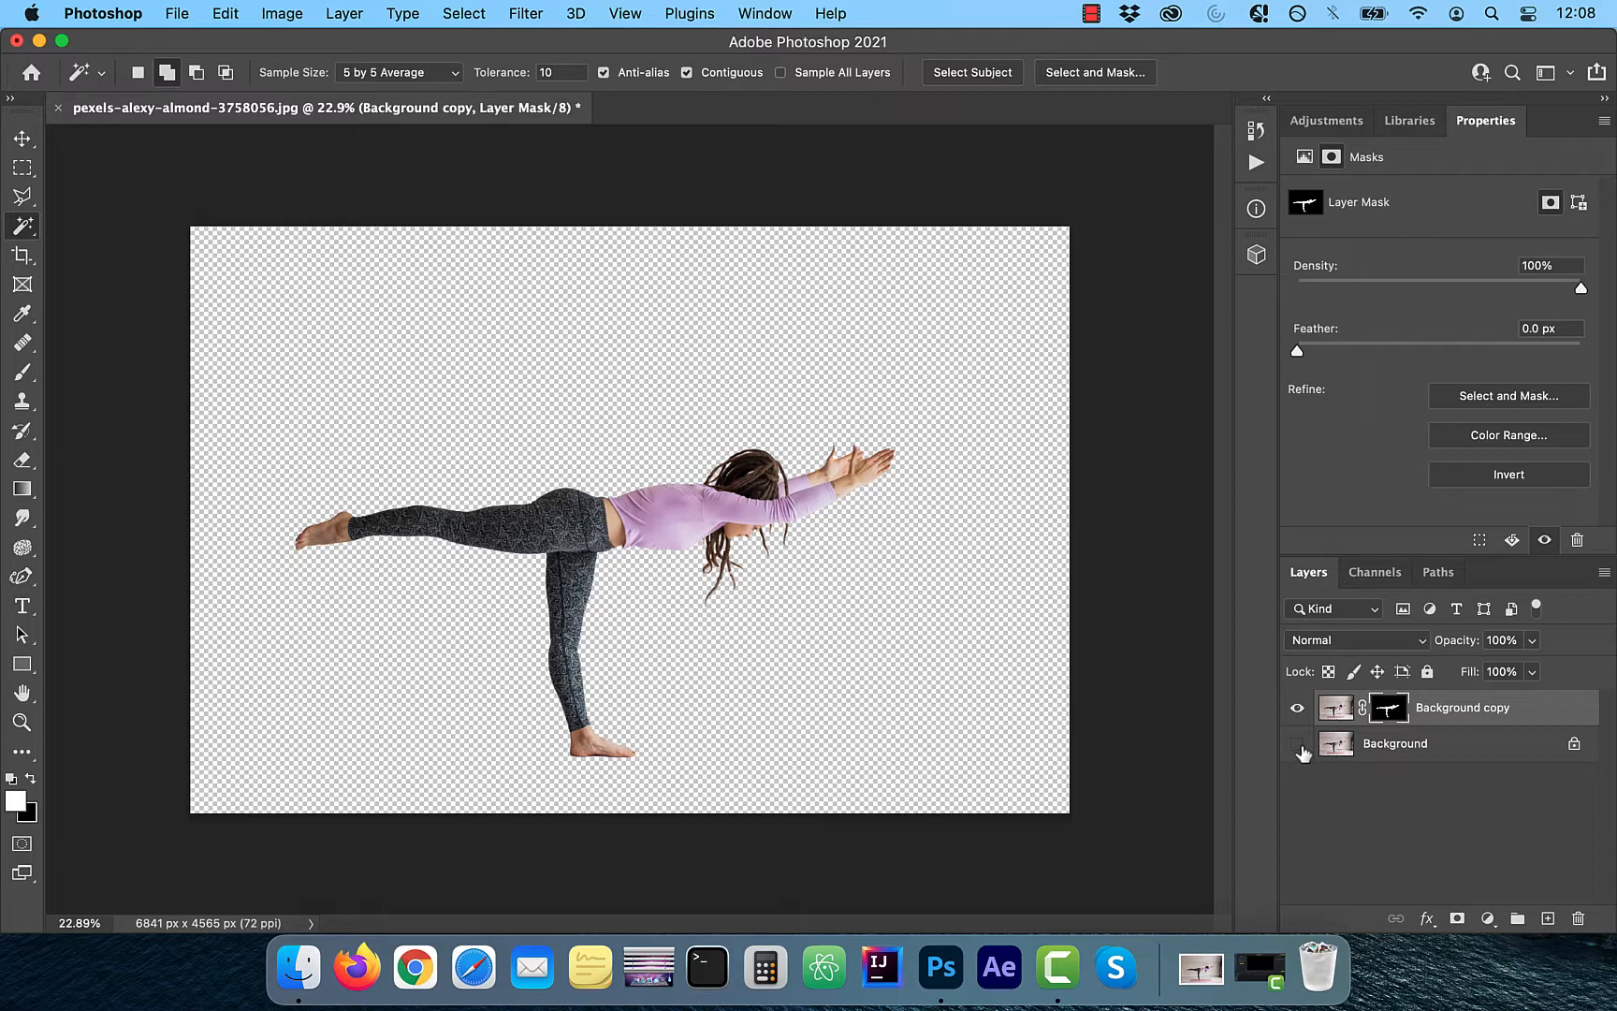
{"action": "left_click", "coordinate": [1297, 743]}
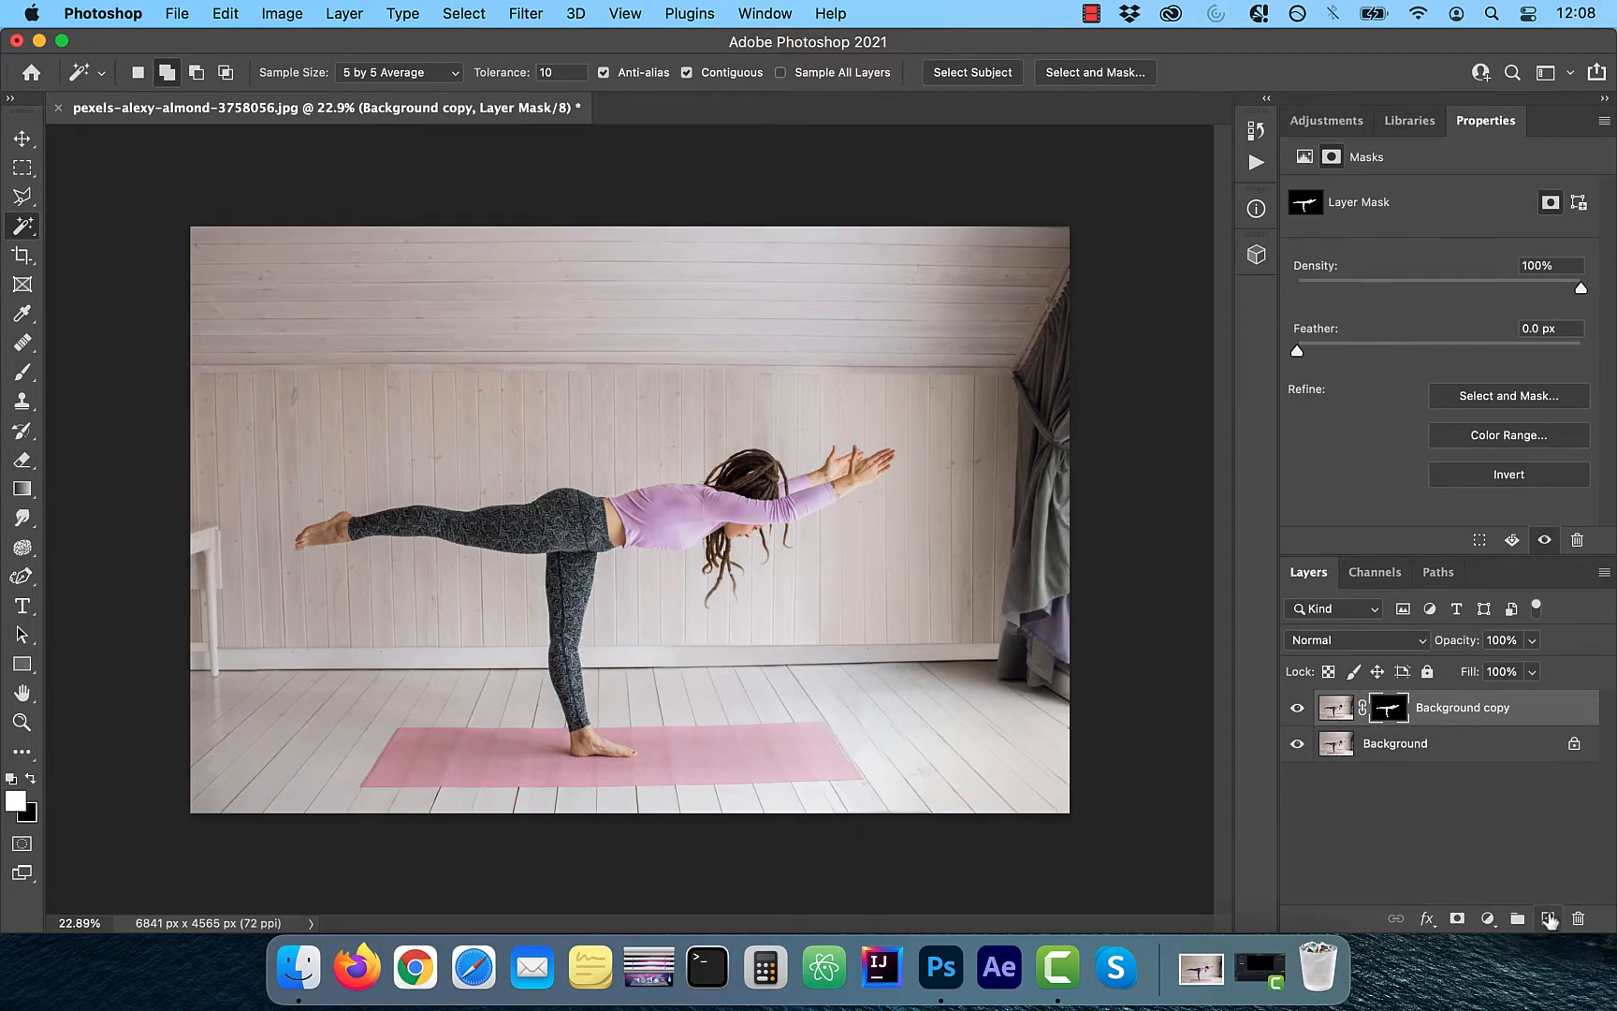
{"action": "left_click", "coordinate": [1550, 919]}
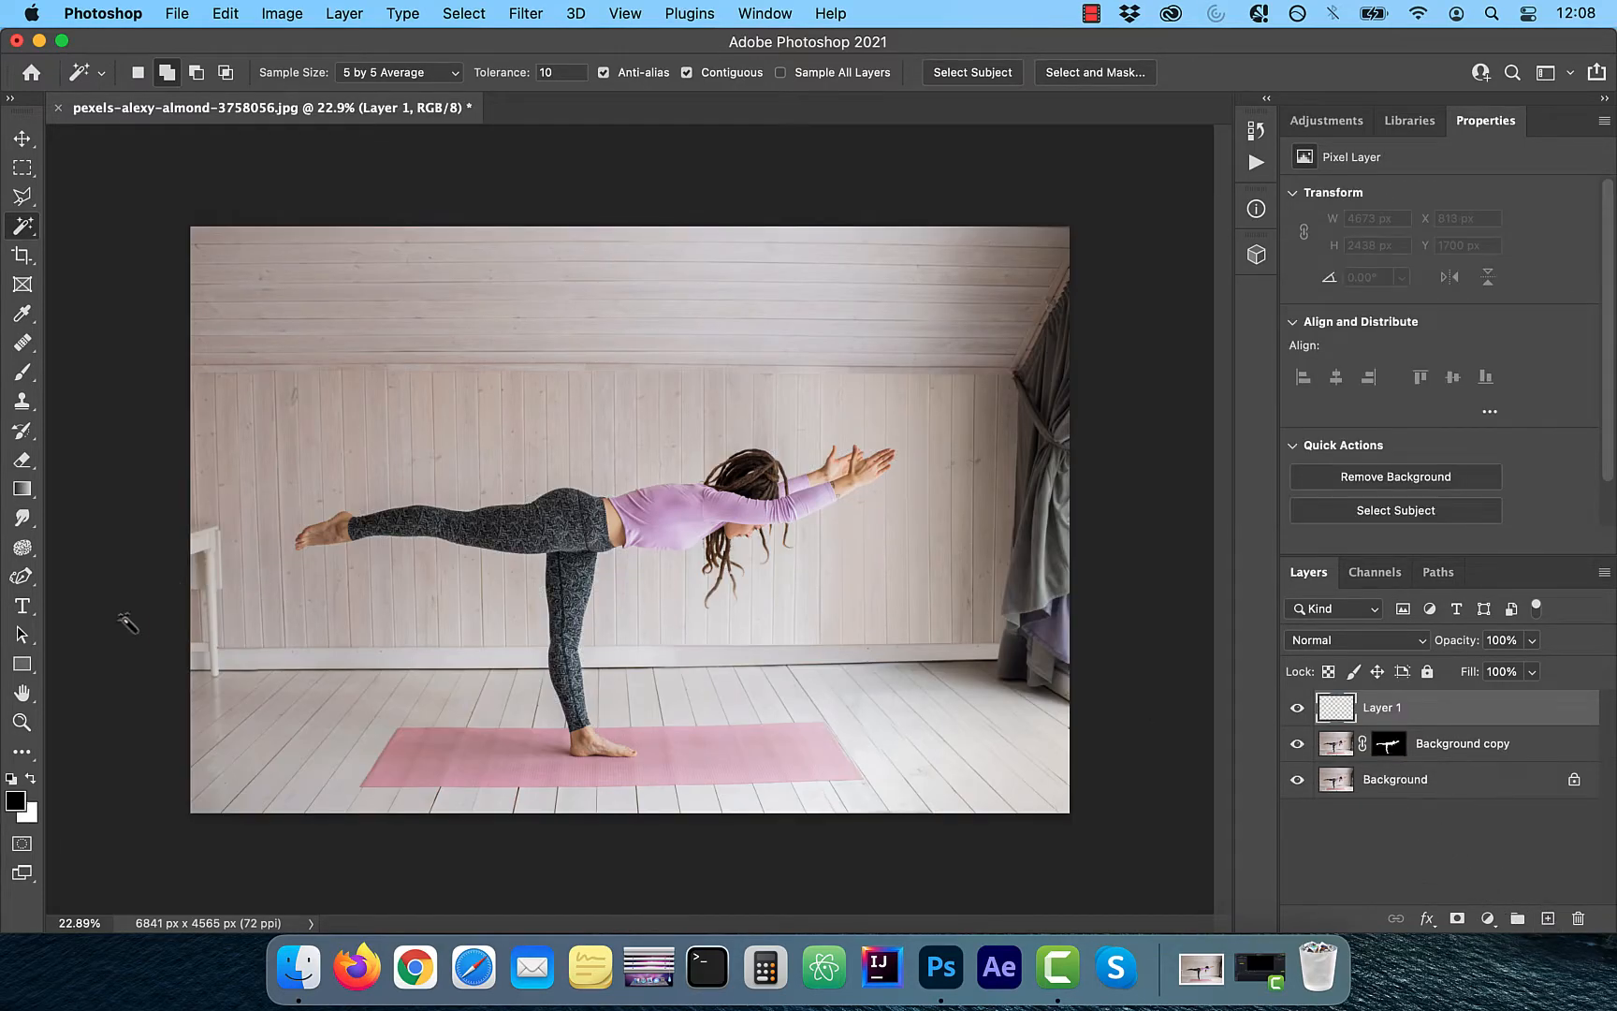
{"action": "type", "text": "YOGA"}
{"action": "left_click", "coordinate": [1462, 744]}
{"action": "type", "text": "subject"}
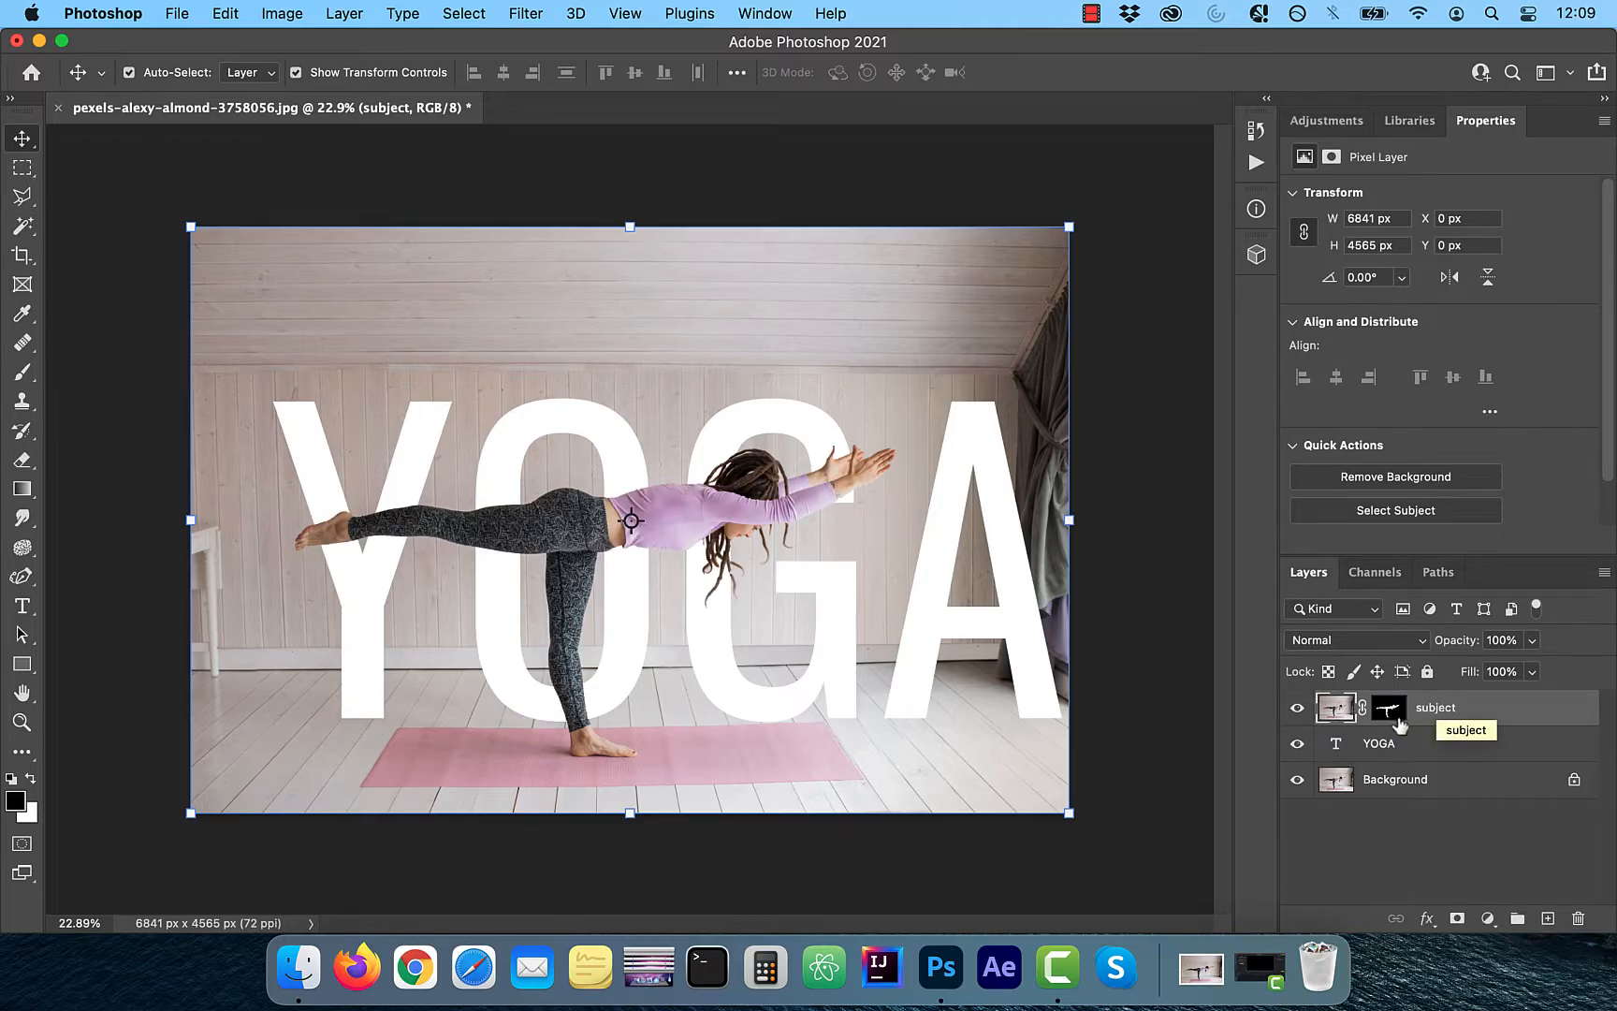
- Paint black on the subject mask so the letter O crosses over her back
{"action": "left_click", "coordinate": [1389, 708]}
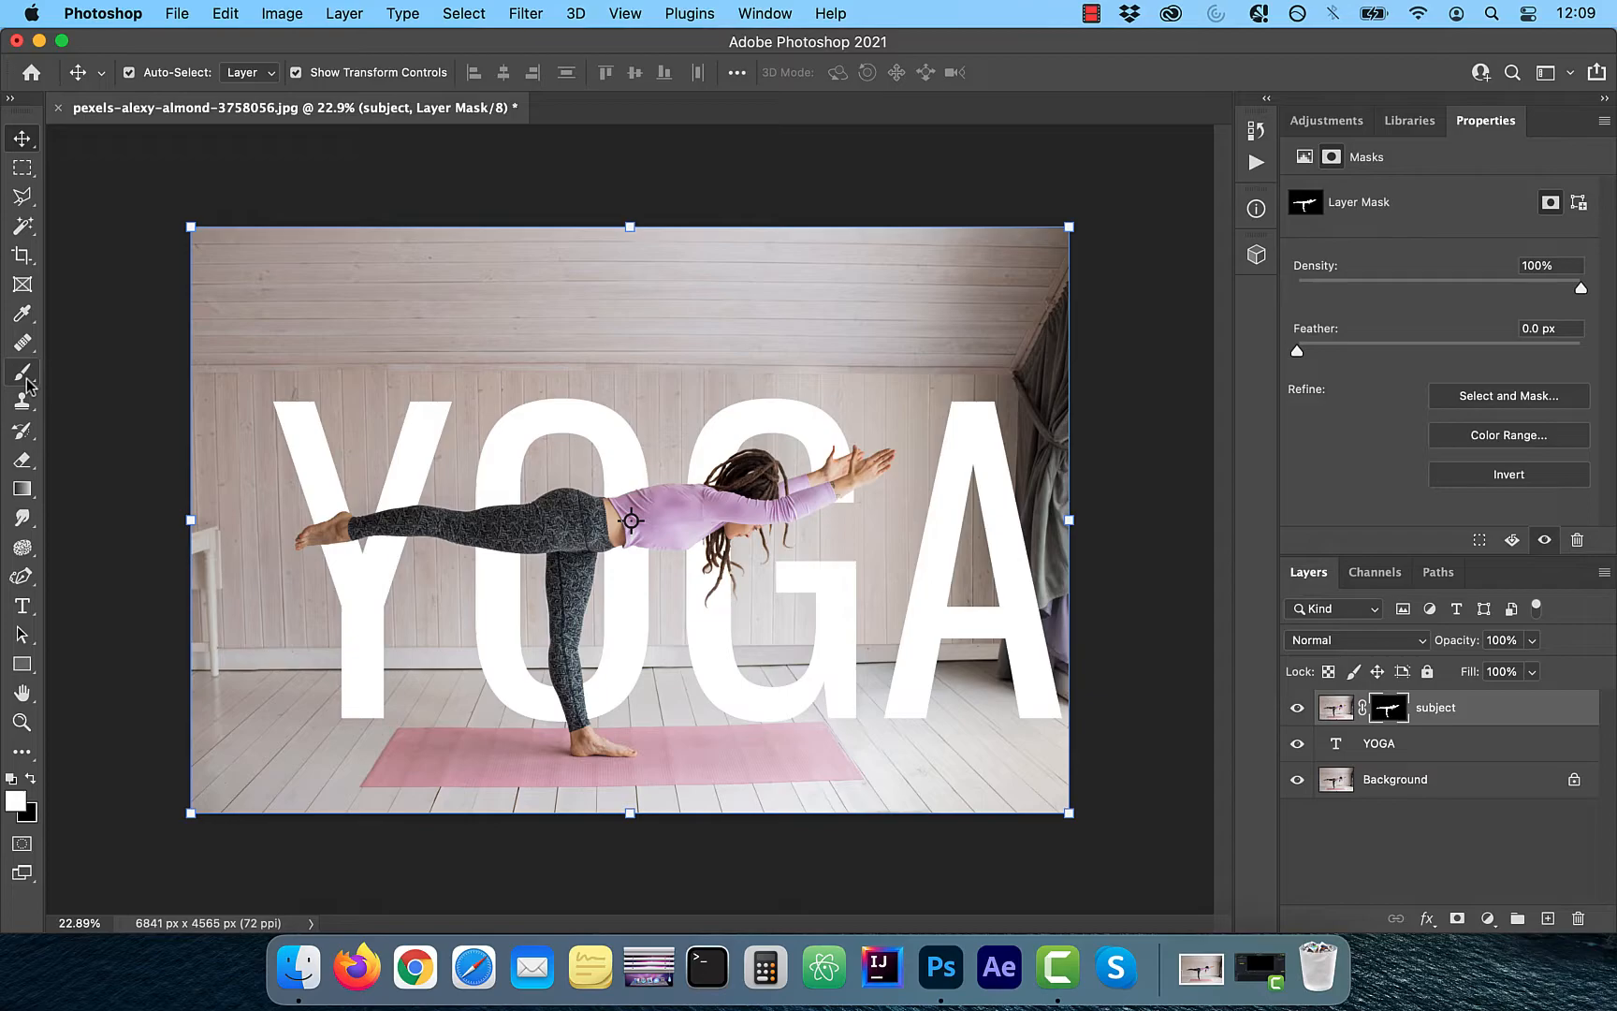
{"action": "left_click", "coordinate": [23, 373]}
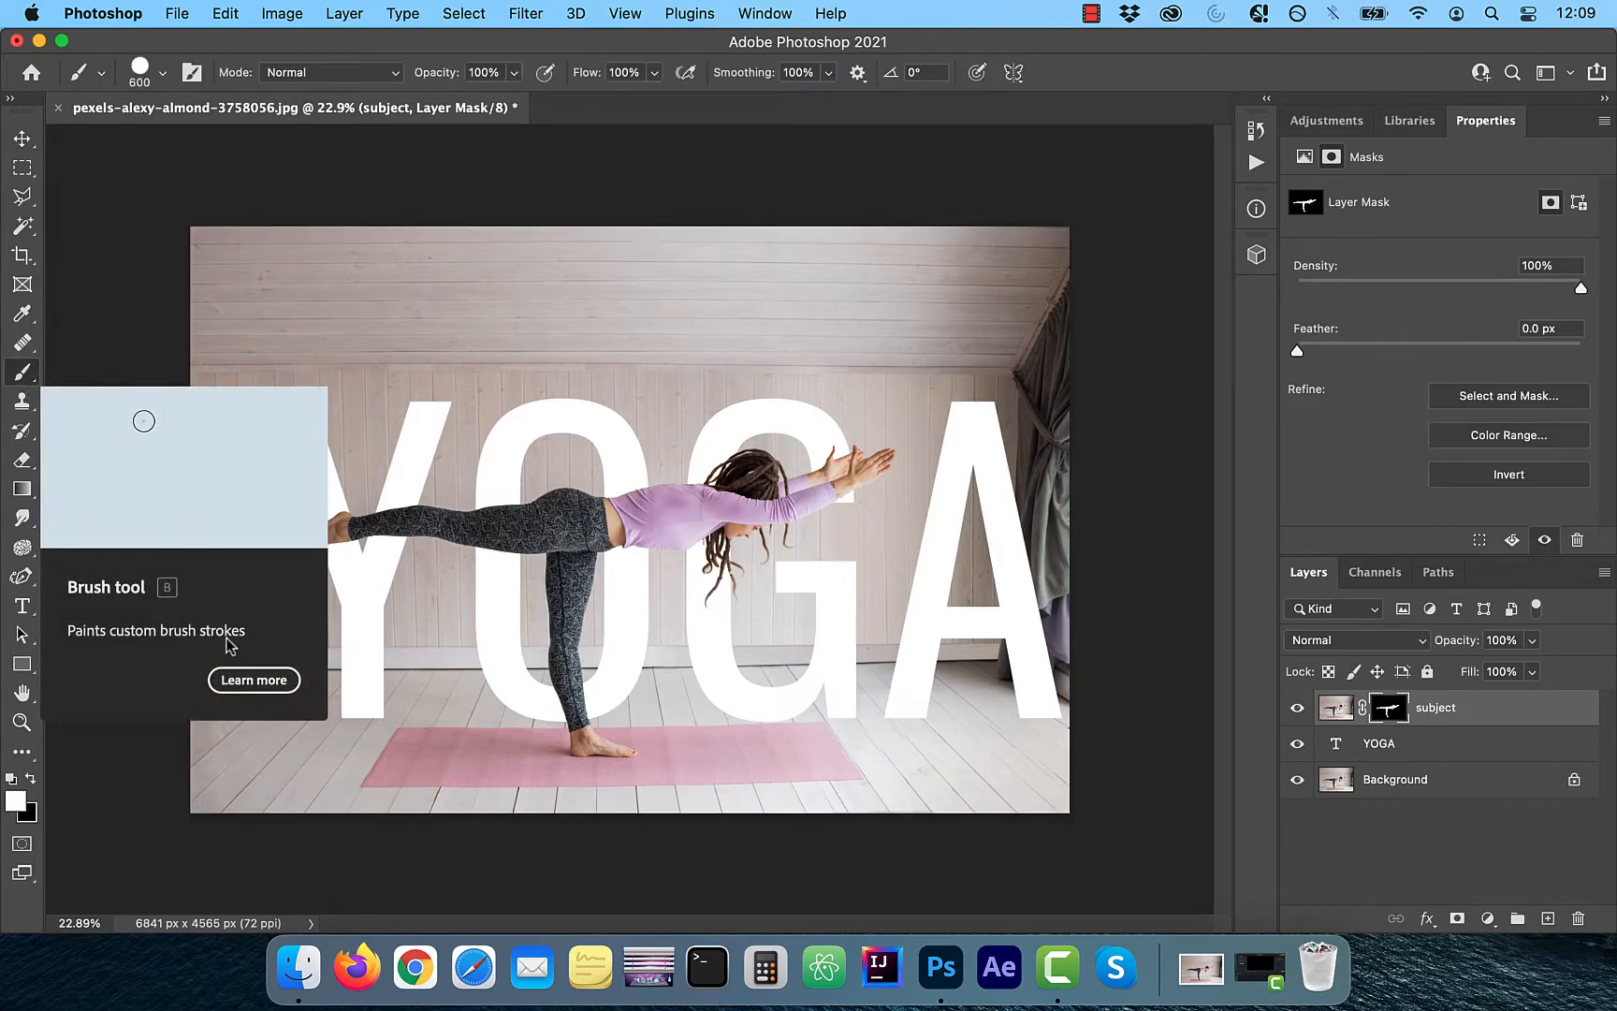
{"action": "left_click", "coordinate": [161, 71]}
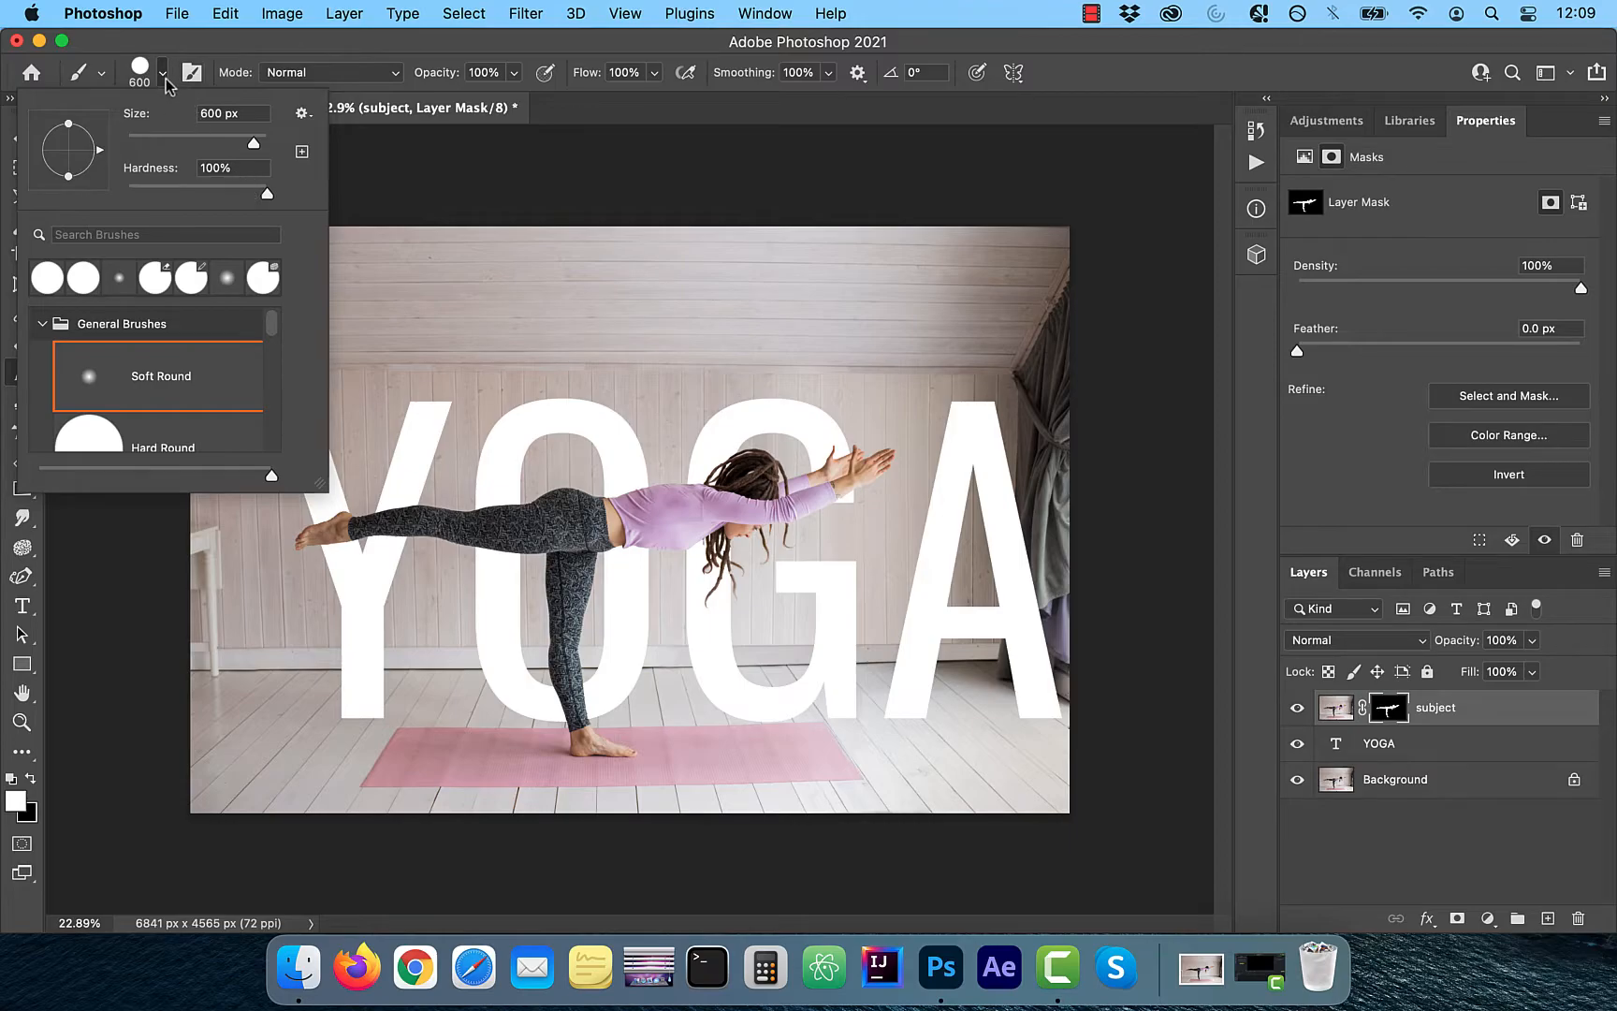
{"action": "left_click", "coordinate": [165, 83]}
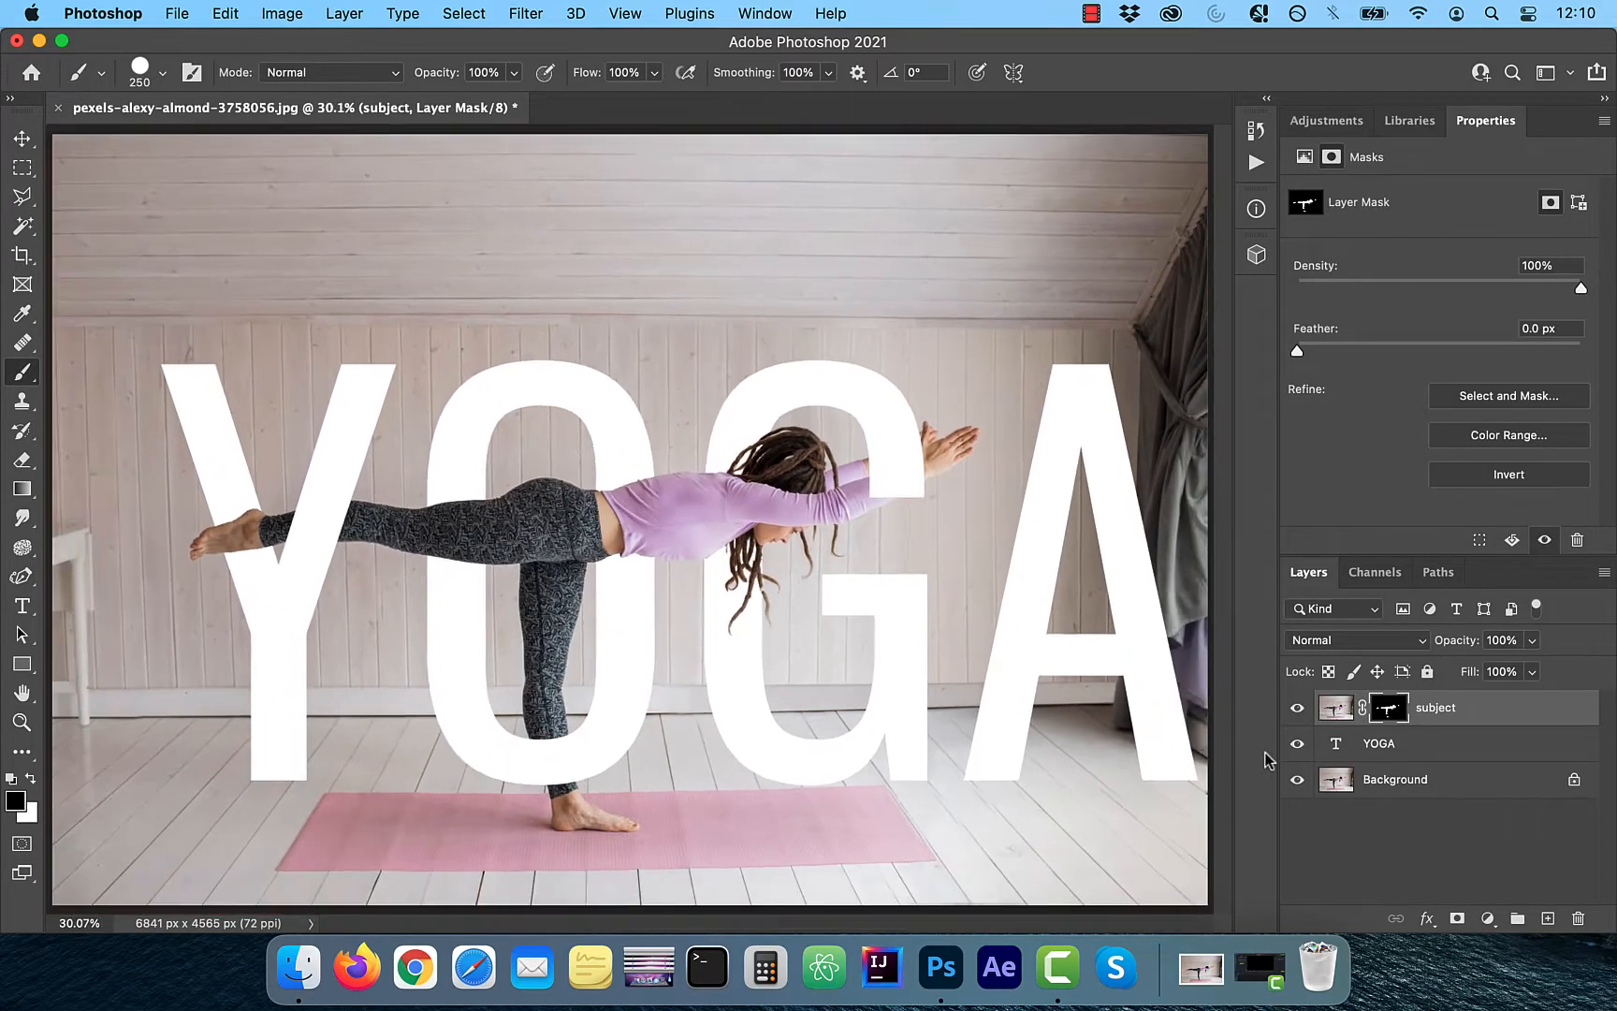
{"action": "left_click", "coordinate": [1297, 780]}
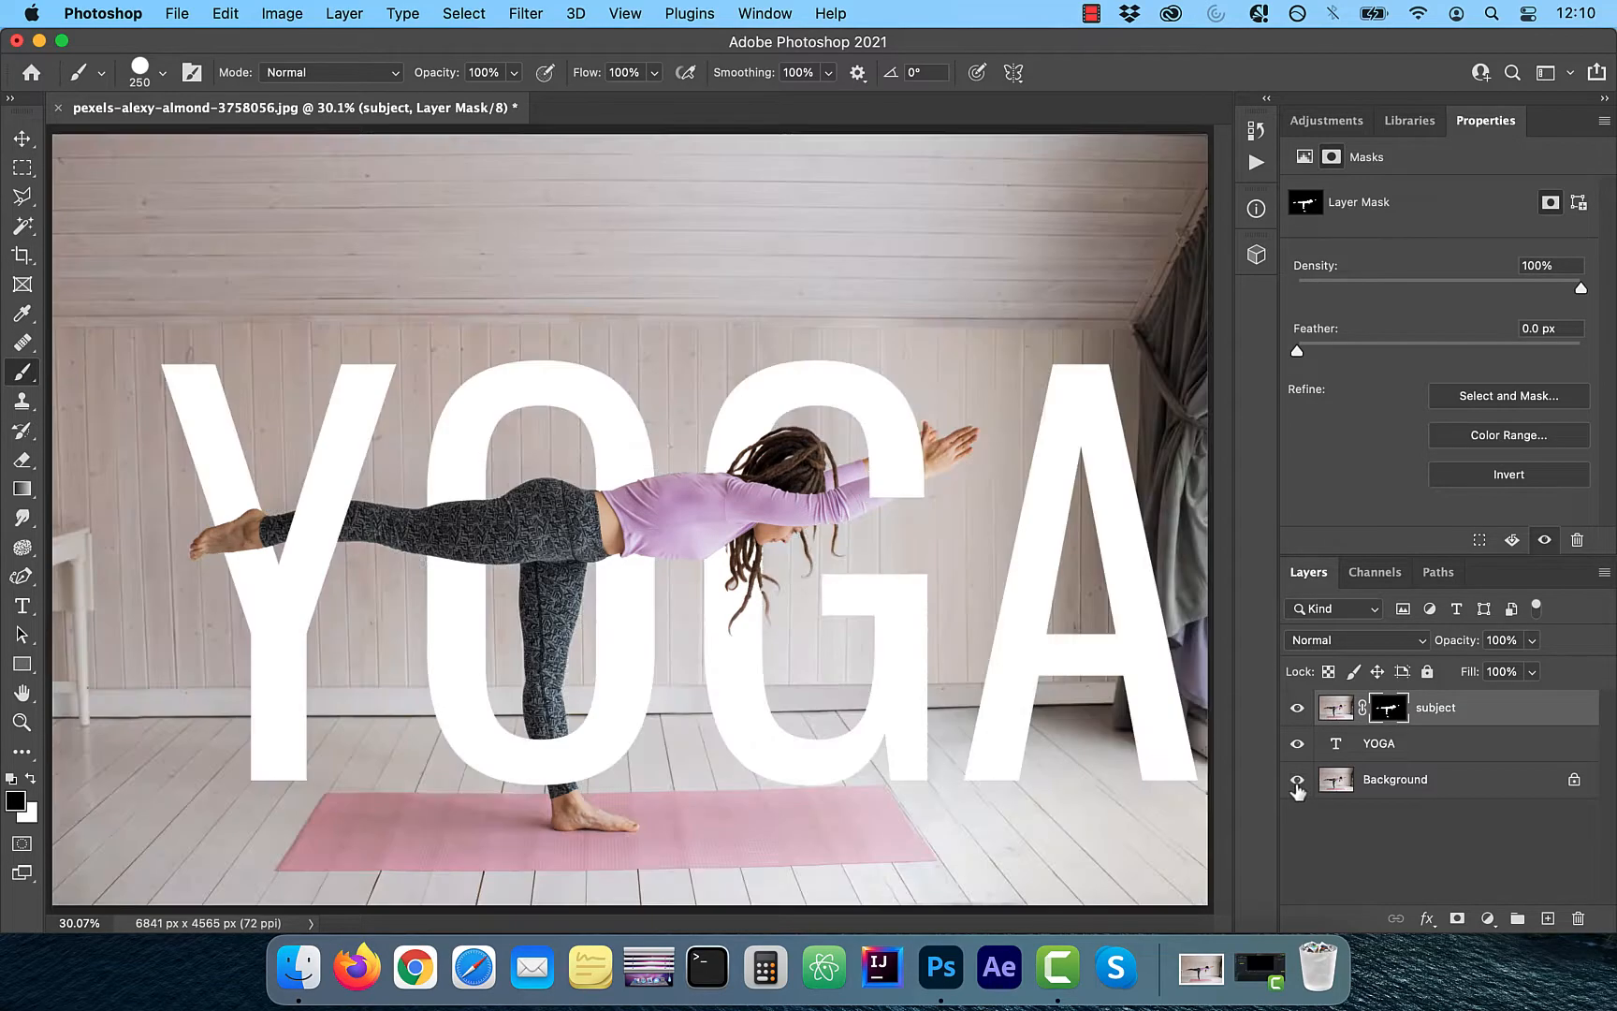
{"action": "mouse_move", "coordinate": [1297, 780]}
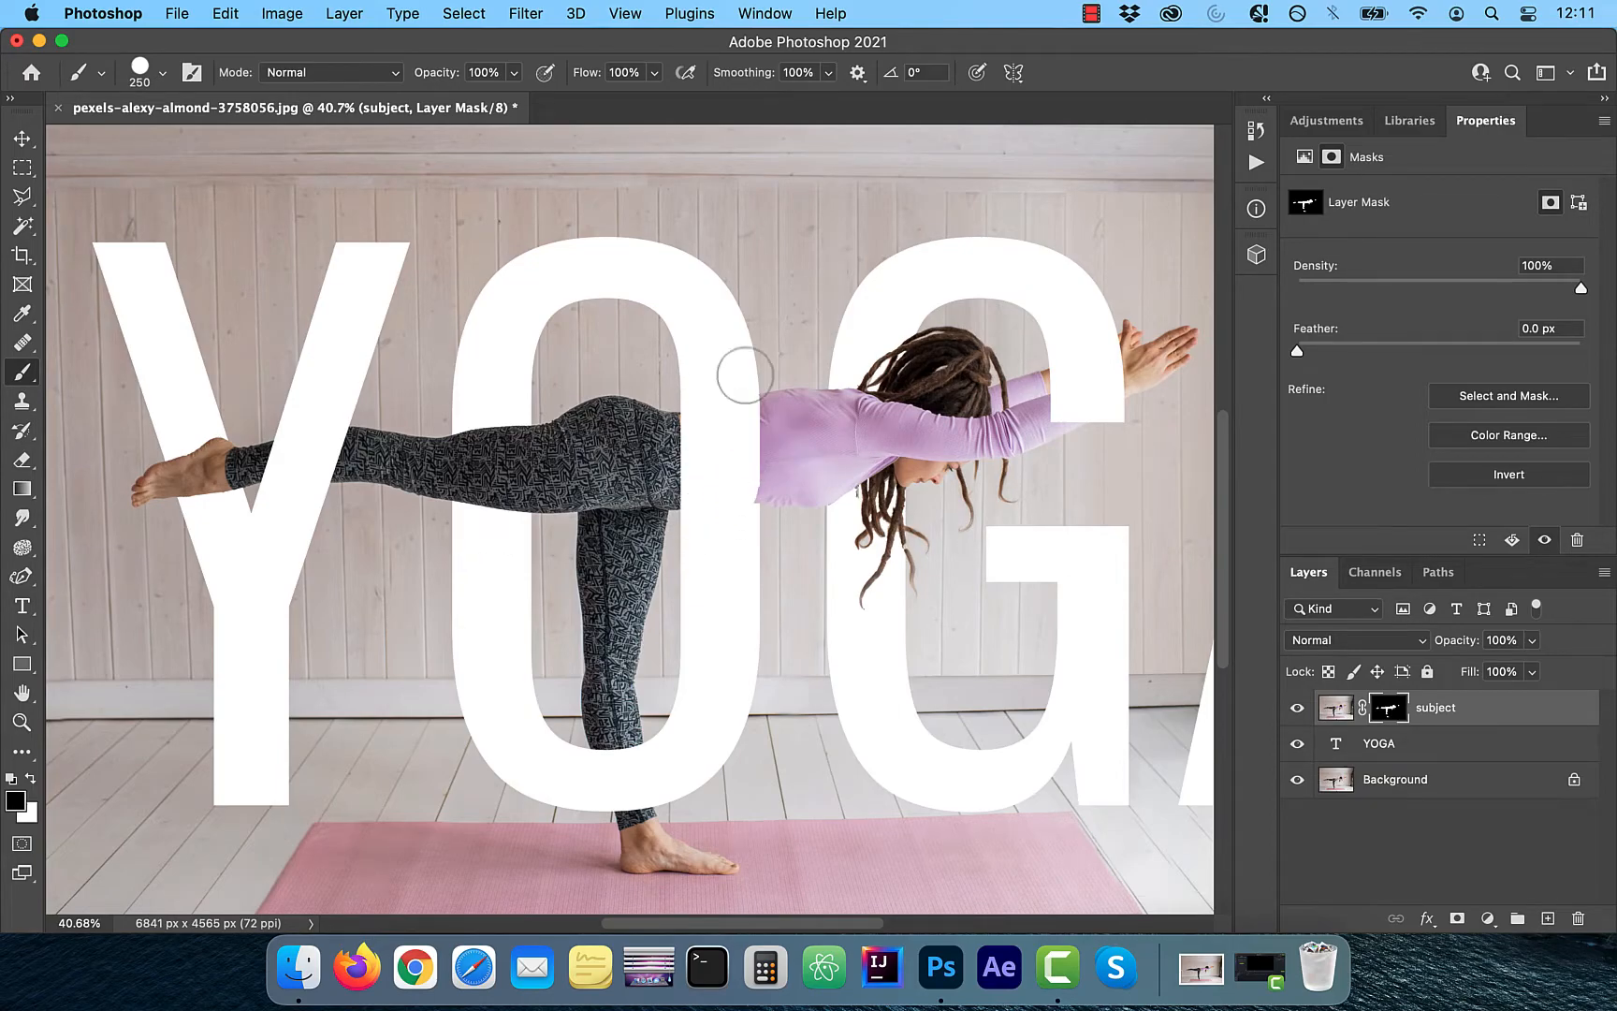
{"action": "left_click", "coordinate": [18, 259]}
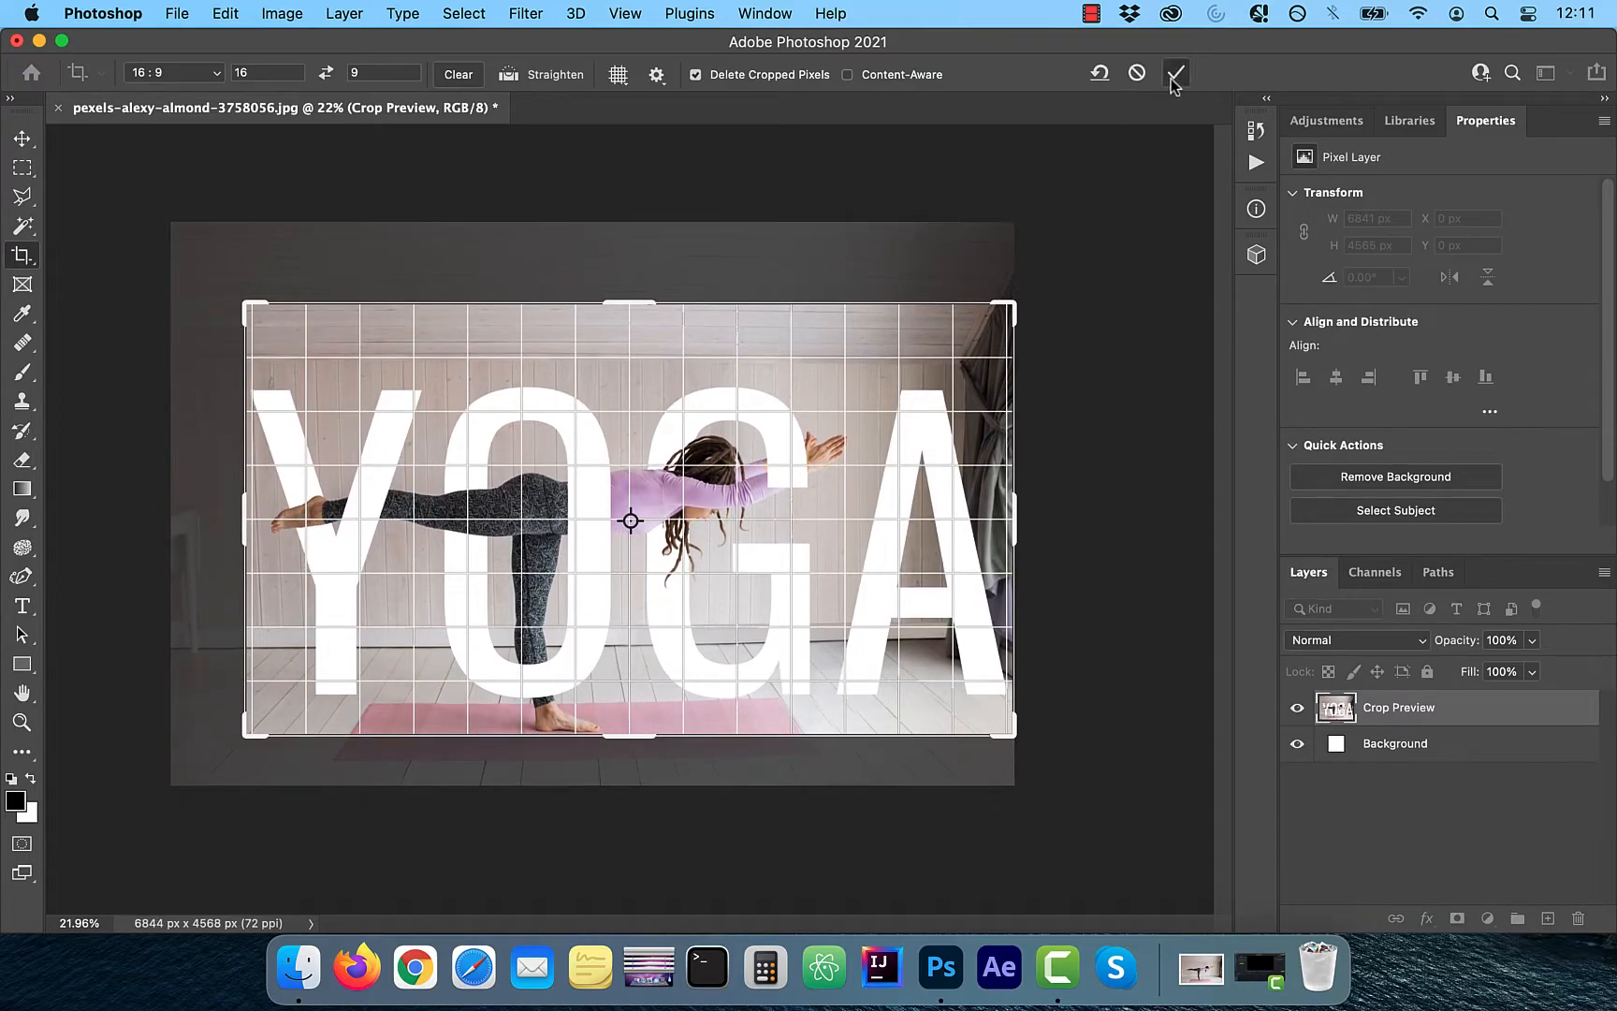
- Crop the composition to a 16:9 frame
{"action": "left_click", "coordinate": [1173, 73]}
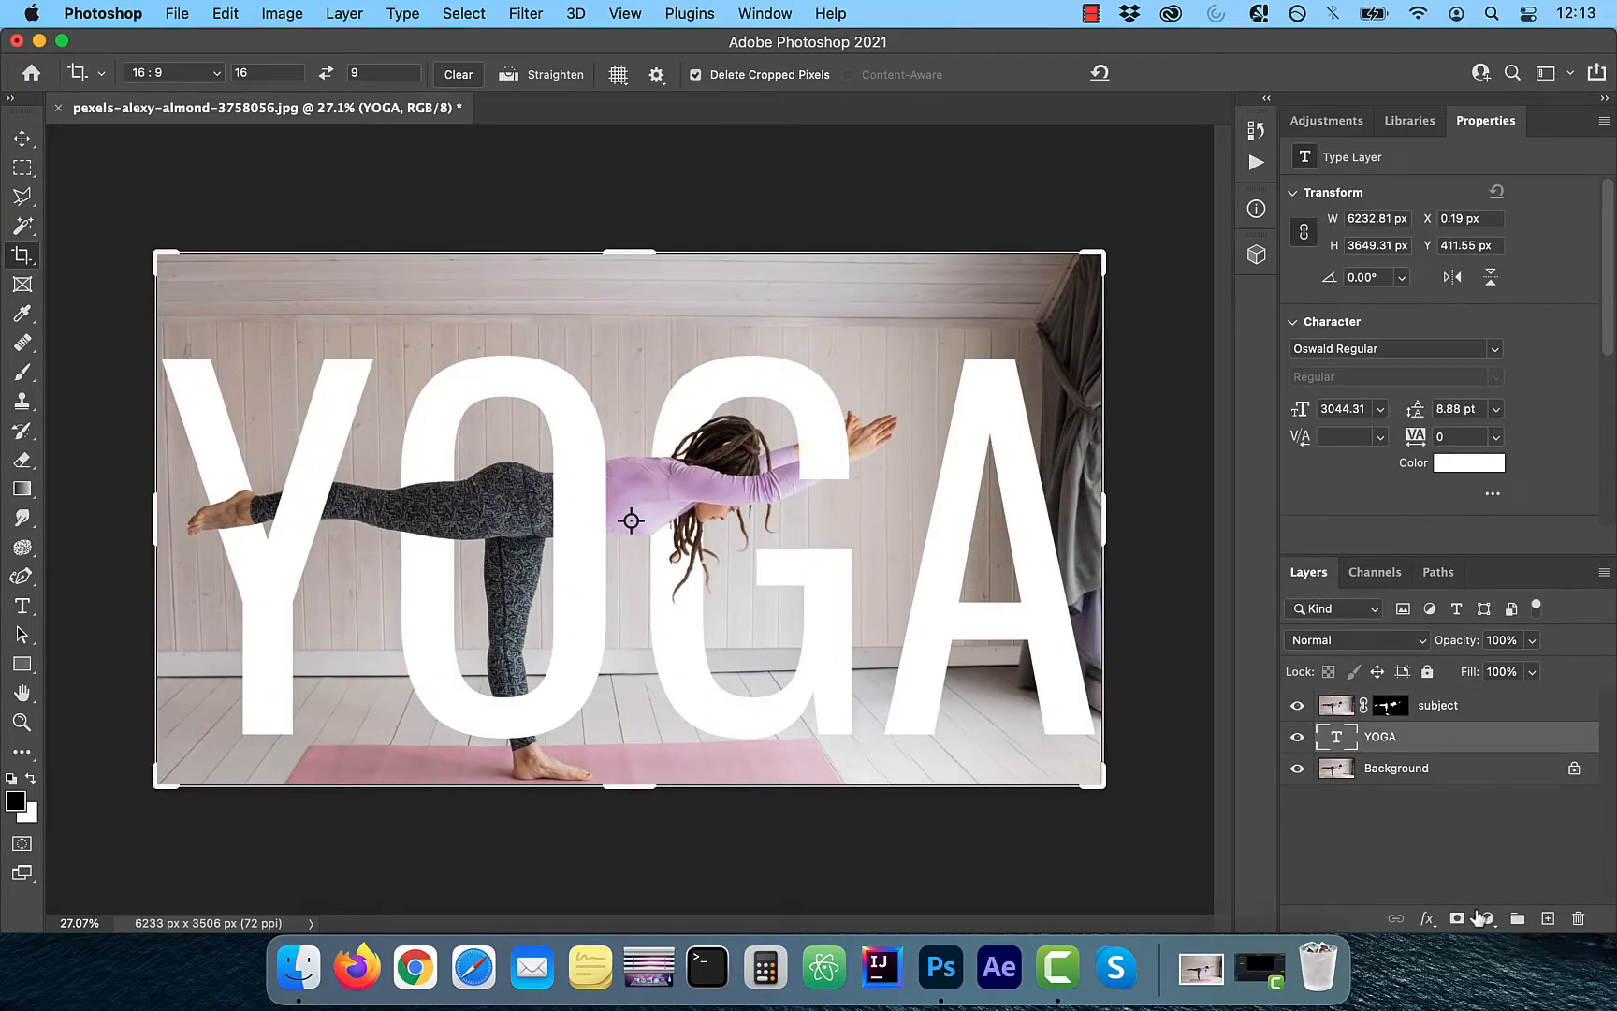
- Add a Gradient Fill layer using a purple preset gradient
{"action": "left_click", "coordinate": [1486, 919]}
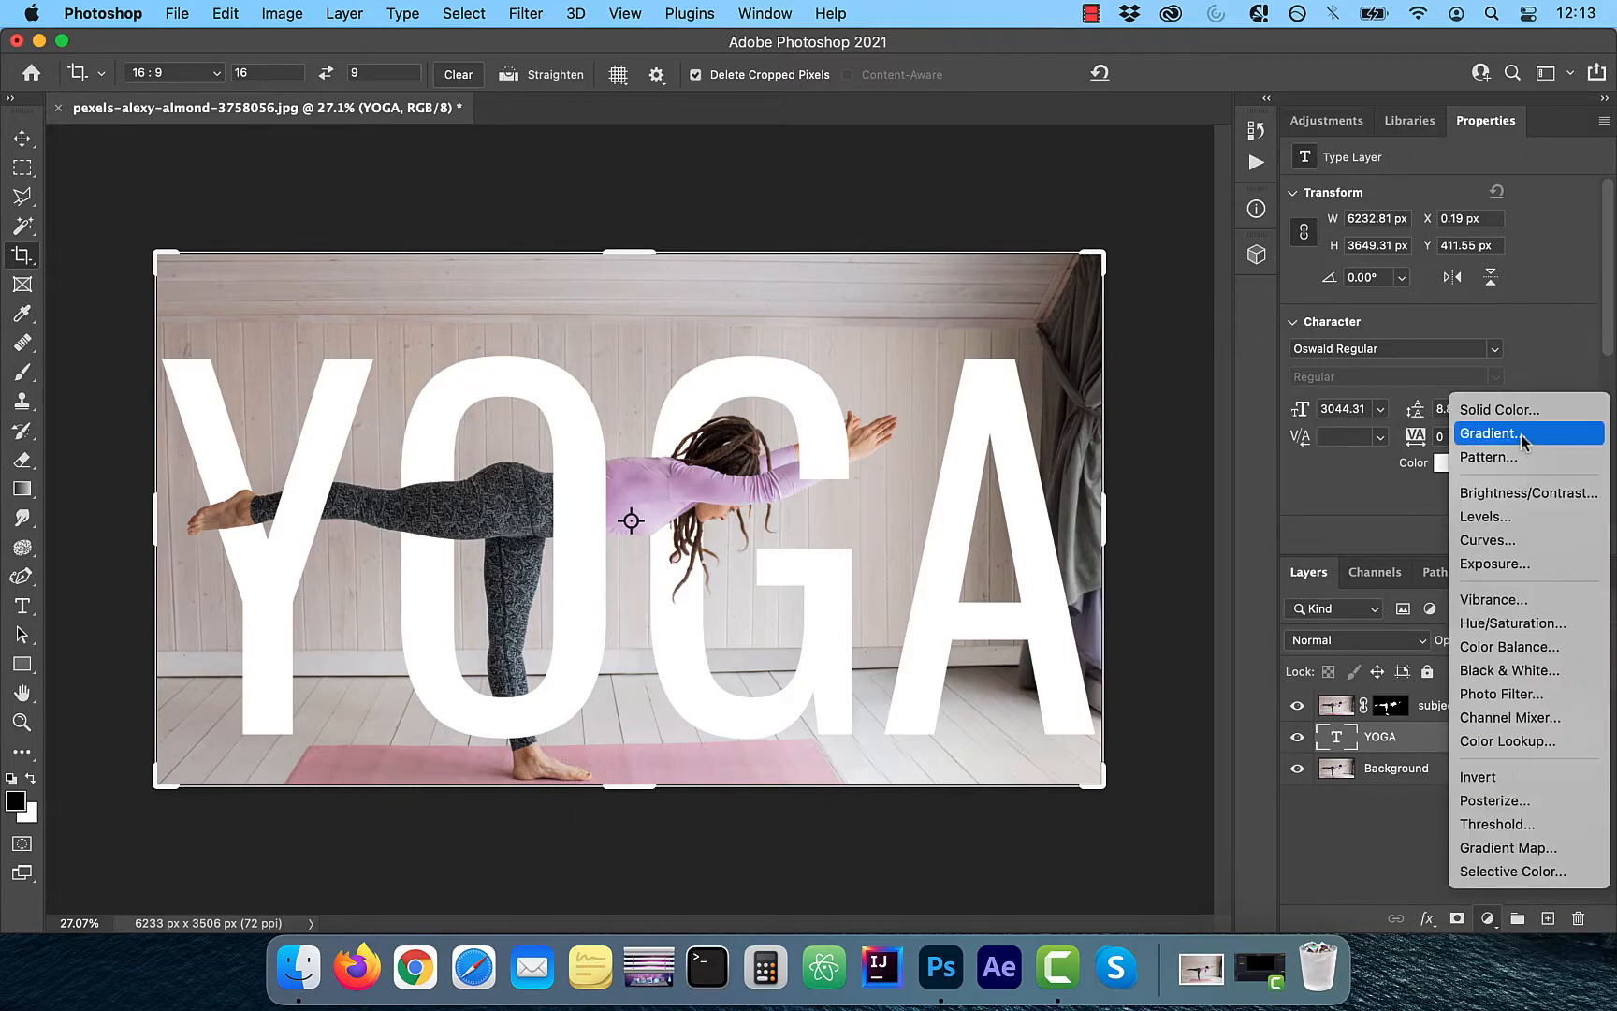
{"action": "left_click", "coordinate": [1490, 432]}
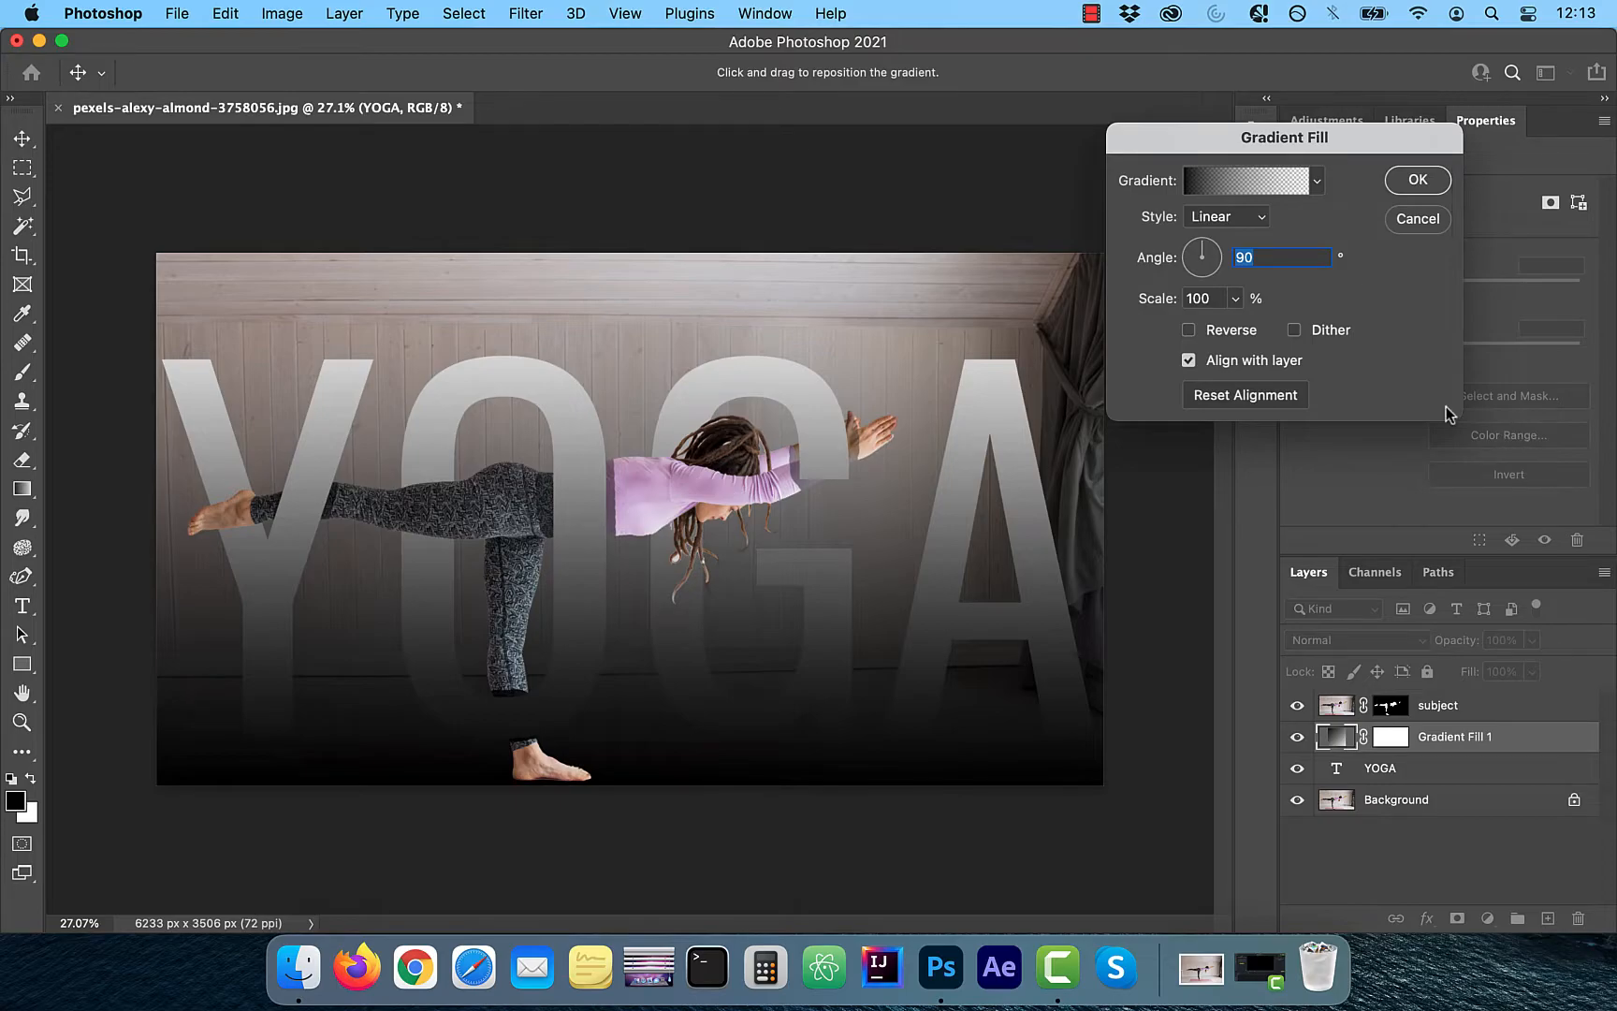
{"action": "left_click", "coordinate": [1243, 182]}
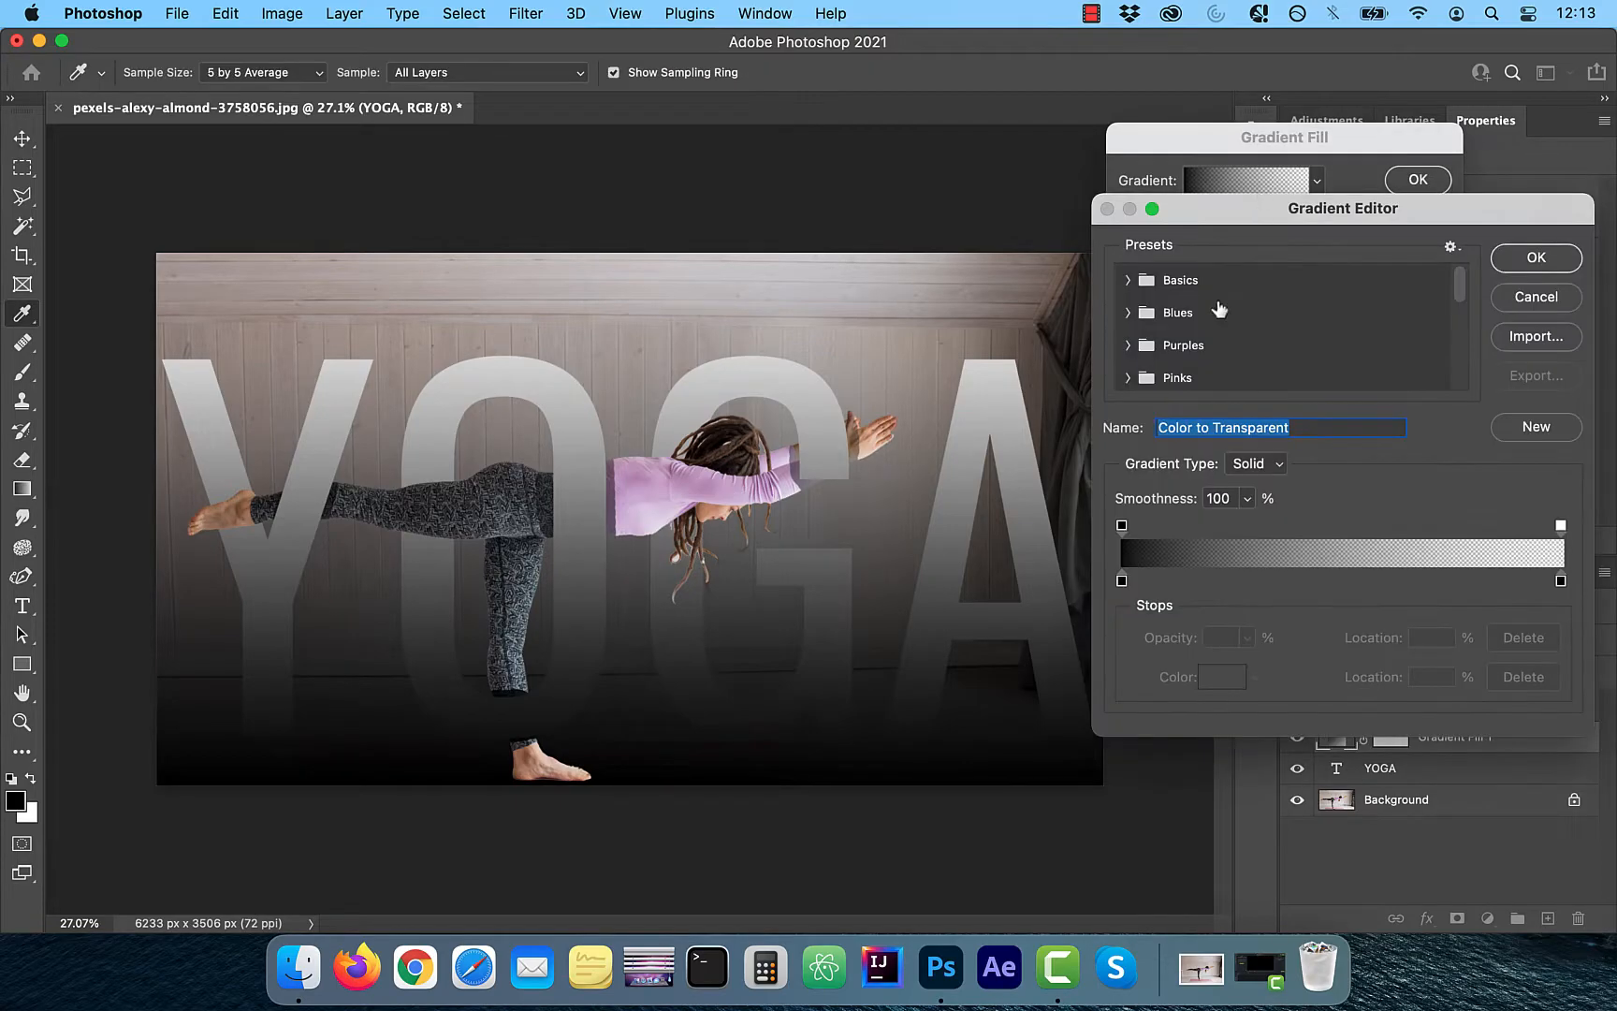
{"action": "left_click", "coordinate": [1183, 346]}
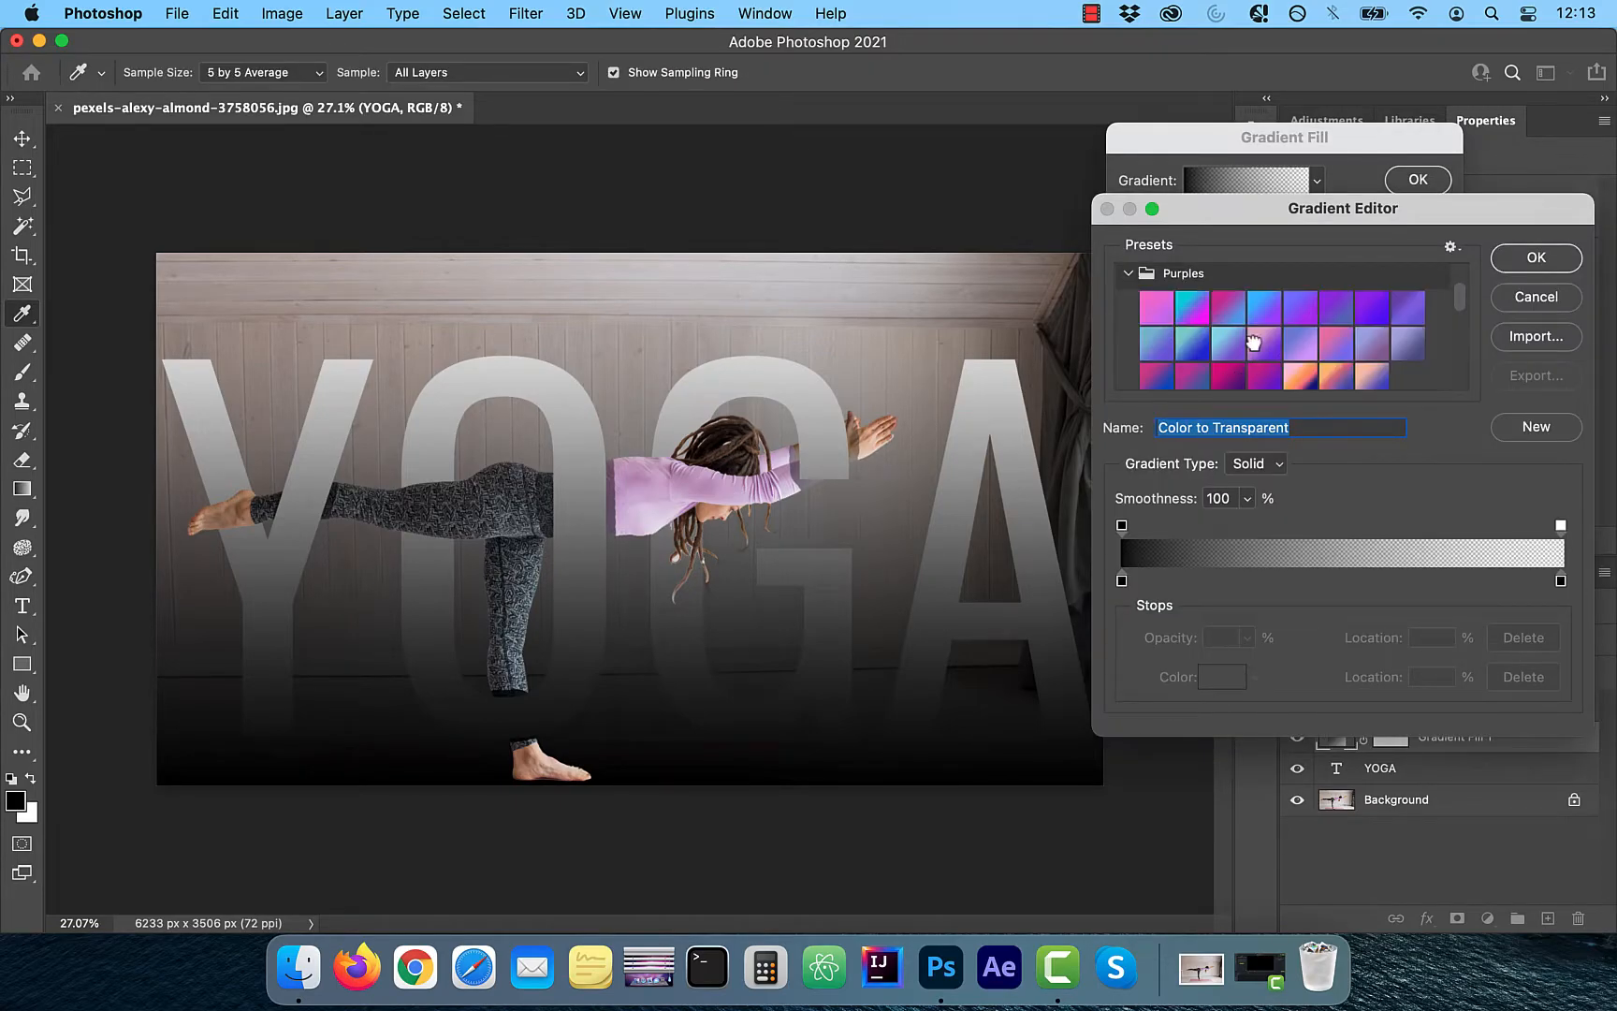
{"action": "left_click", "coordinate": [1265, 342]}
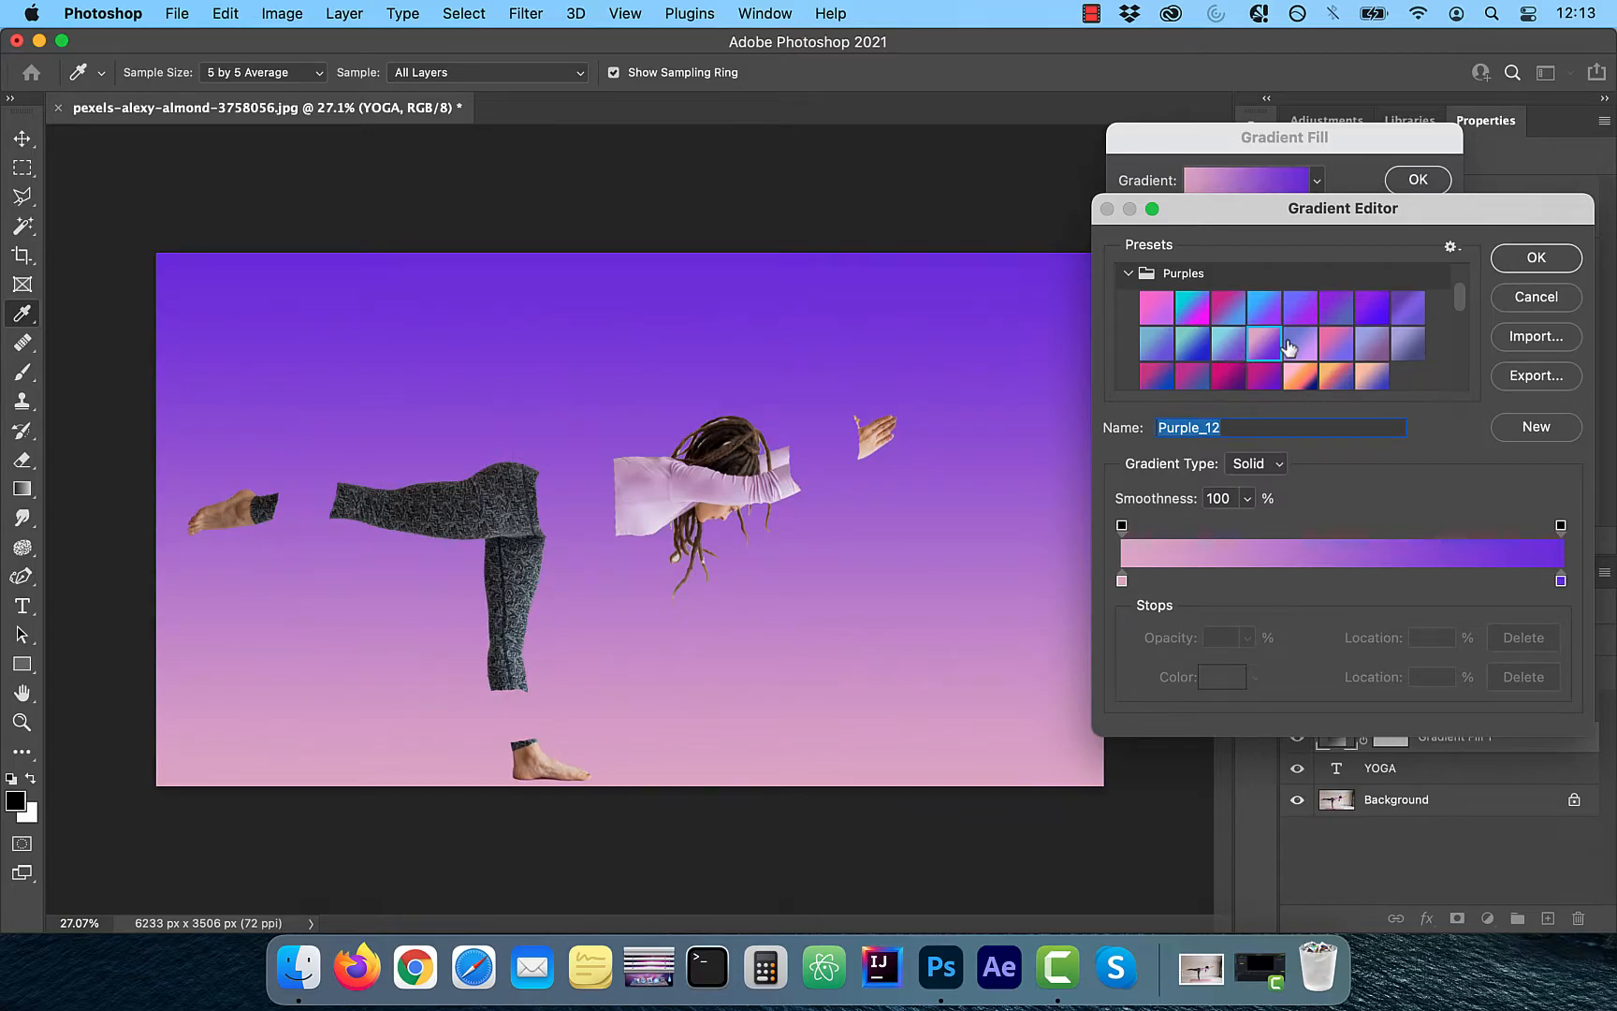
{"action": "left_click", "coordinate": [1534, 258]}
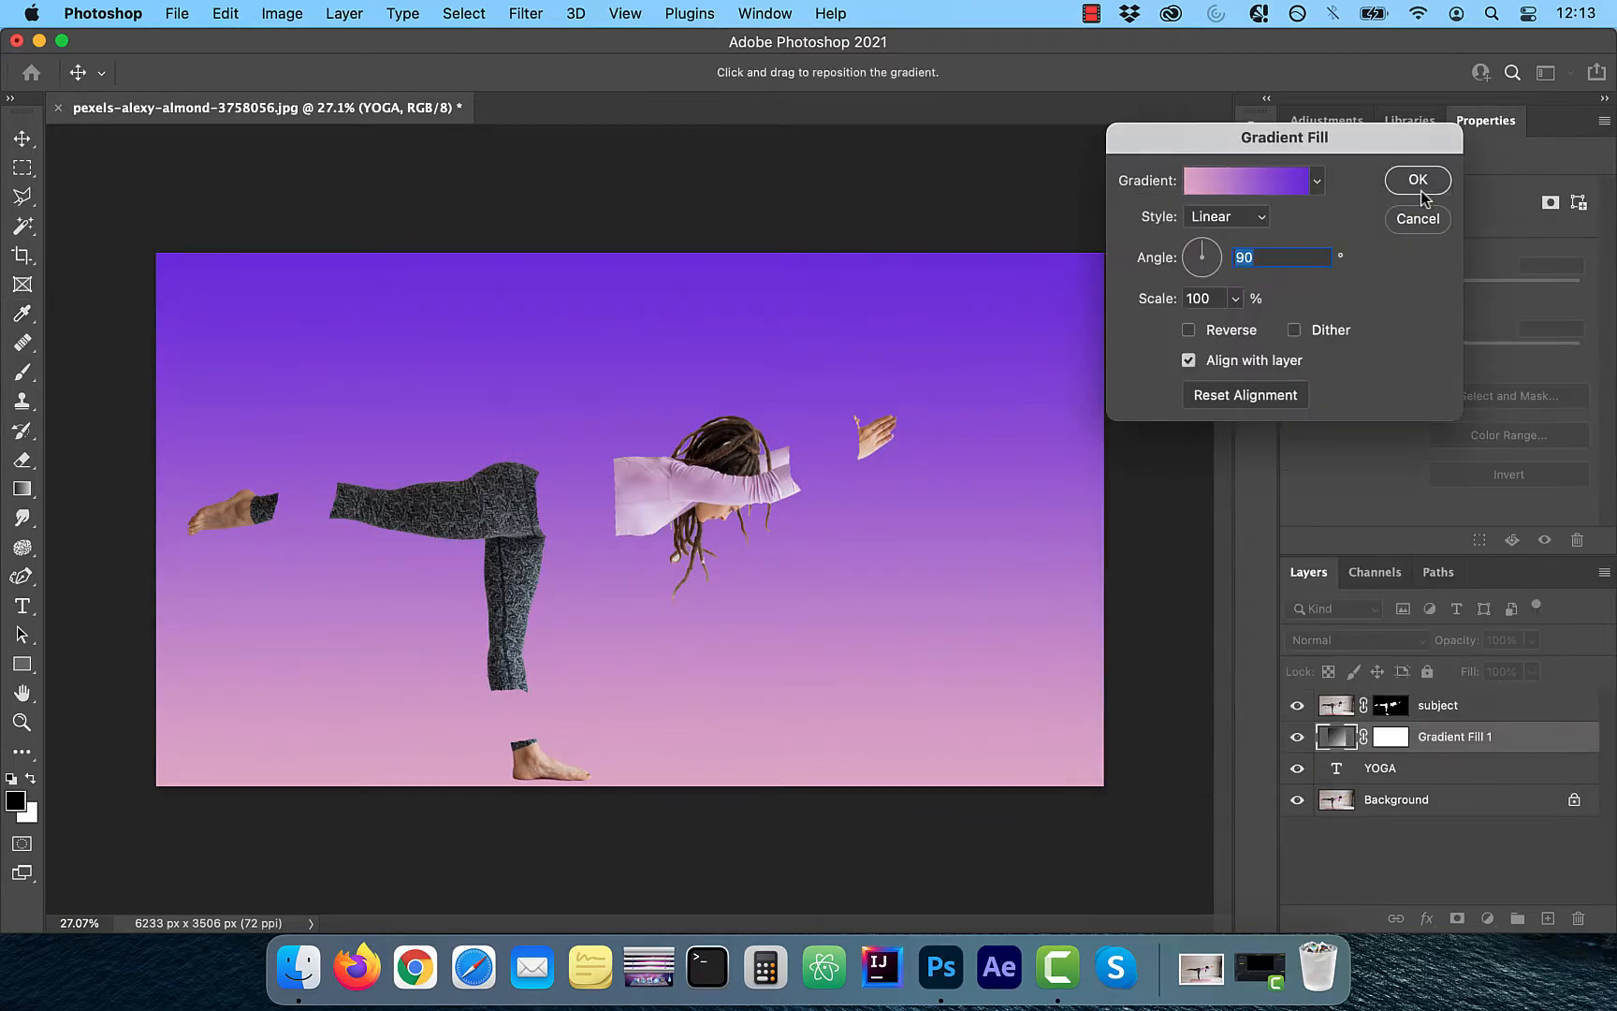
{"action": "left_click", "coordinate": [1417, 180]}
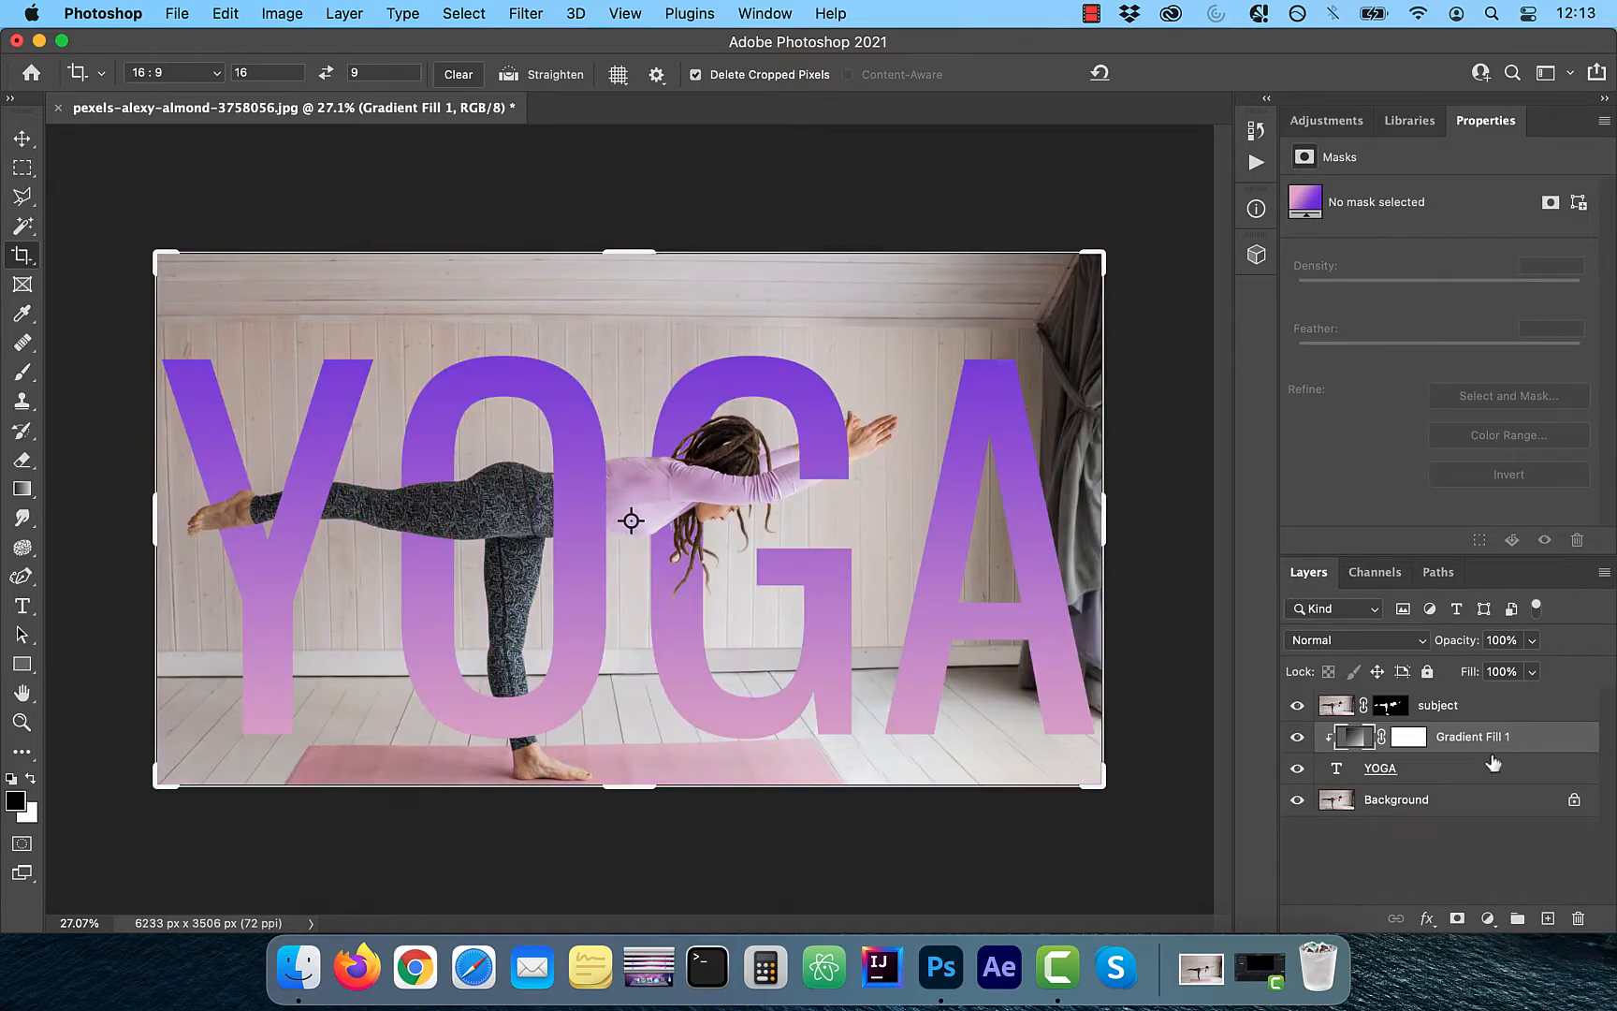
- Reopen the gradient fill and switch it to the purple-orange preset clipped to YOGA
{"action": "double_click", "coordinate": [1355, 735]}
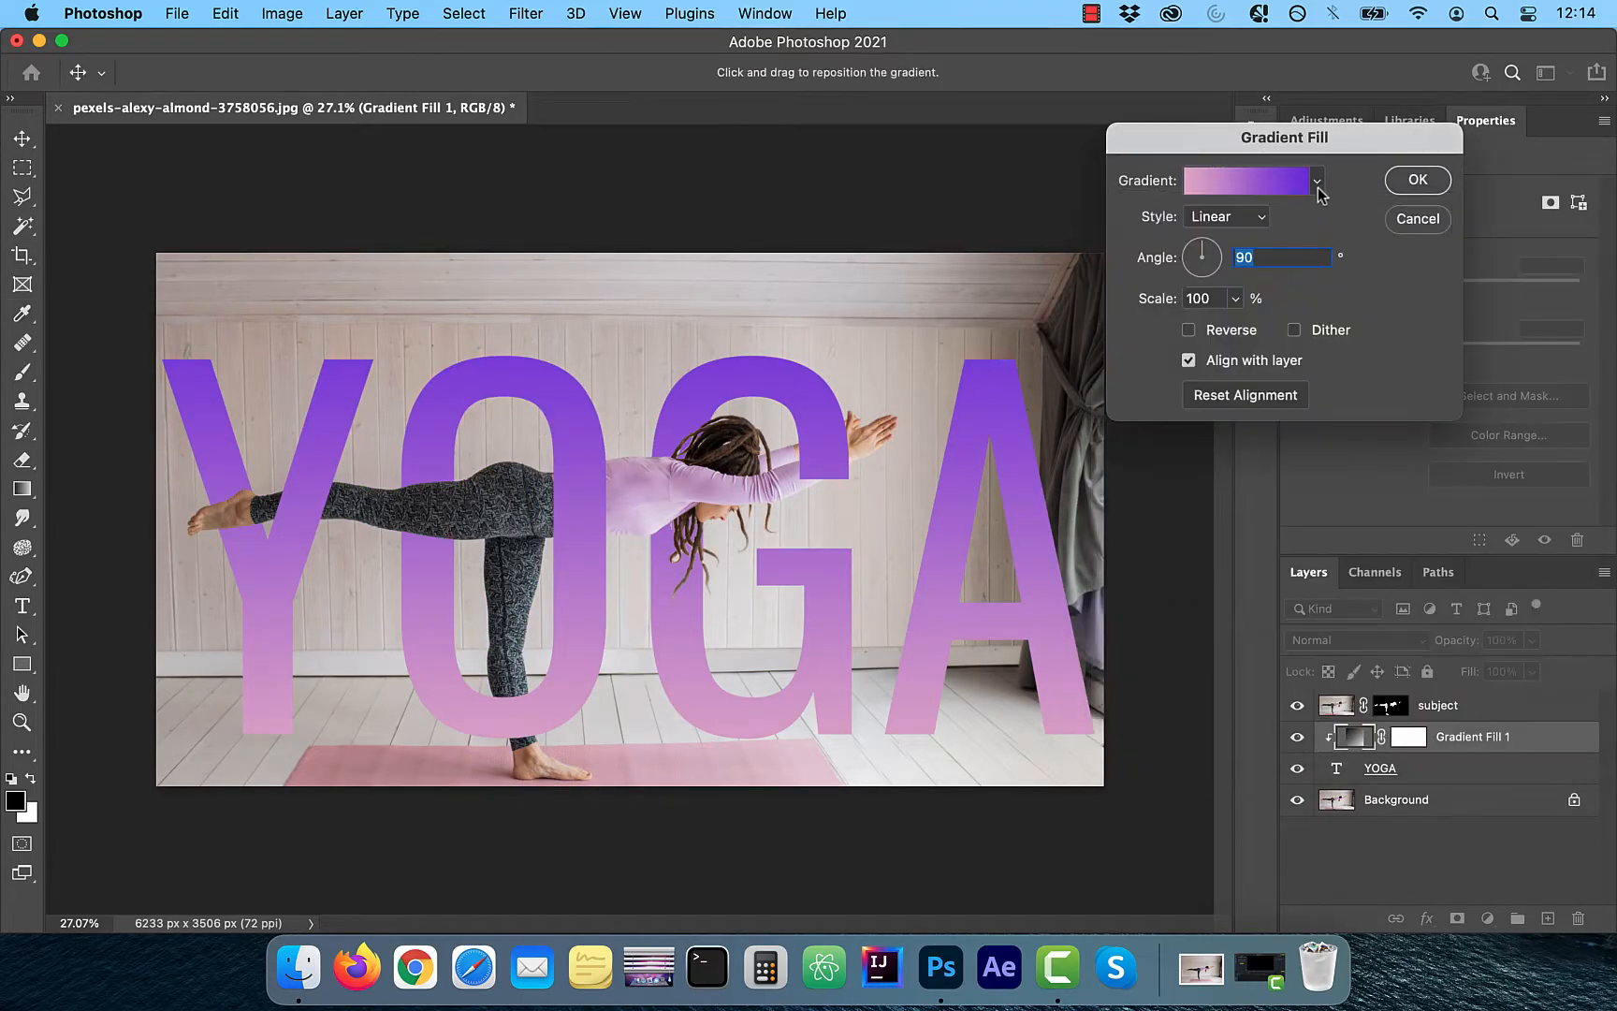
{"action": "left_click", "coordinate": [1318, 182]}
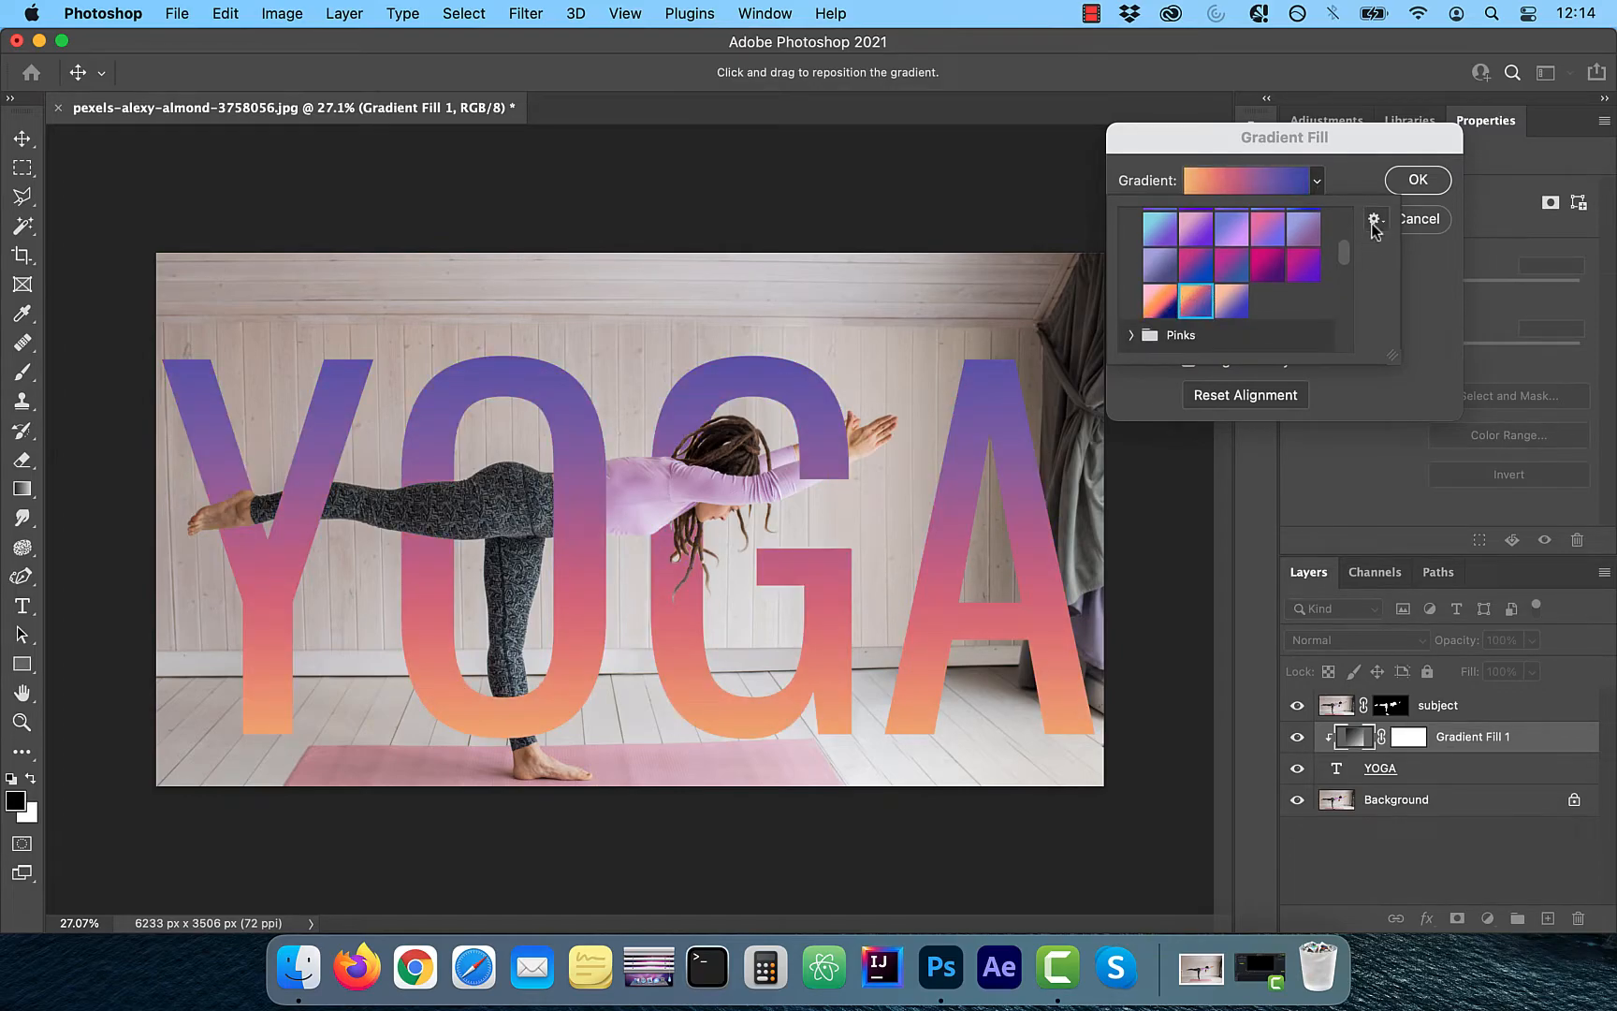
{"action": "left_click", "coordinate": [21, 281]}
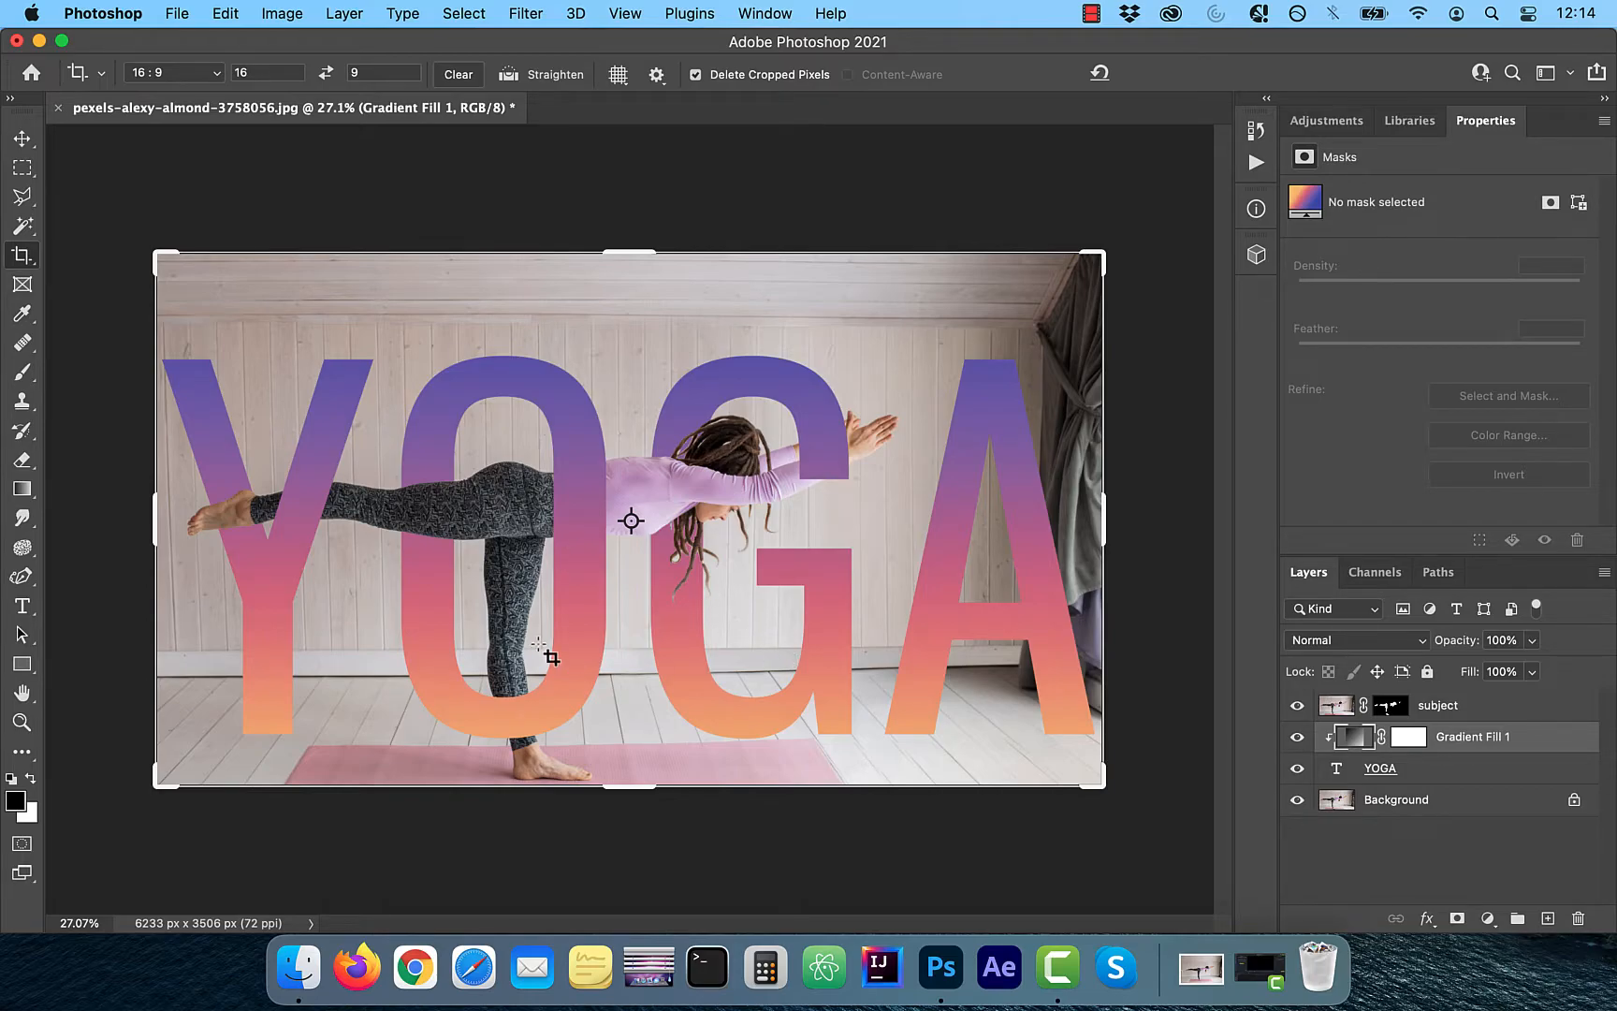
- Add a Curves adjustment clipped to the lettering using the Find Dark & Light Colors auto method
{"action": "left_click", "coordinate": [1488, 919]}
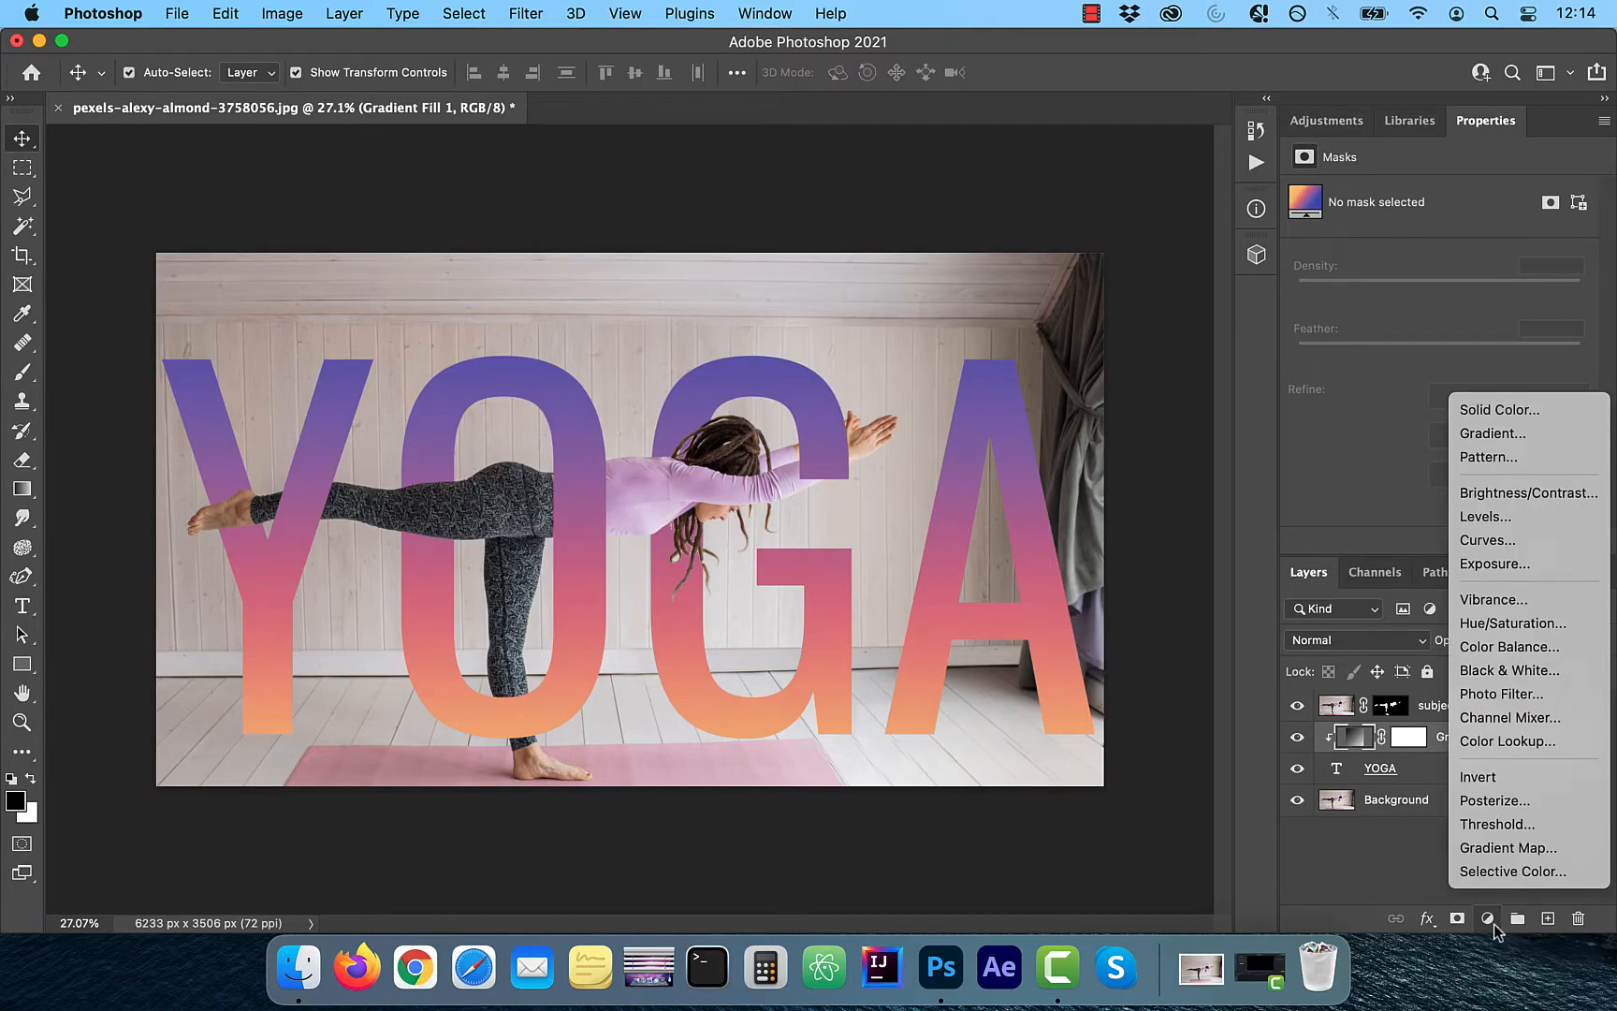
{"action": "mouse_move", "coordinate": [1543, 718]}
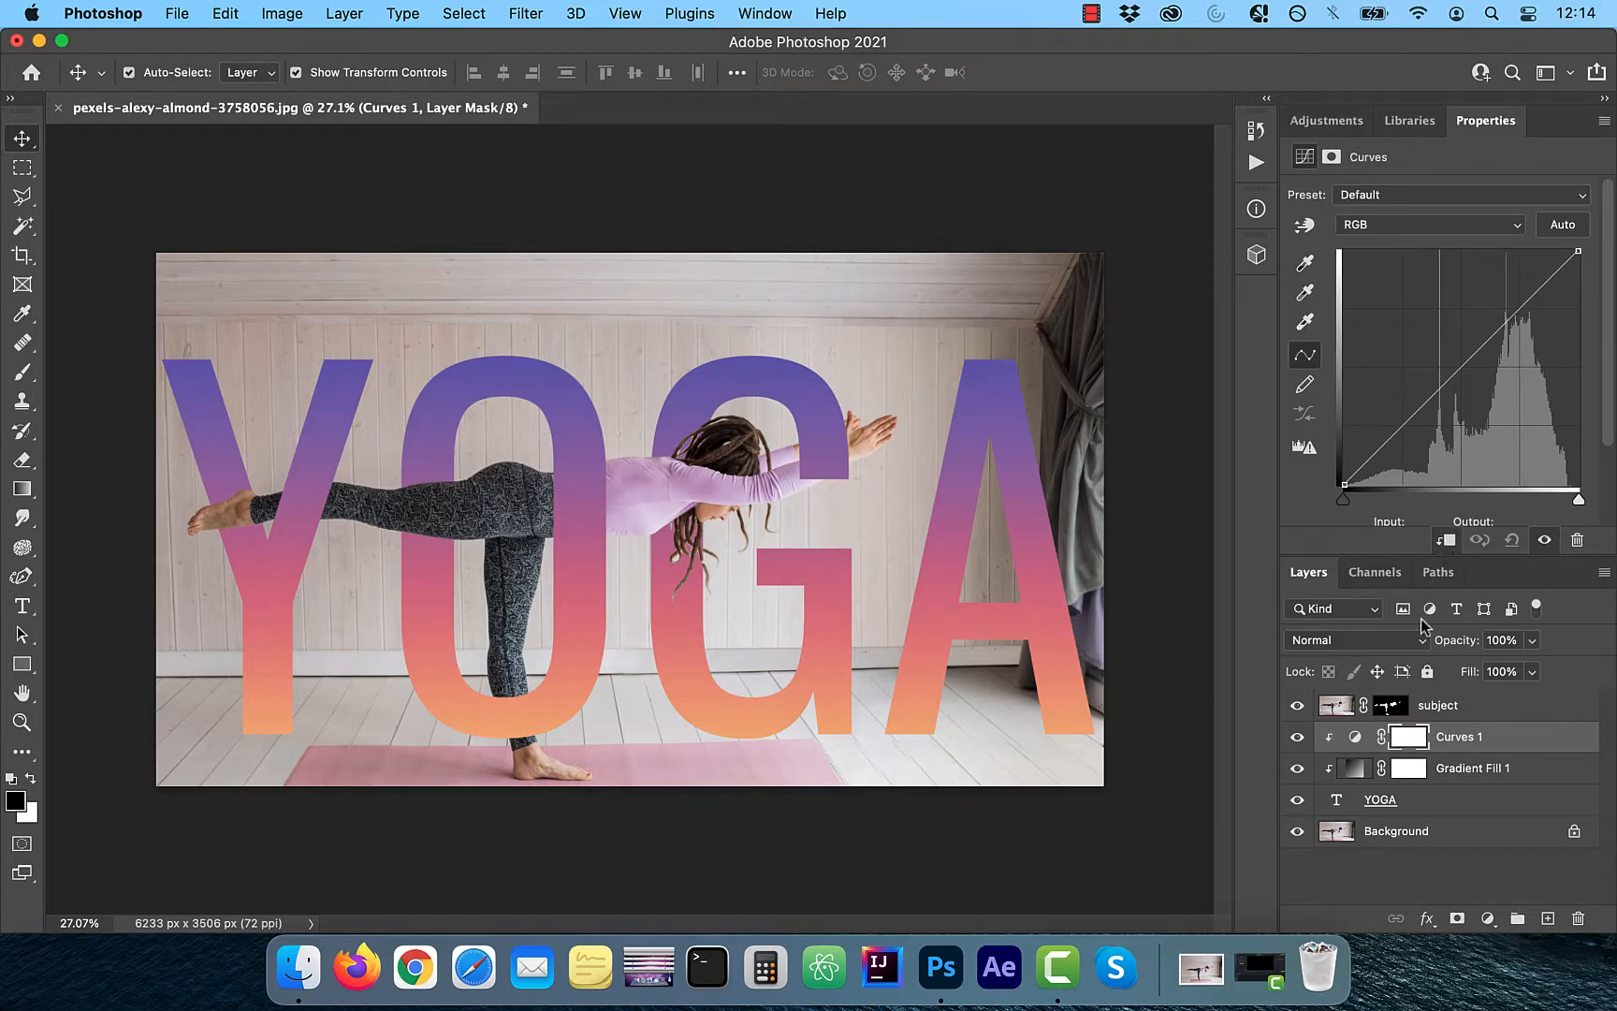
{"action": "left_click", "coordinate": [1331, 738]}
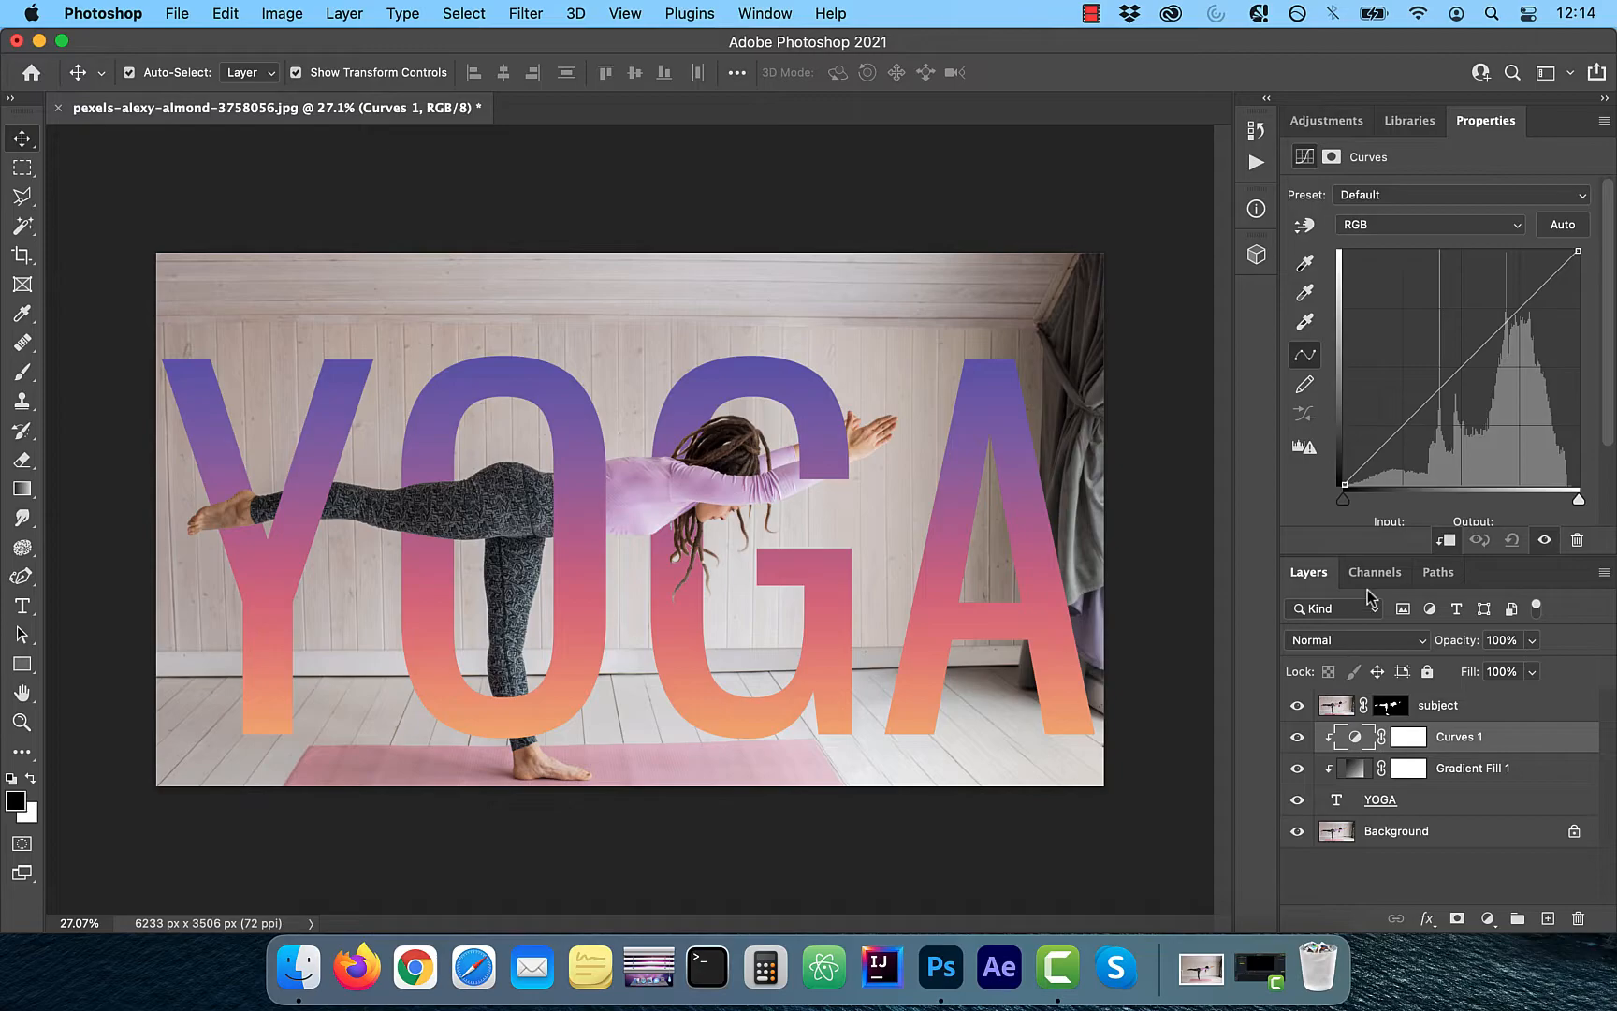
{"action": "left_click", "coordinate": [1561, 225]}
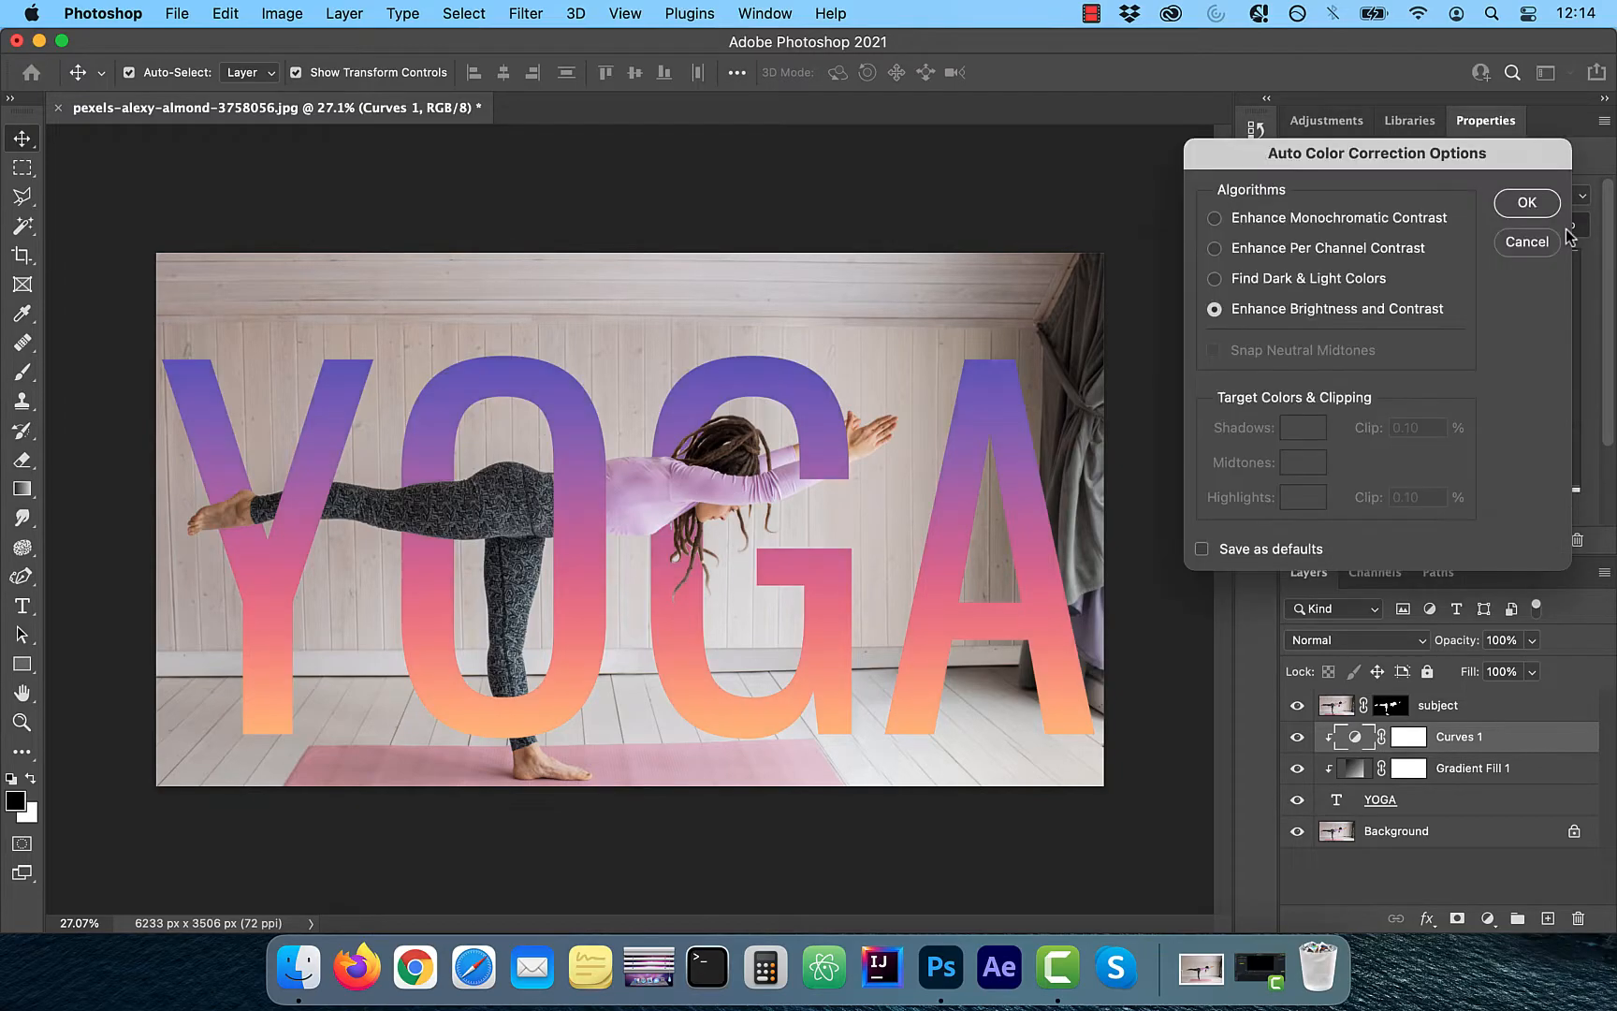
{"action": "left_click", "coordinate": [1214, 277]}
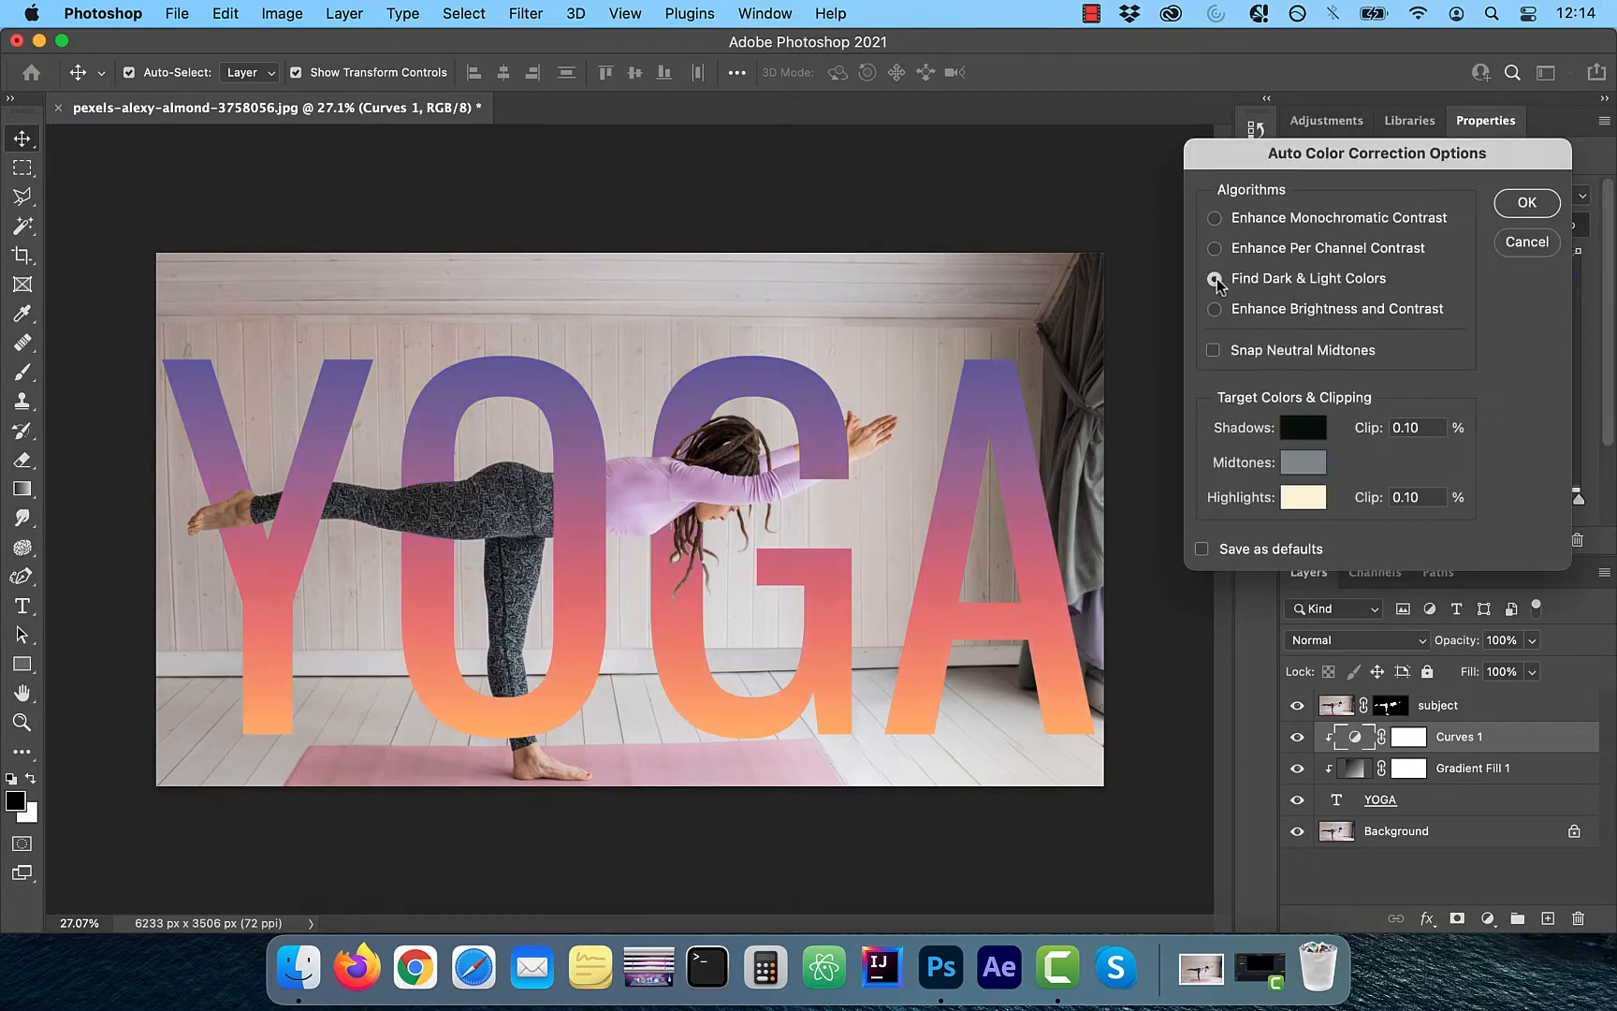
{"action": "left_click", "coordinate": [1215, 277]}
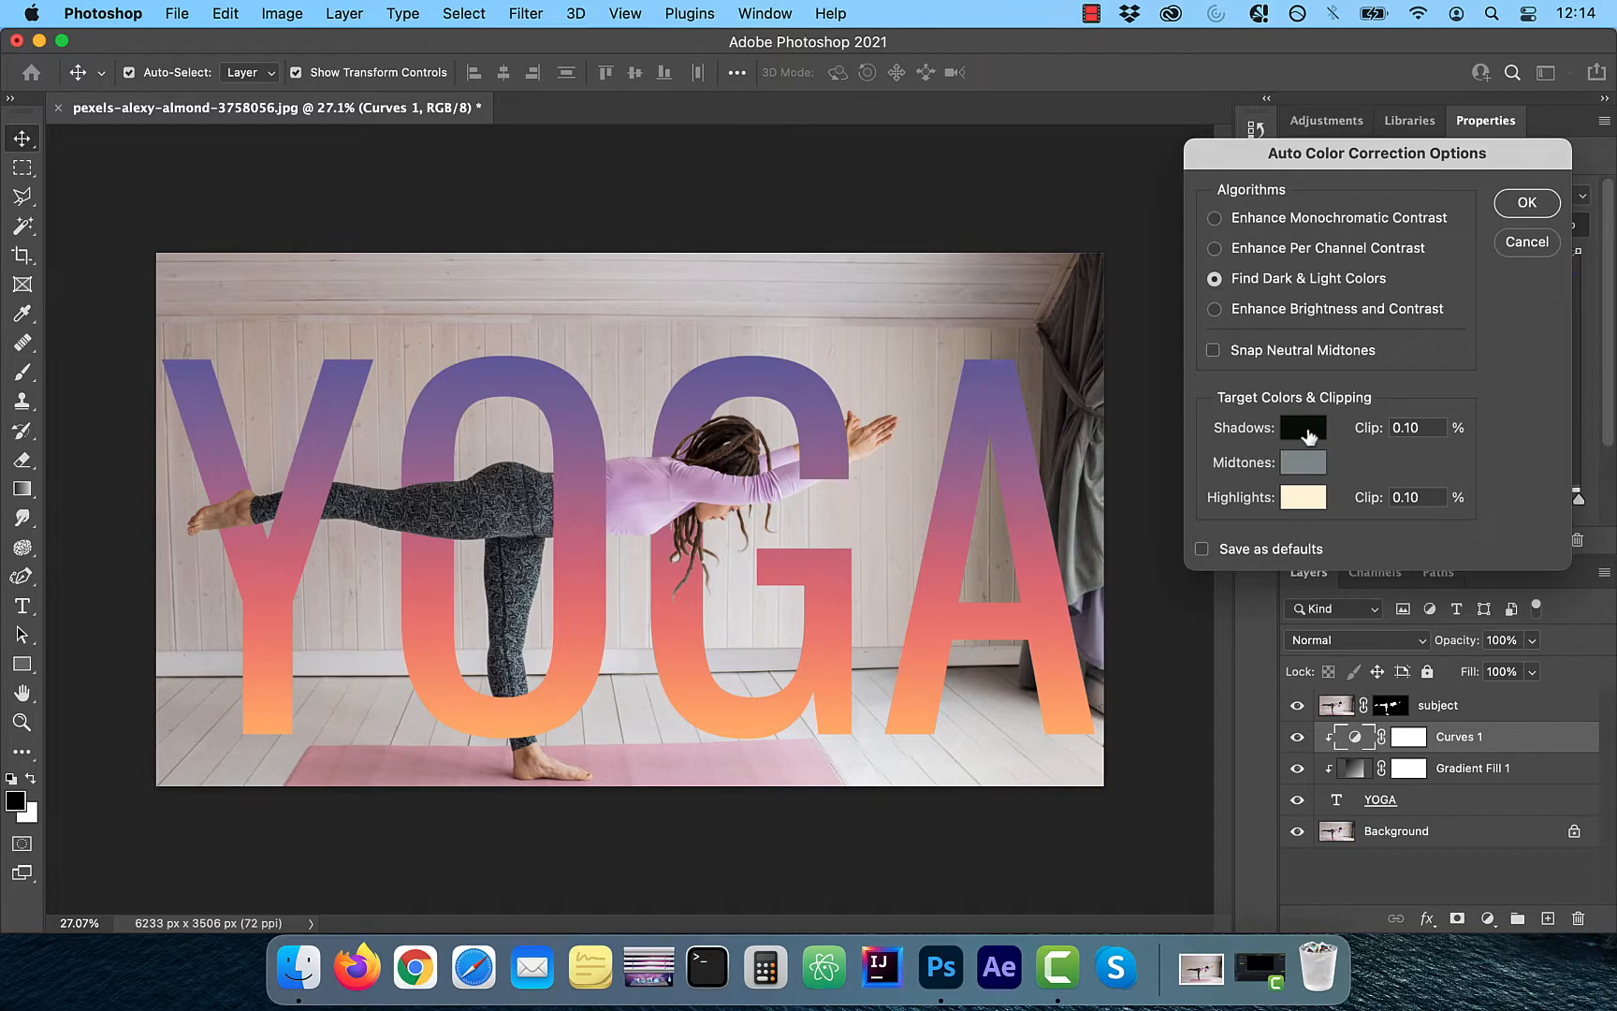
- Set custom target shadow and highlight colours and confirm the auto correction
{"action": "left_click", "coordinate": [1303, 427]}
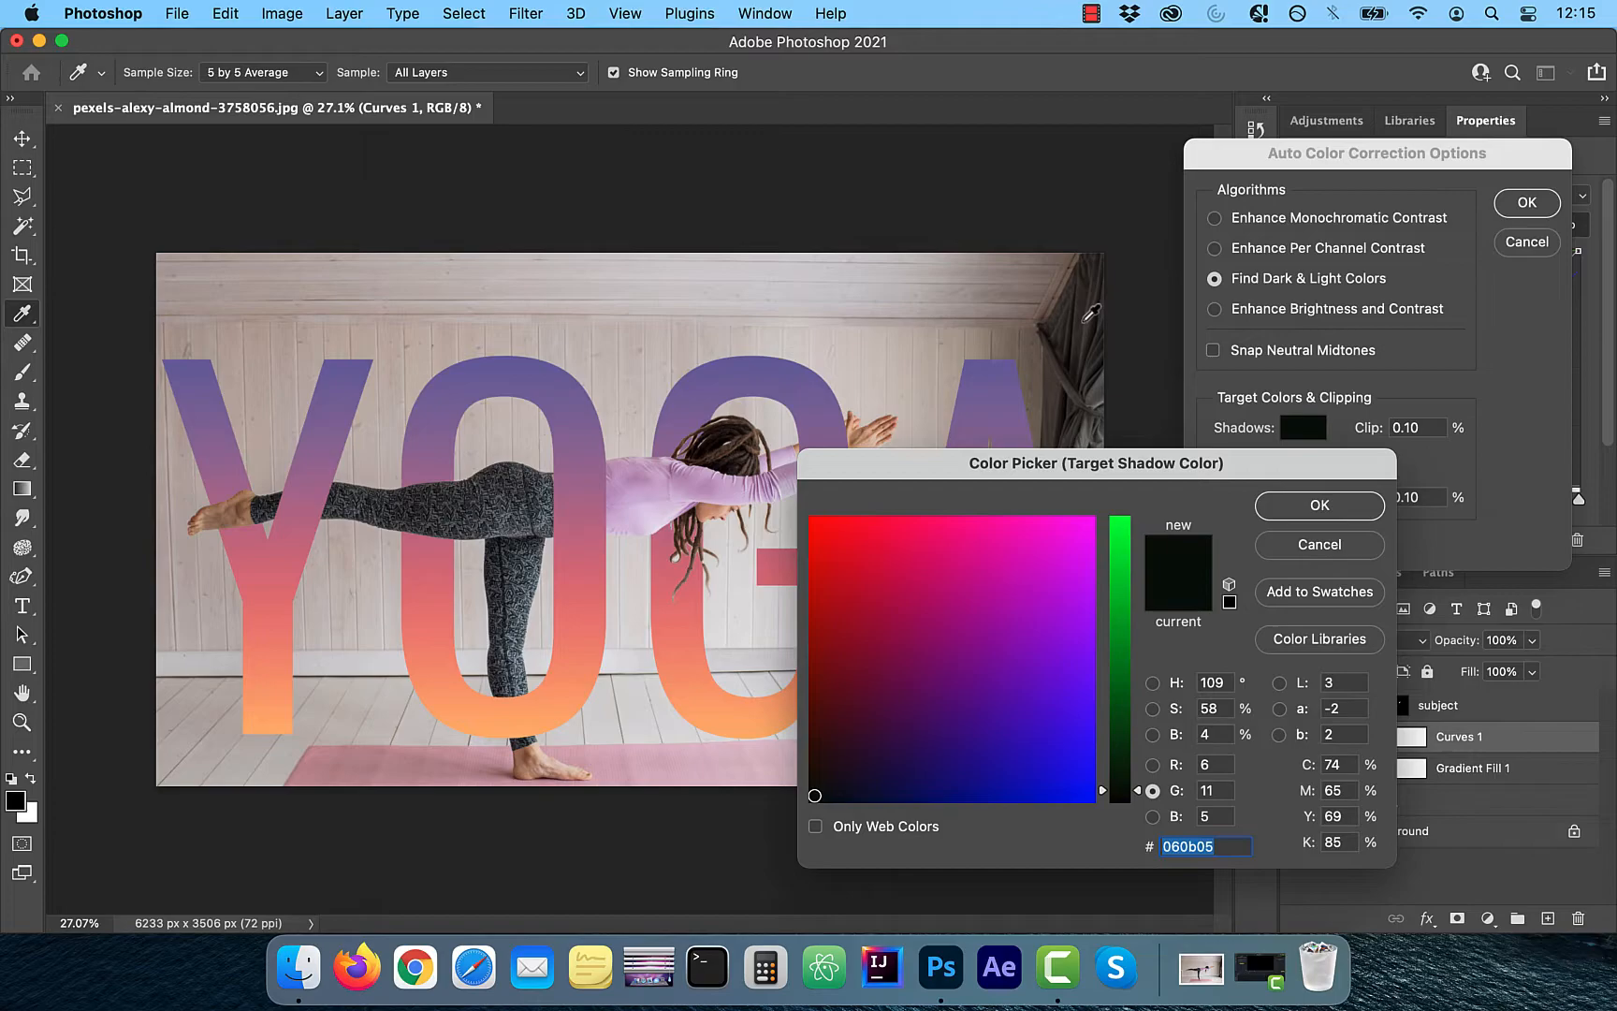
{"action": "left_click", "coordinate": [854, 747]}
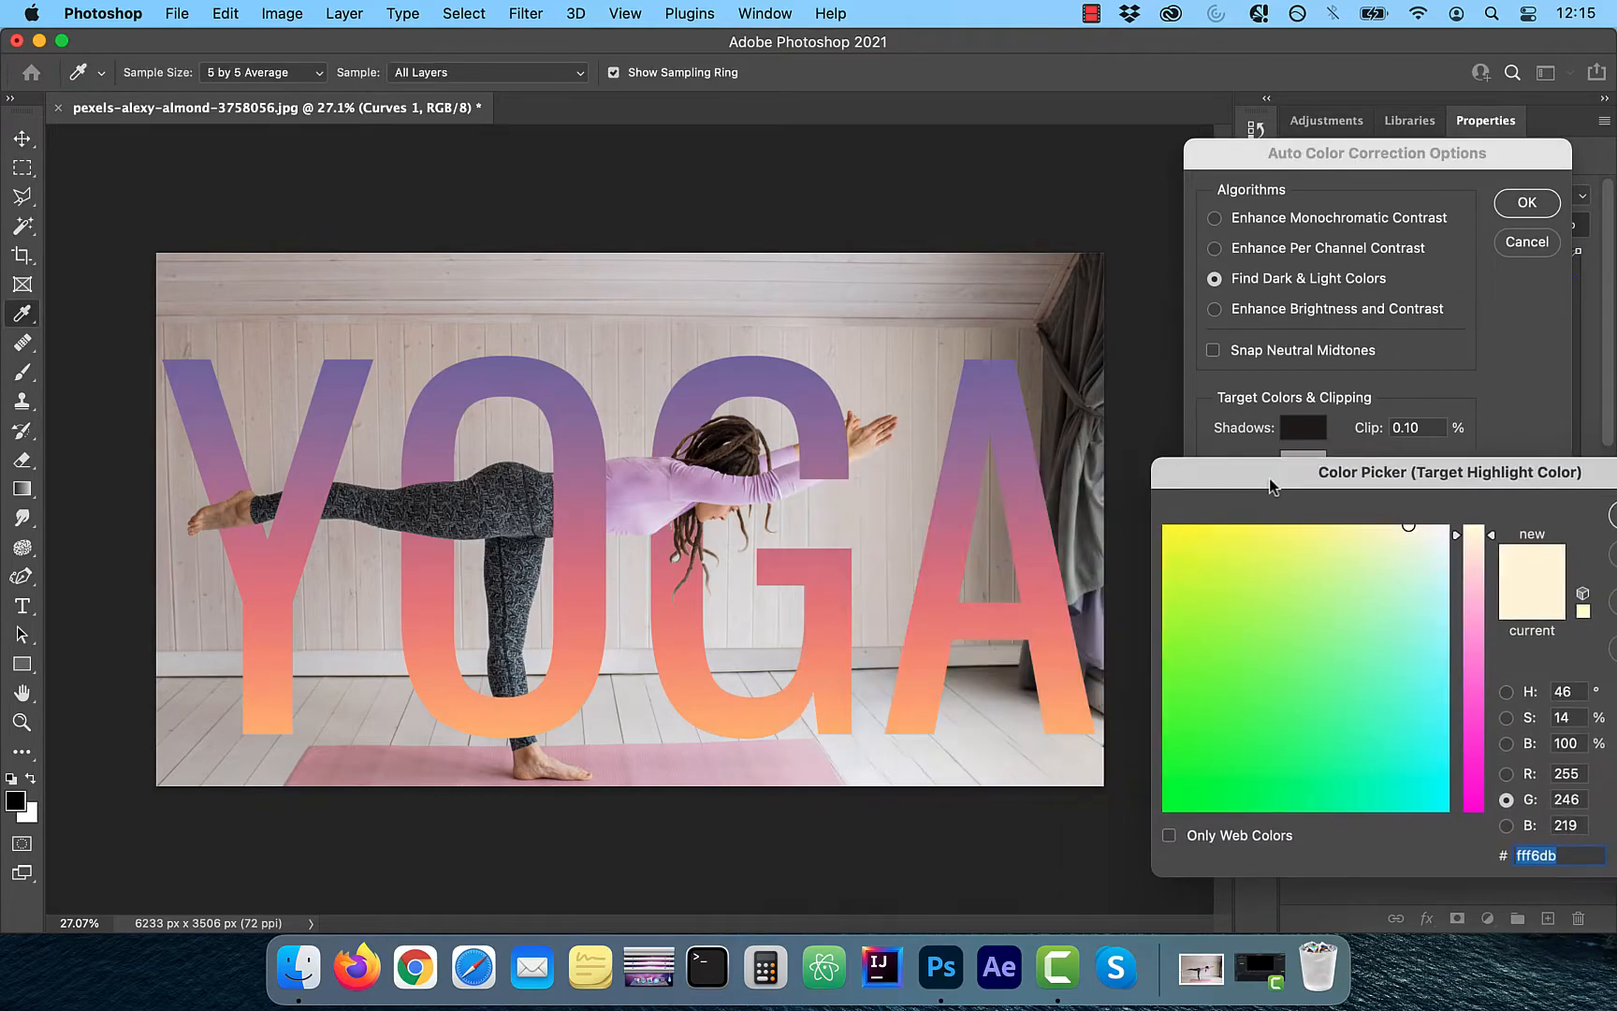
{"action": "left_click", "coordinate": [1402, 573]}
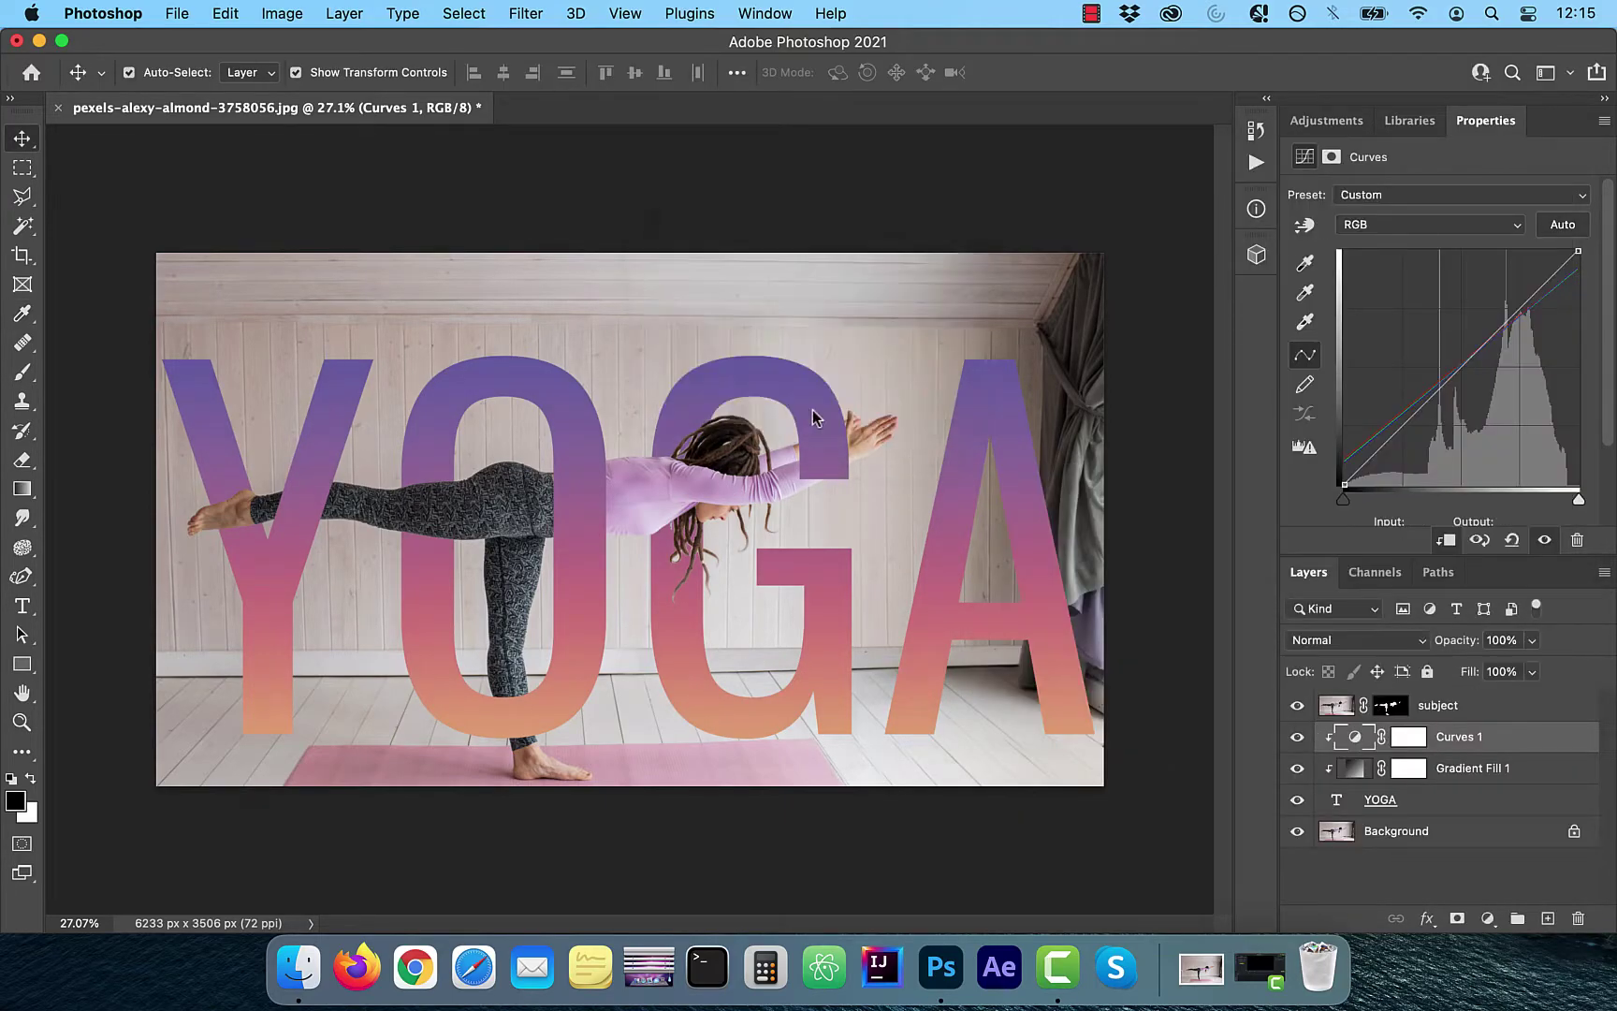
- Add a Color Lookup layer with TealOrangePlusContrast.3DL and lower its opacity to 72%
{"action": "left_click", "coordinate": [1486, 919]}
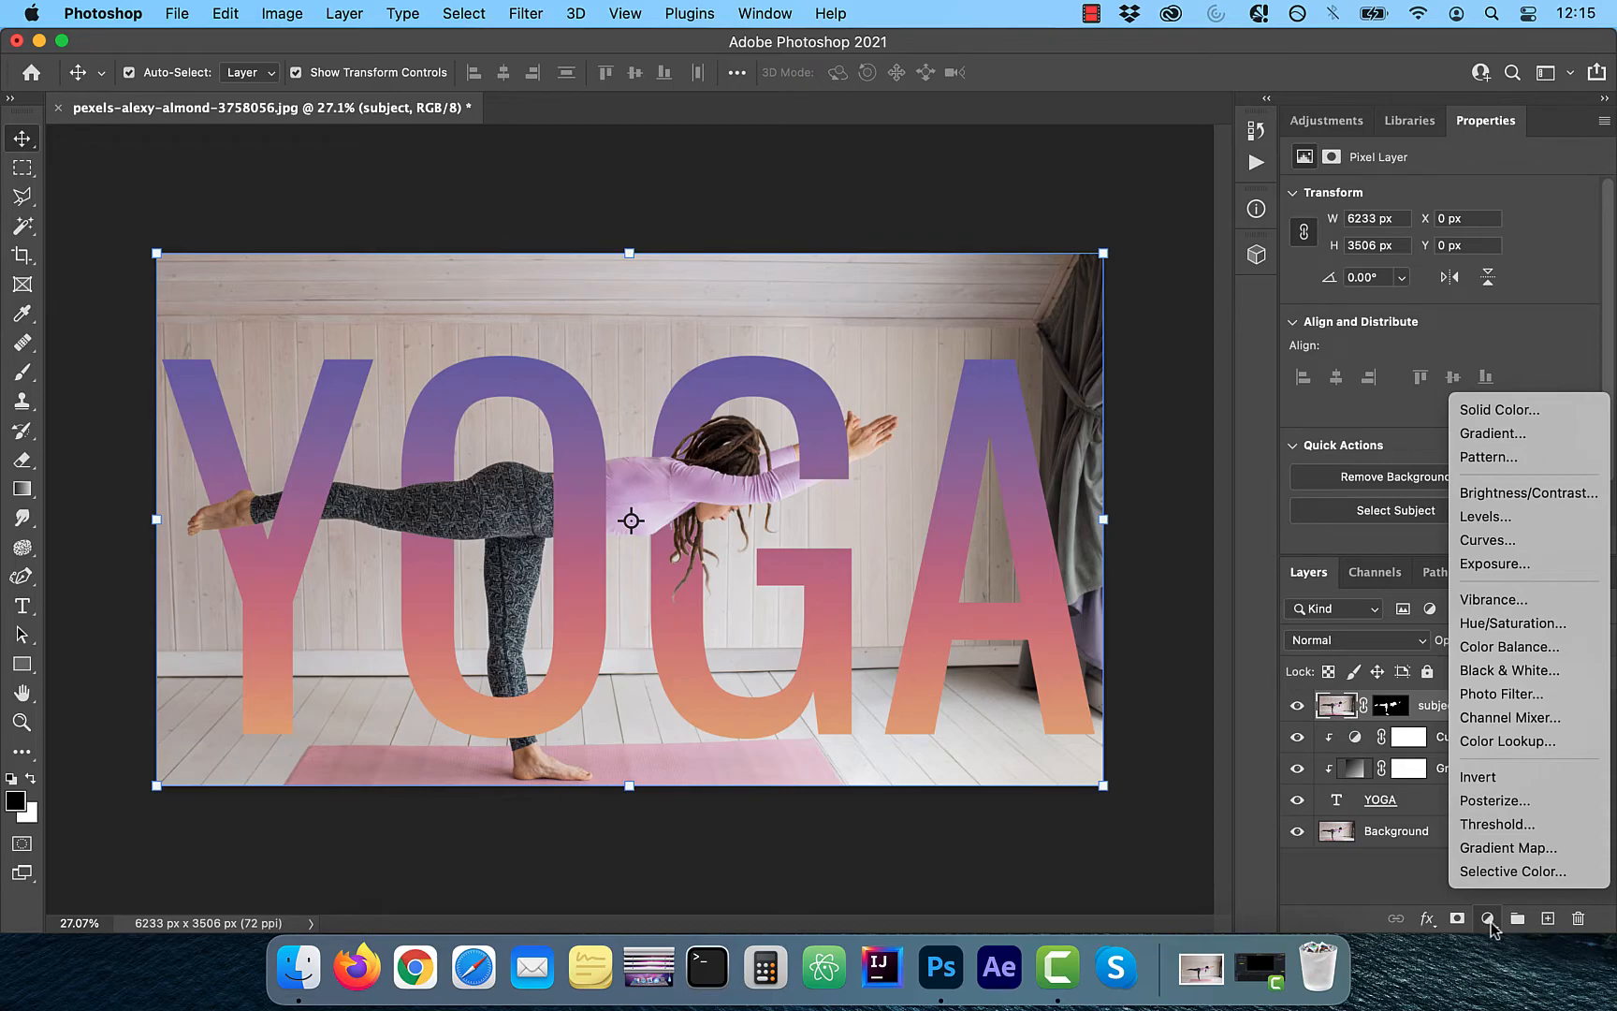
{"action": "mouse_move", "coordinate": [1513, 872]}
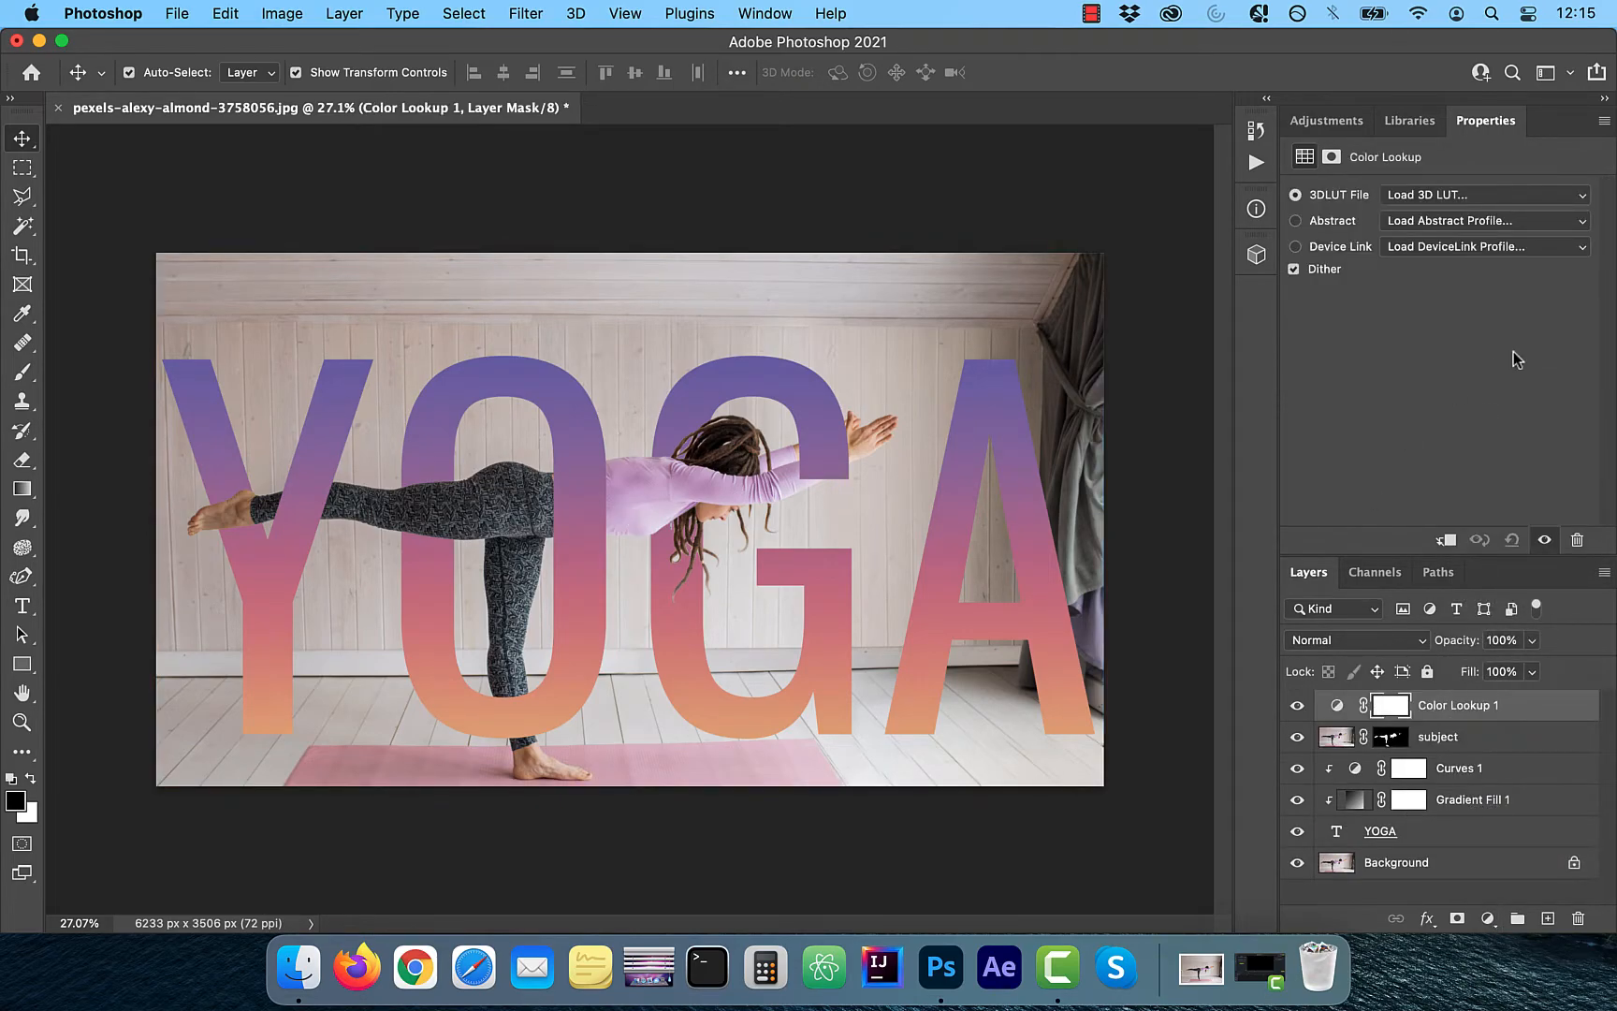
{"action": "left_click", "coordinate": [1485, 194]}
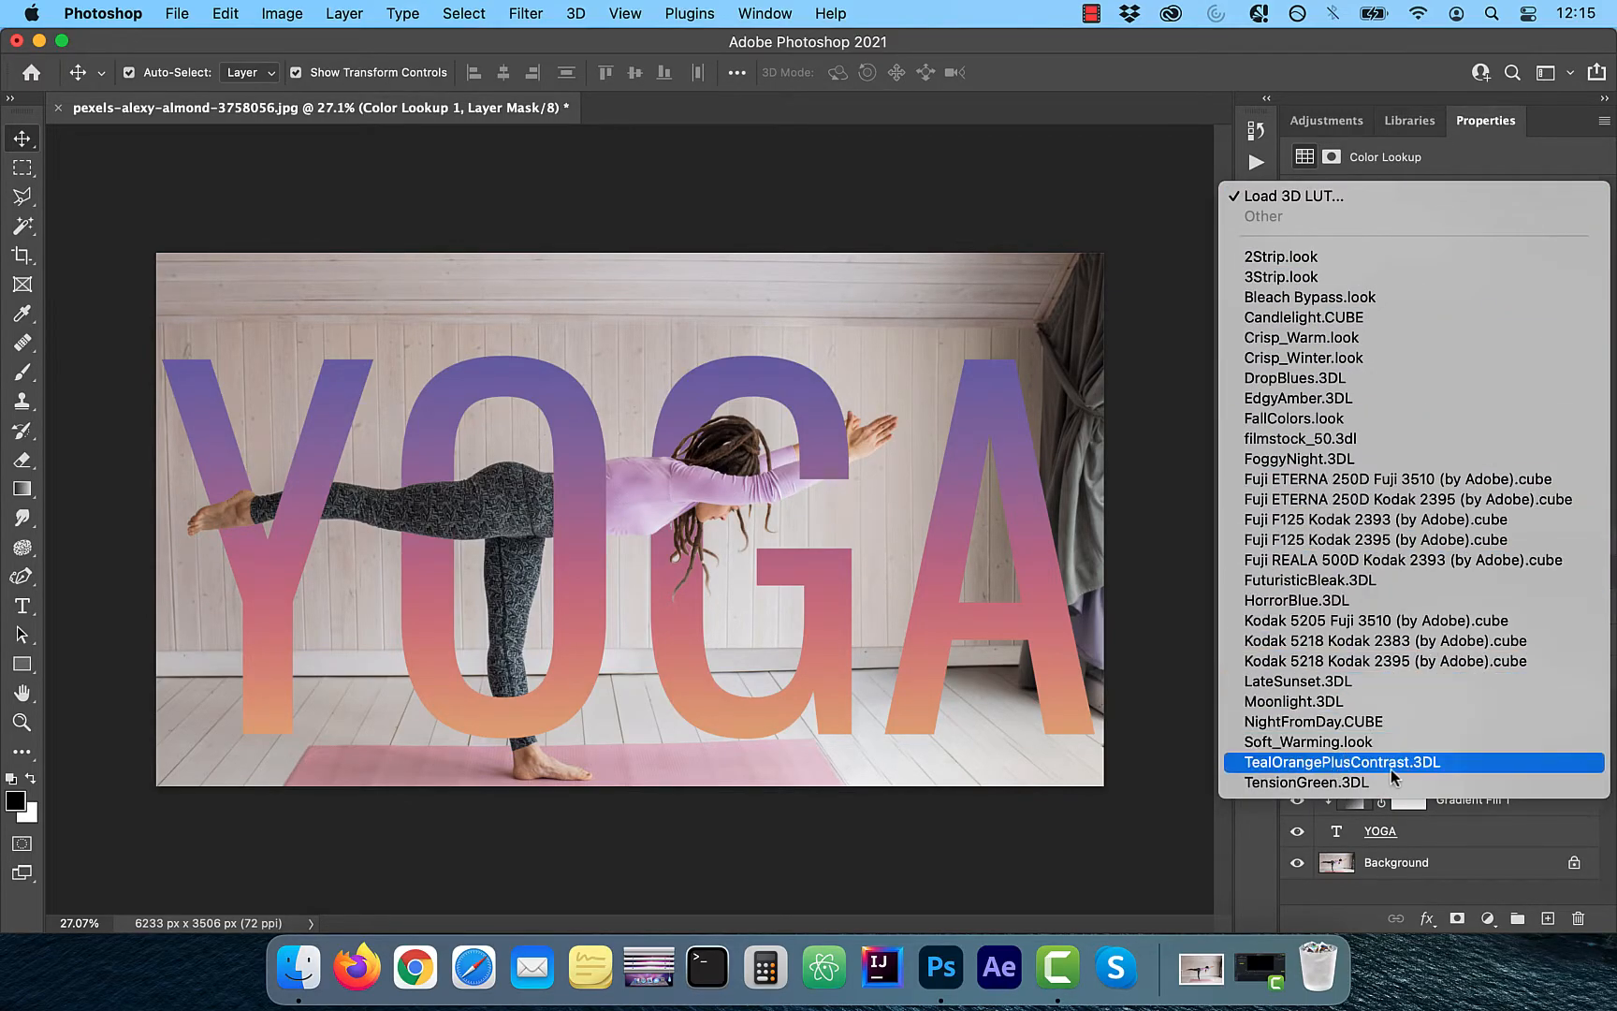
{"action": "left_click", "coordinate": [1342, 762]}
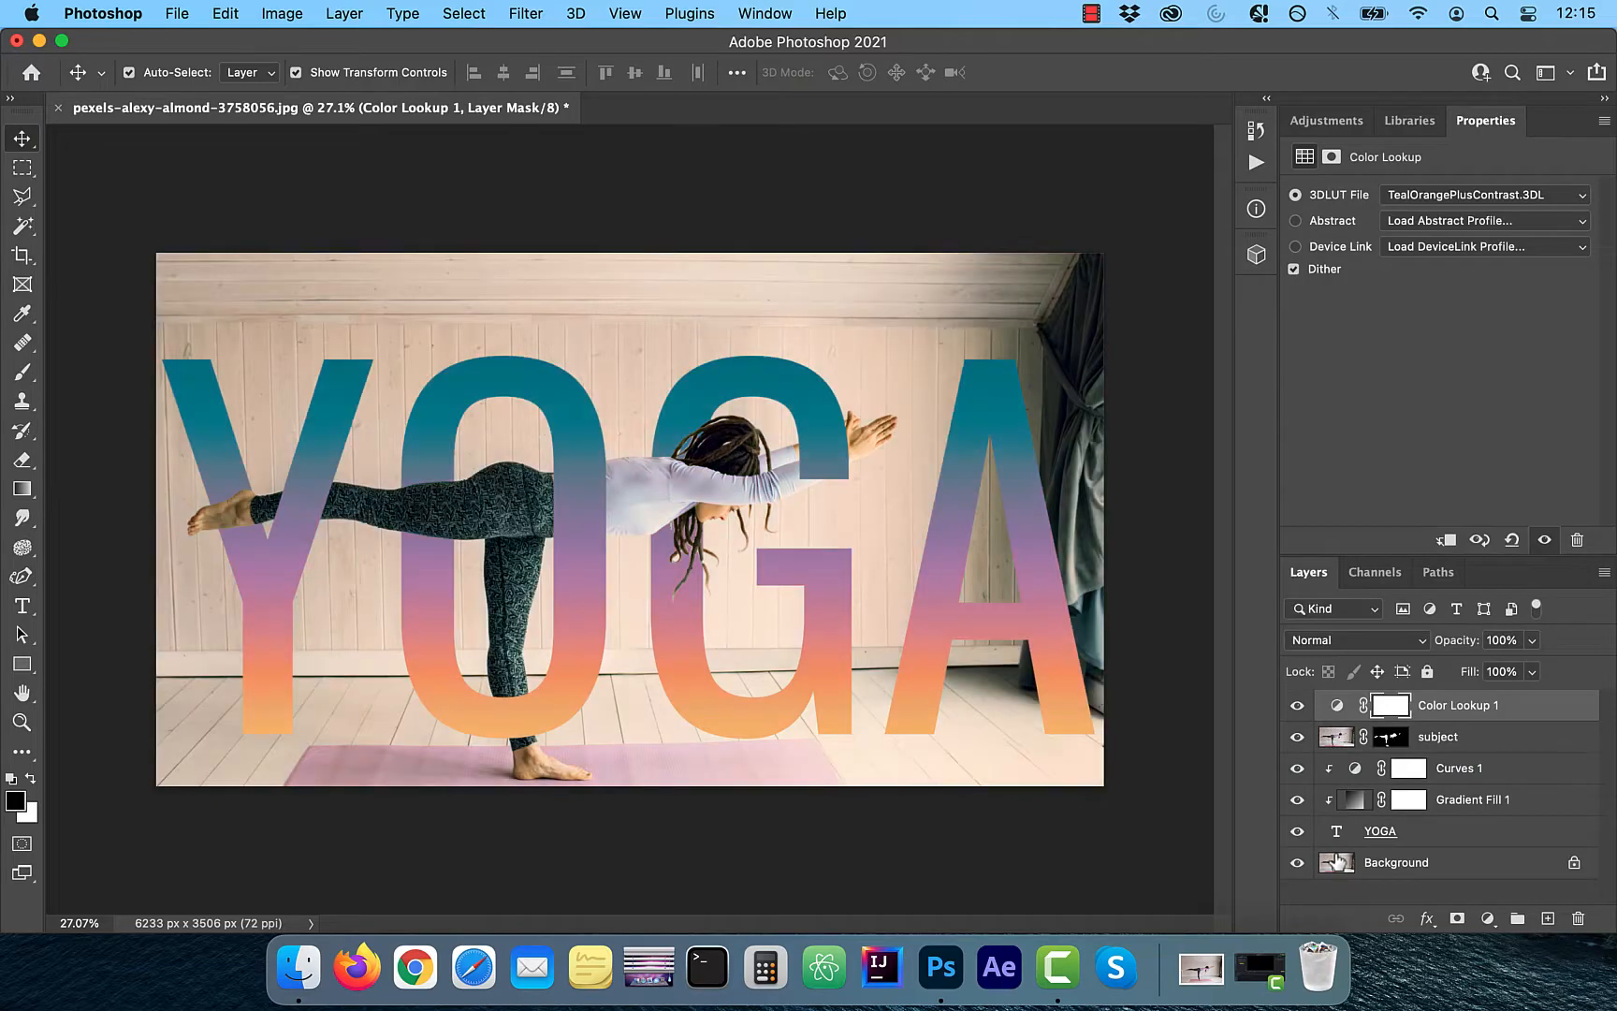
{"action": "left_click", "coordinate": [1531, 640]}
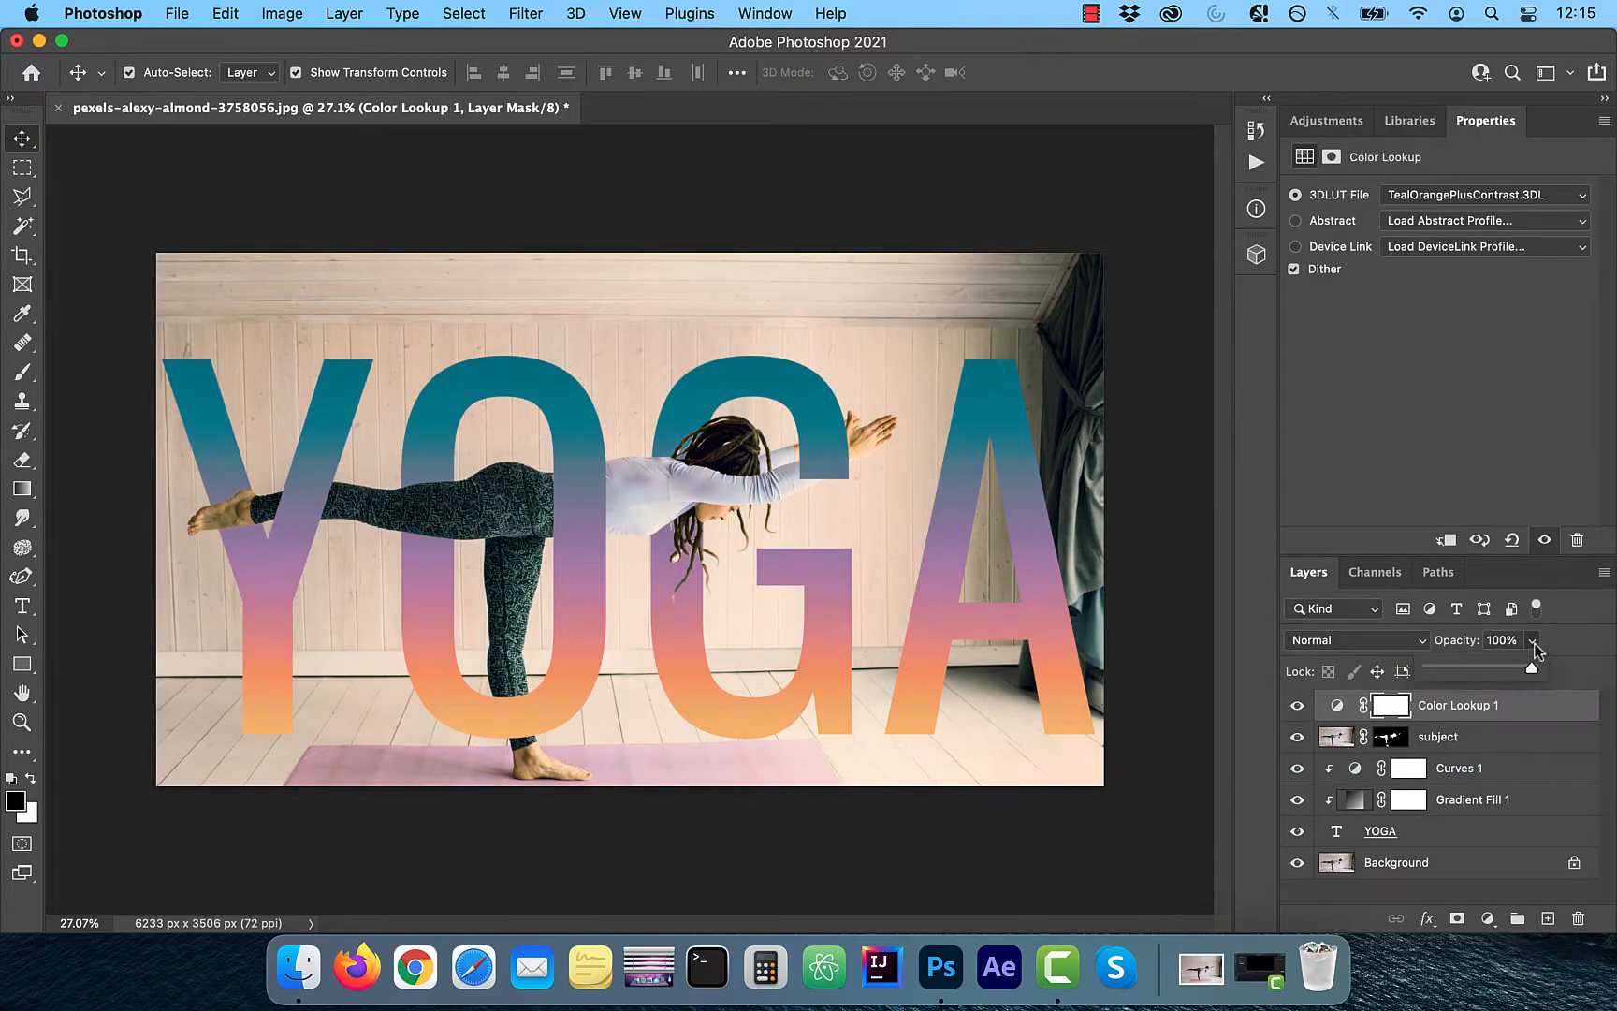
{"action": "left_click_drag", "start_coordinate": [1533, 668], "coordinate": [1502, 668]}
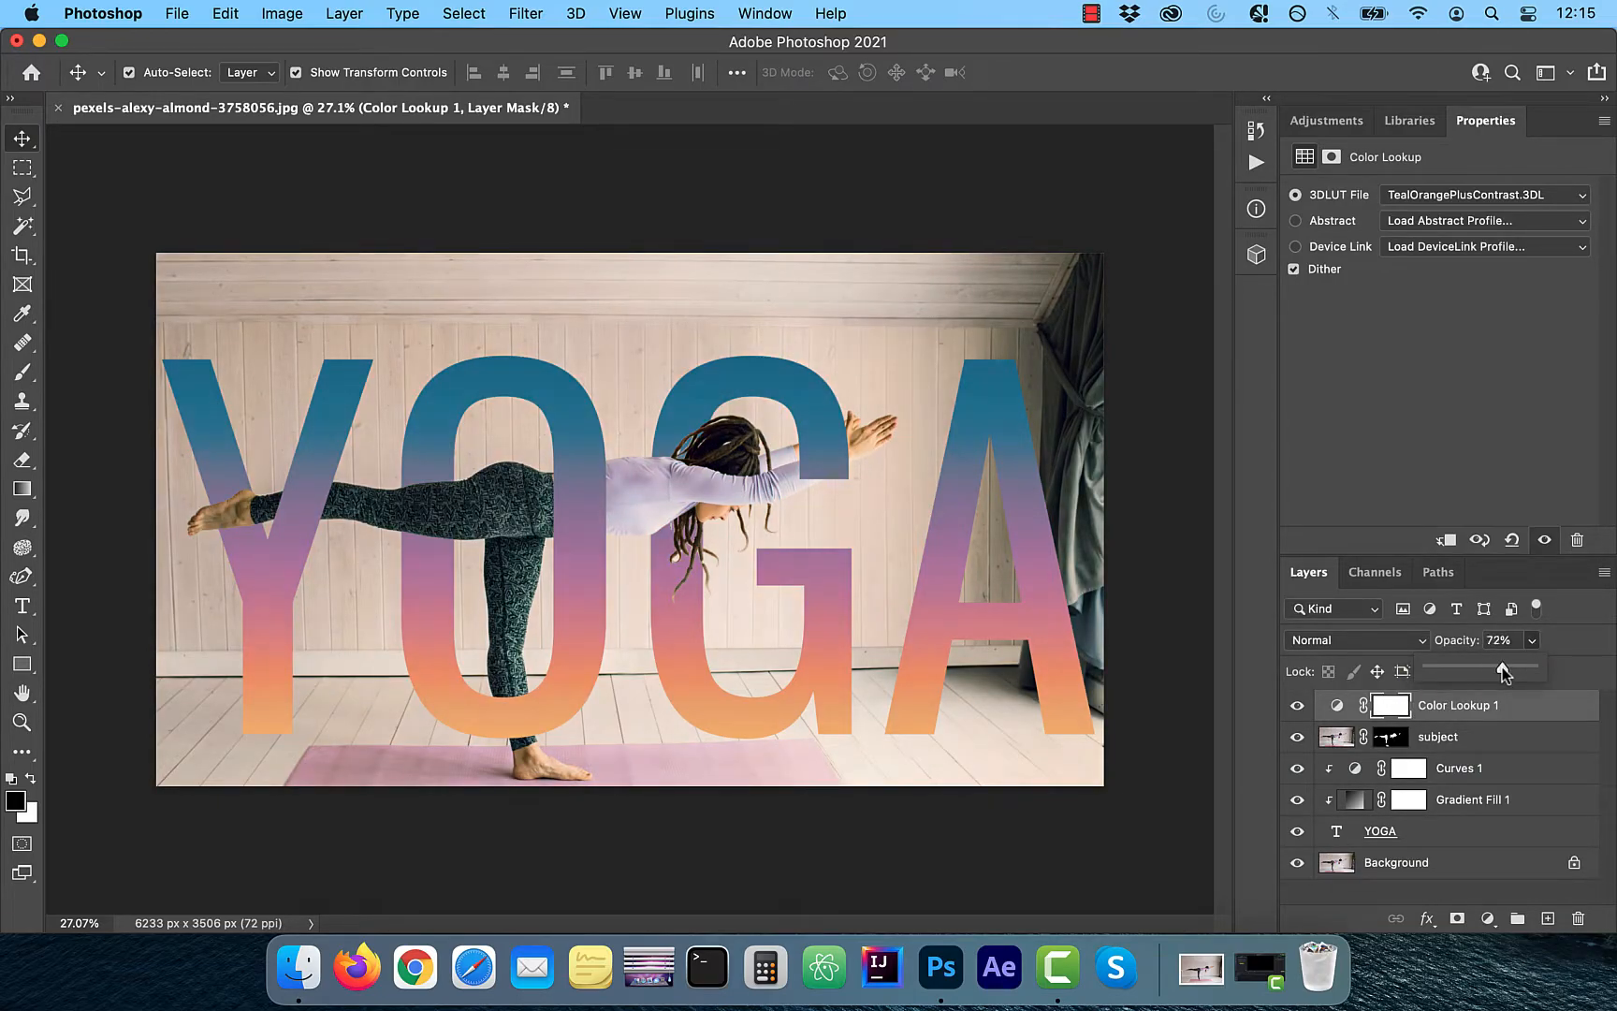